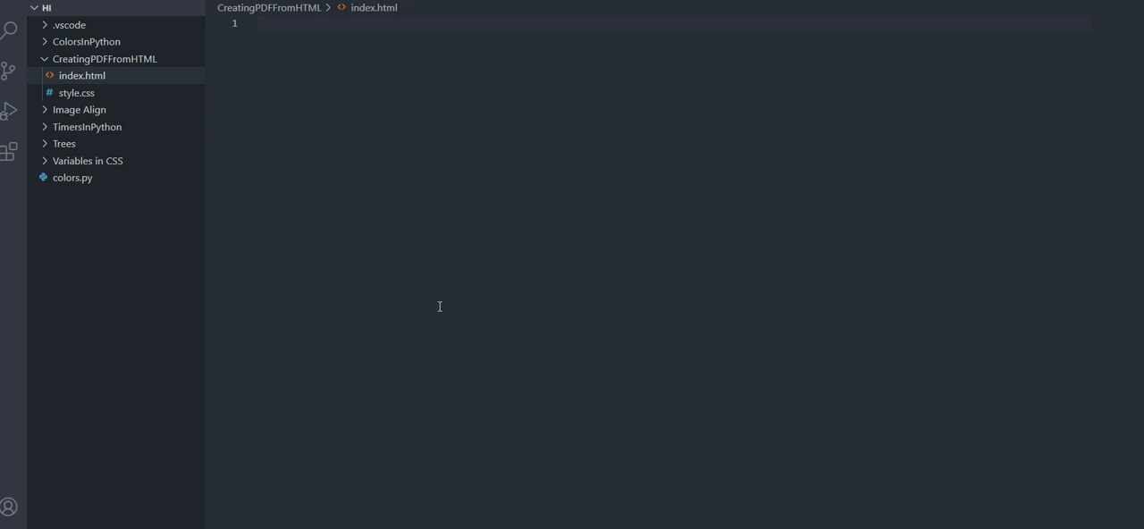
# - Expand the ! Emmet abbreviation into a standard HTML skeleton in index.html
pyautogui.write('!')
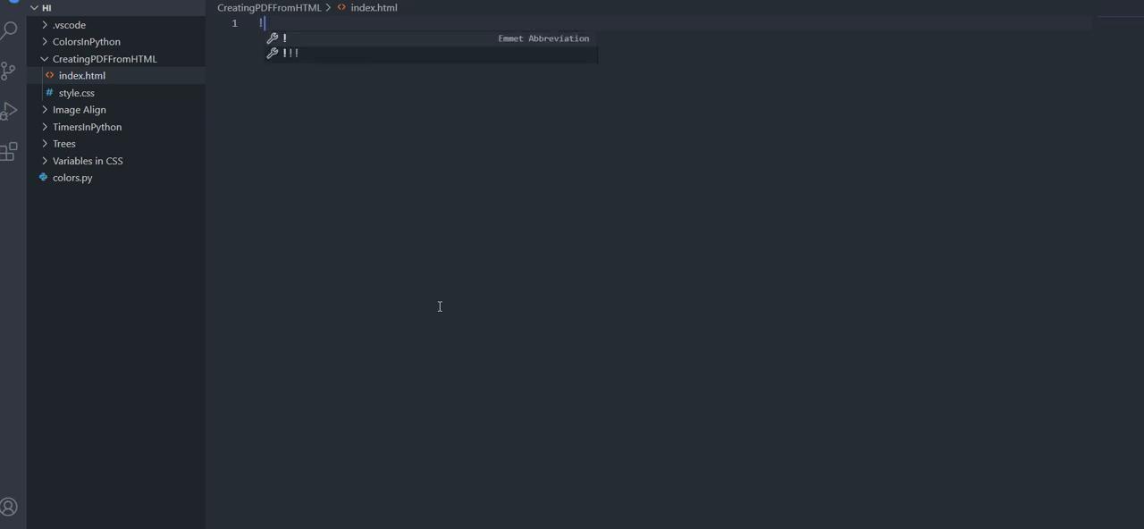
pyautogui.press('Tab')
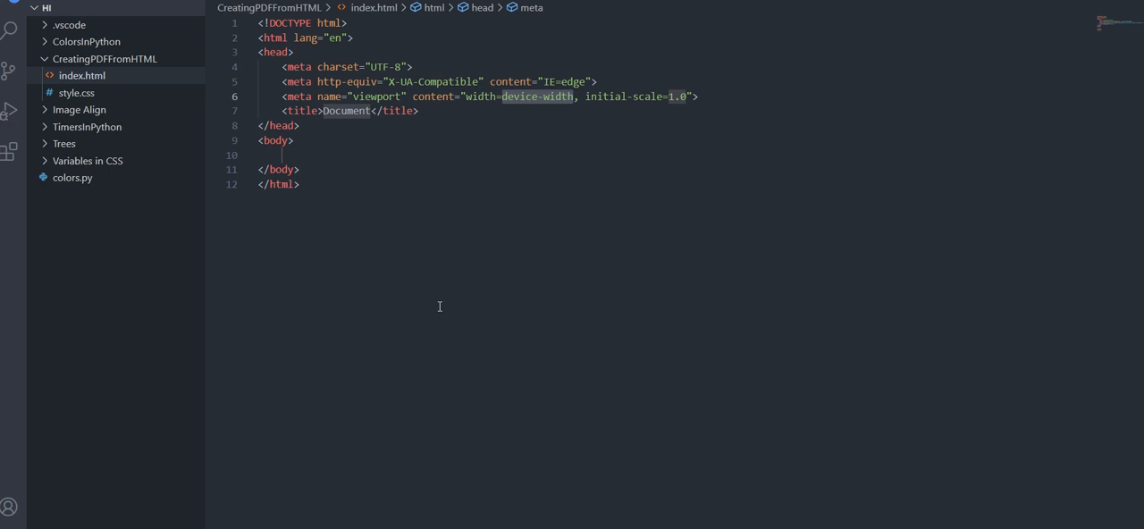
pyautogui.moveTo(301, 109)
pyautogui.write('Creating PDF from HTML')
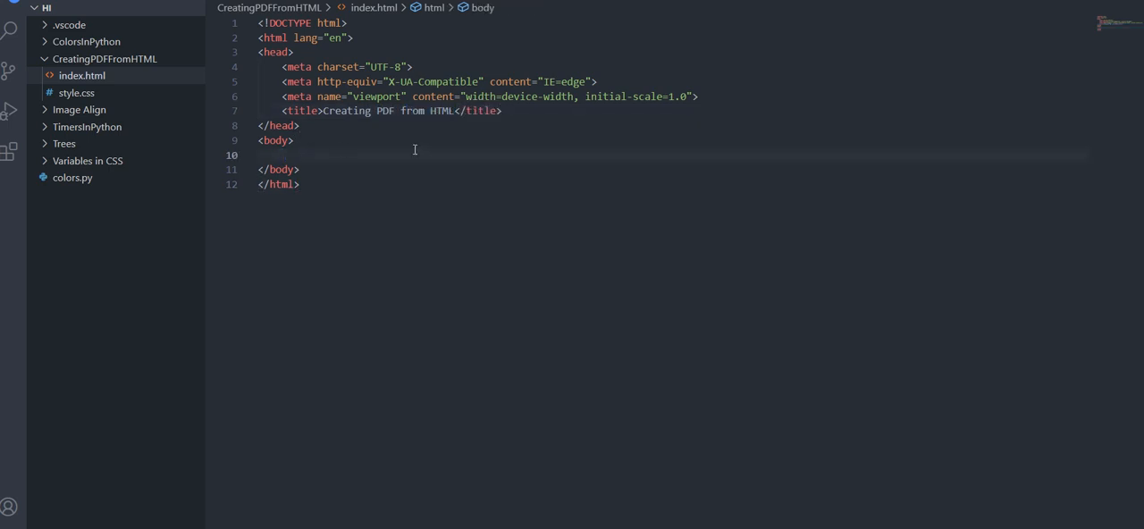
# - Add a div id="whatToPrint" with paragraphs and an h1 about the PDF, and begin a stylesheet link
pyautogui.write('<div c')
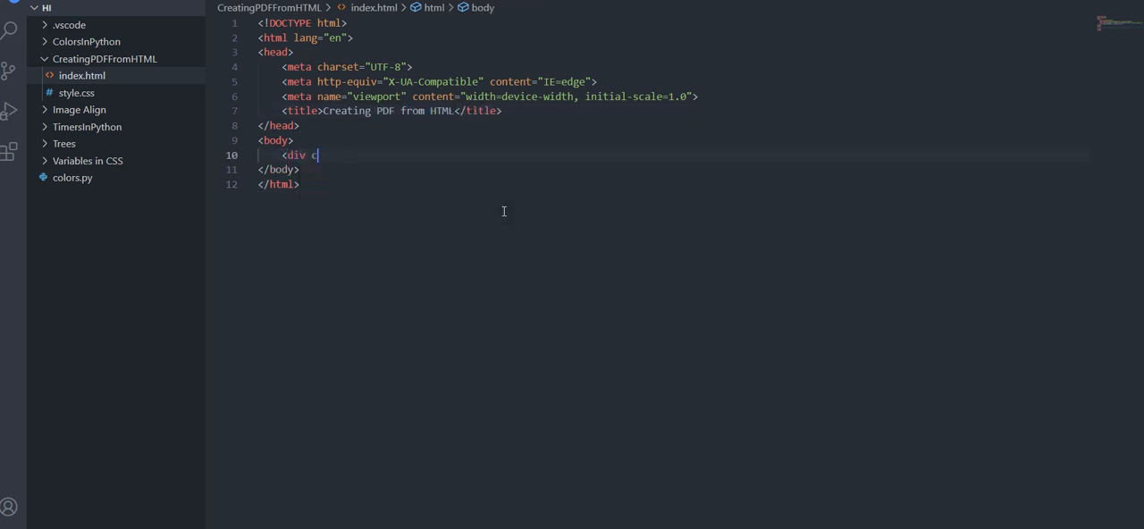
pyautogui.write('id=')
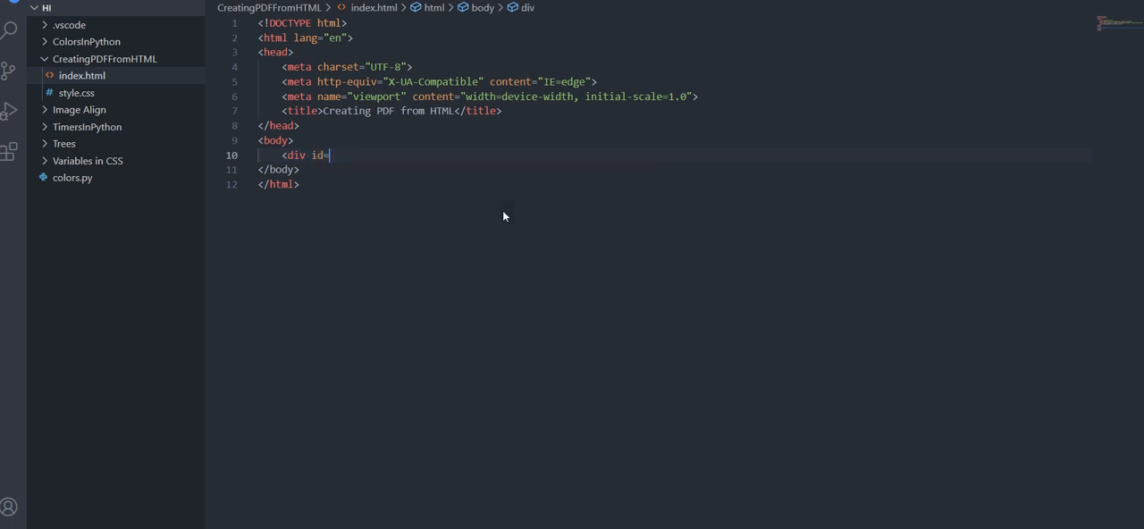
pyautogui.write('"whatToP"')
pyautogui.write('<p>Printing this :)</p>')
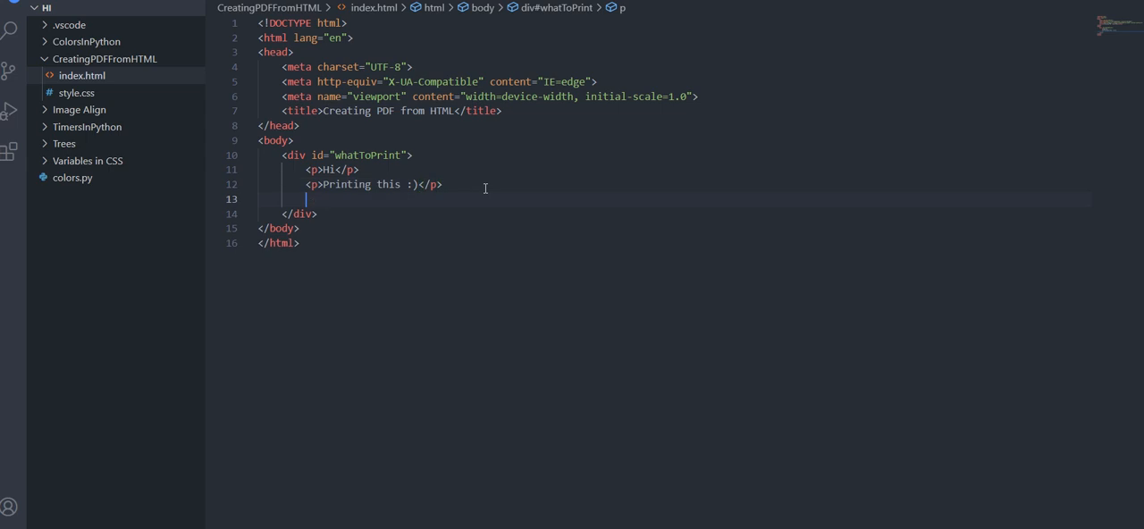
pyautogui.write('<h1>This sho</h1>')
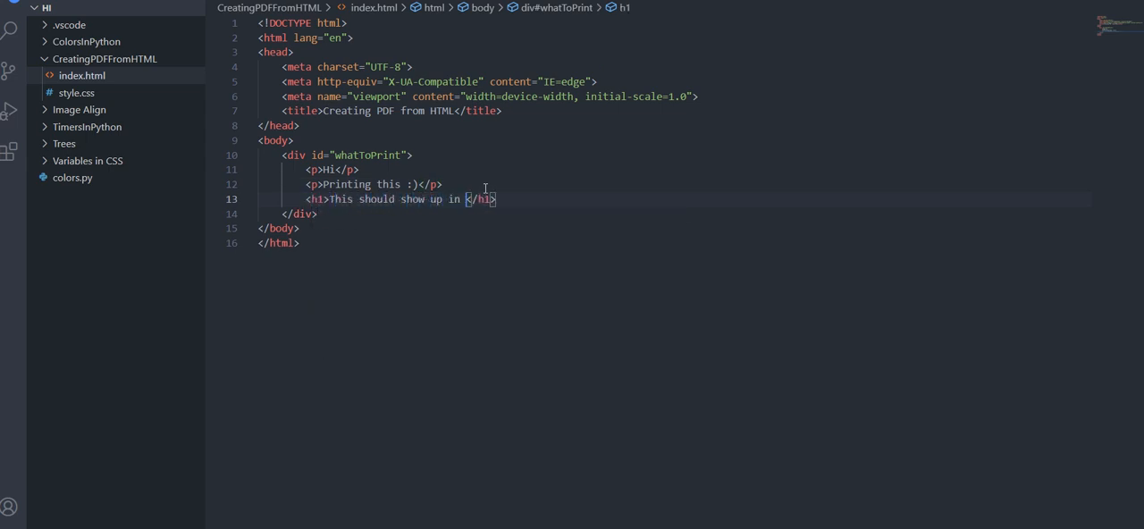
pyautogui.write('my pdf')
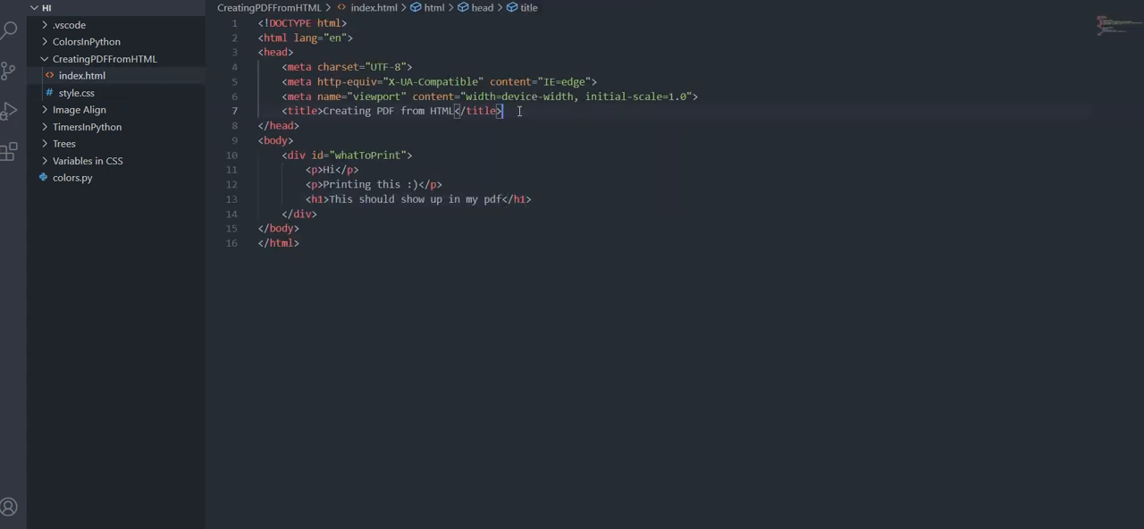
pyautogui.write('<link rel')
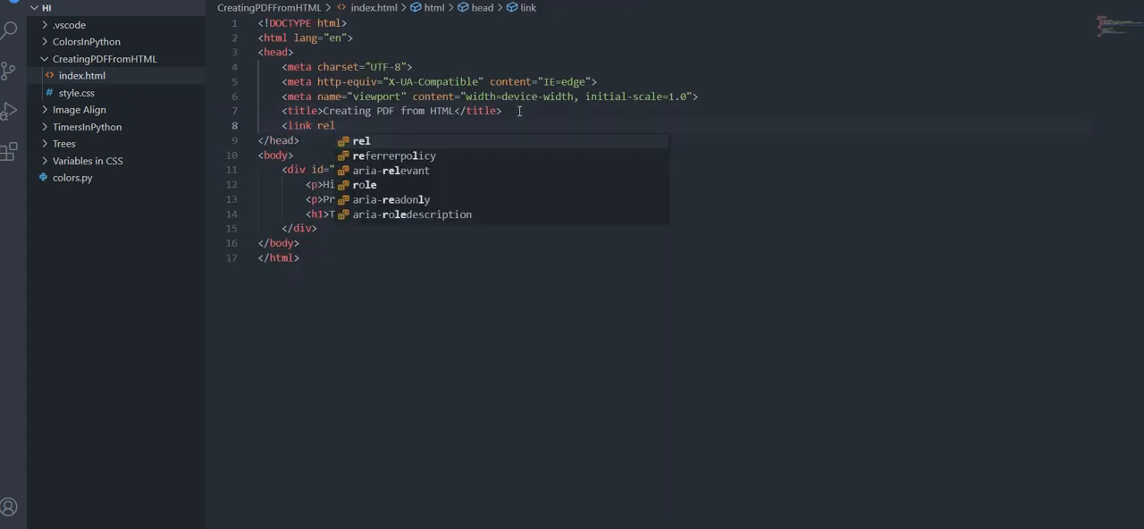
pyautogui.write('="style')
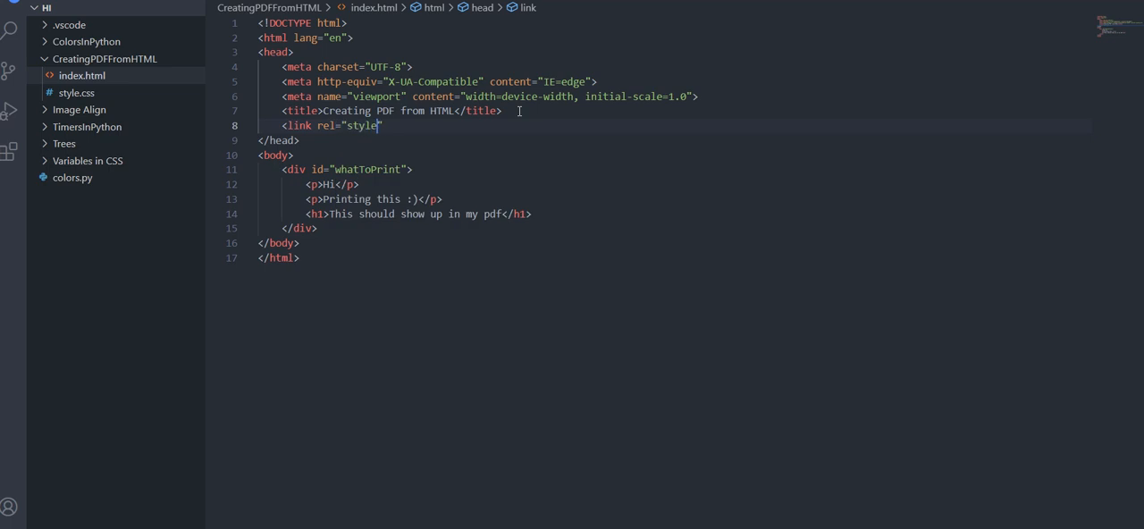
# - Finish the link href="style.css" and add a #whatToPrint rule with padding: 10px in style.css
pyautogui.write('heet" s')
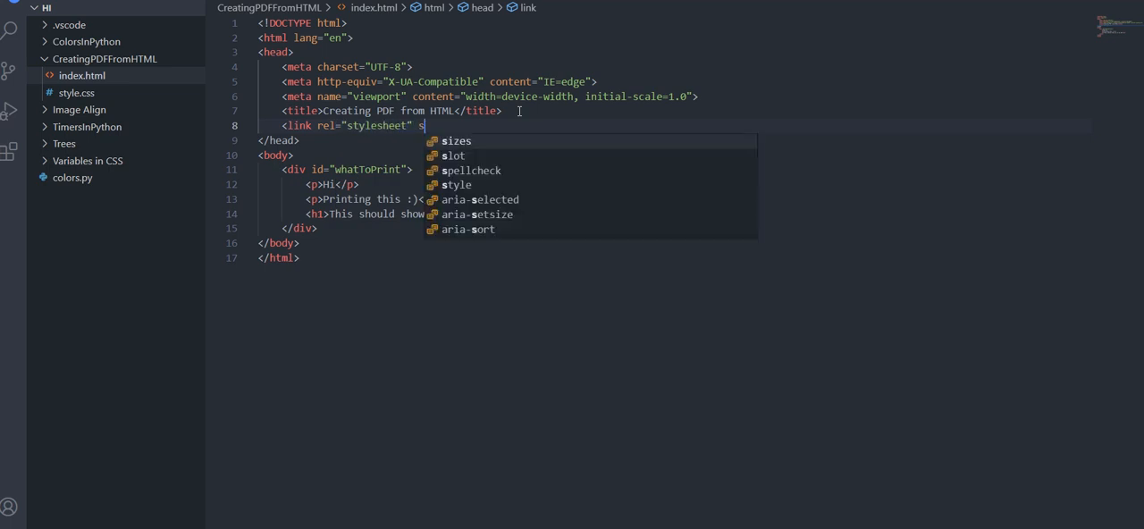
pyautogui.write('href="style.css"')
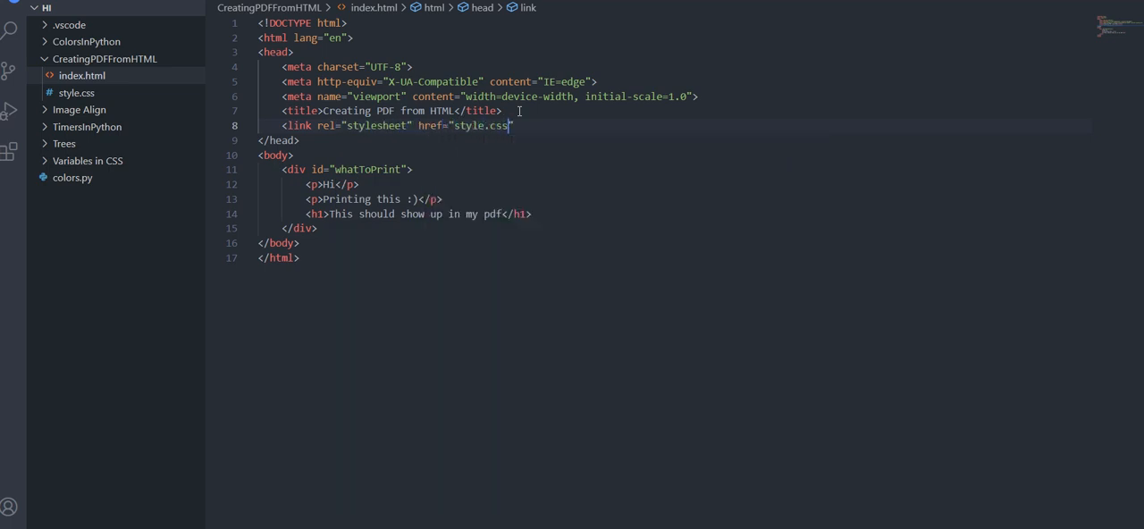
pyautogui.click(76, 93)
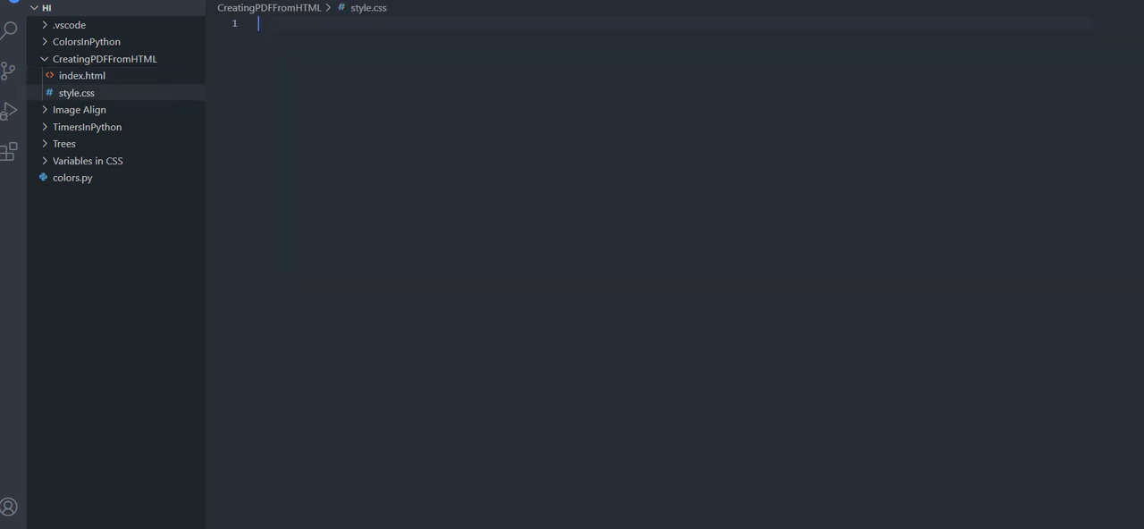
pyautogui.write('w')
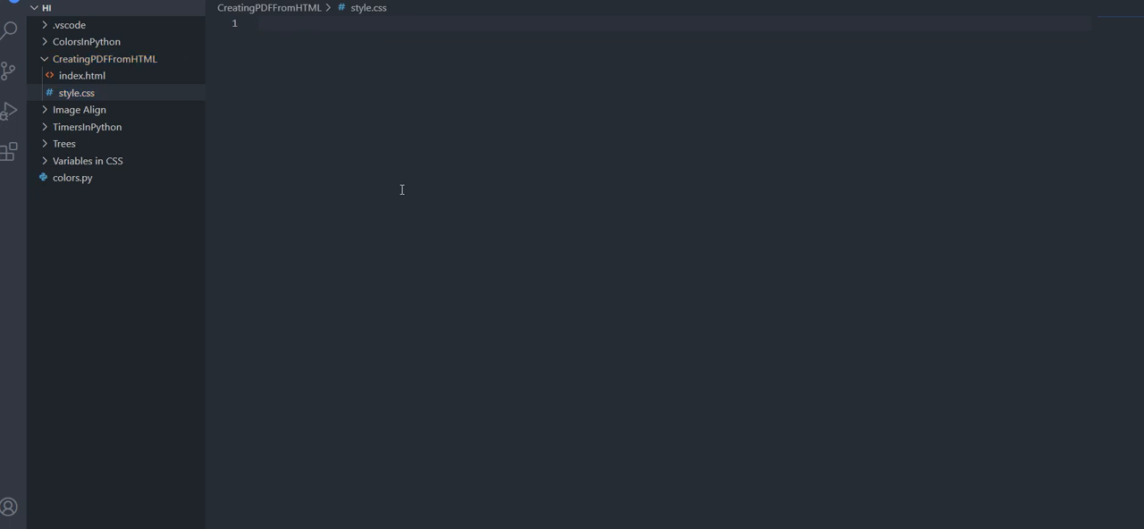
pyautogui.write('#whatTo')
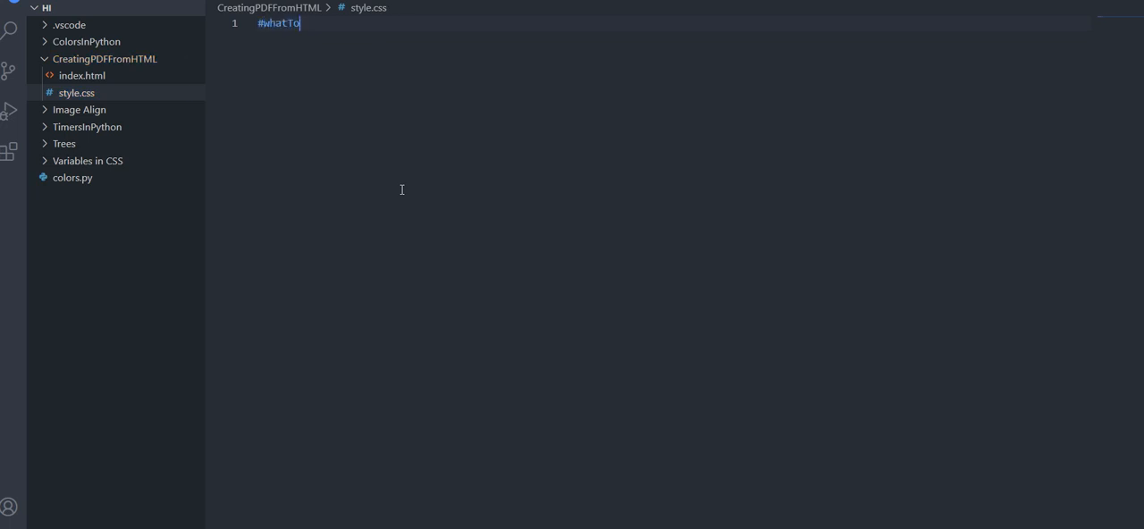
pyautogui.write('Print {')
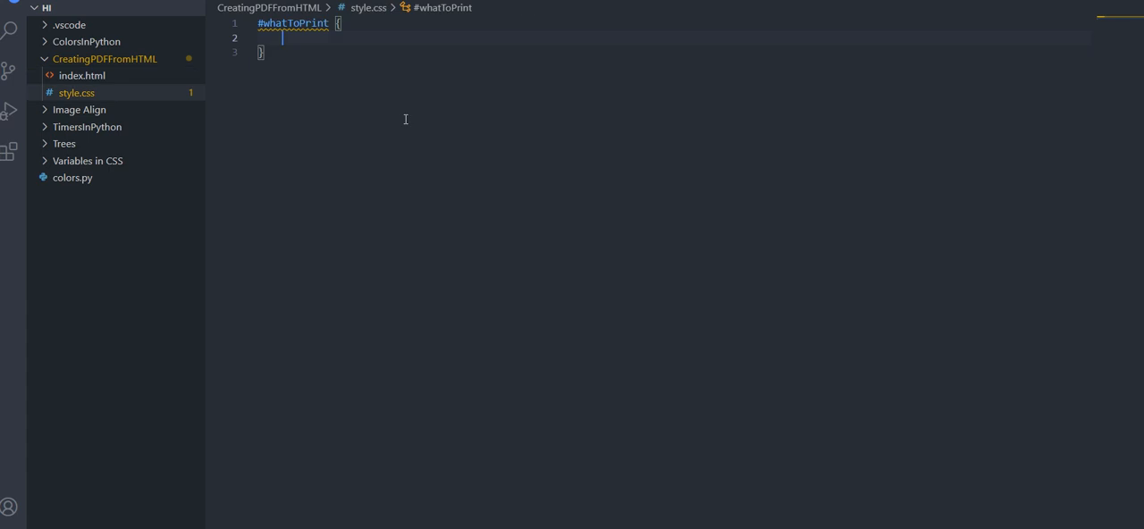
pyautogui.write('margin: 10')
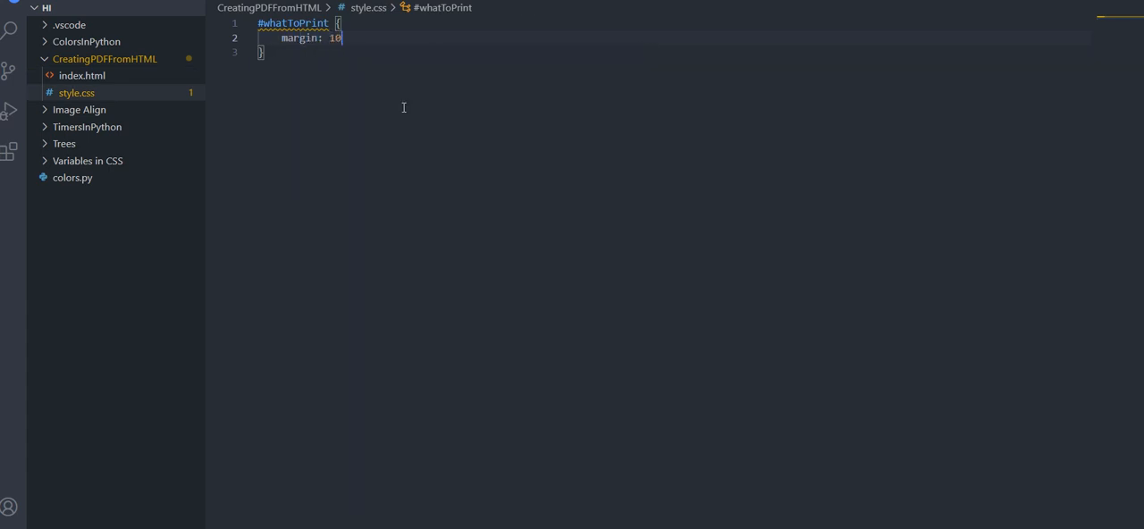
pyautogui.write('px;')
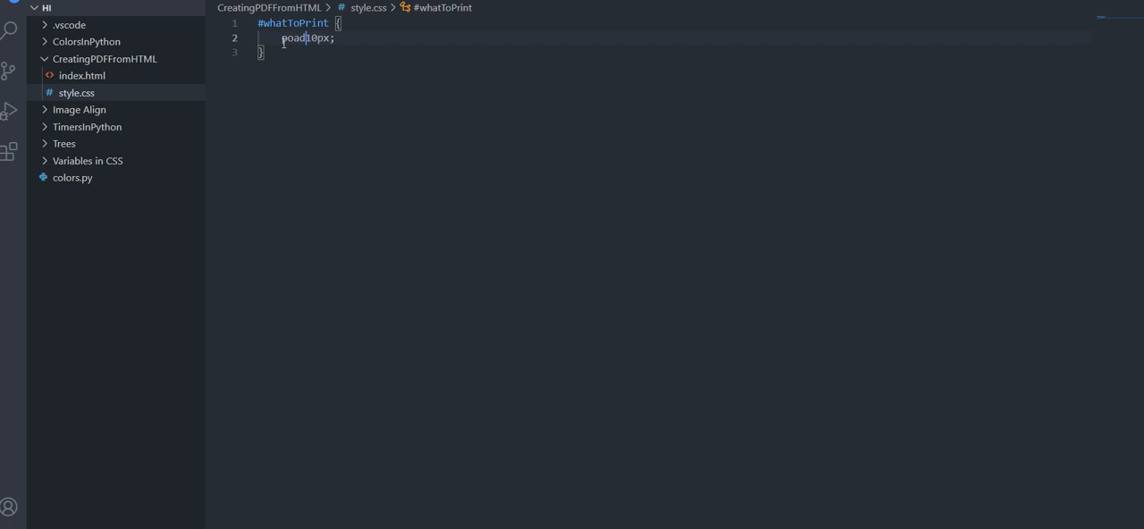
pyautogui.write('din')
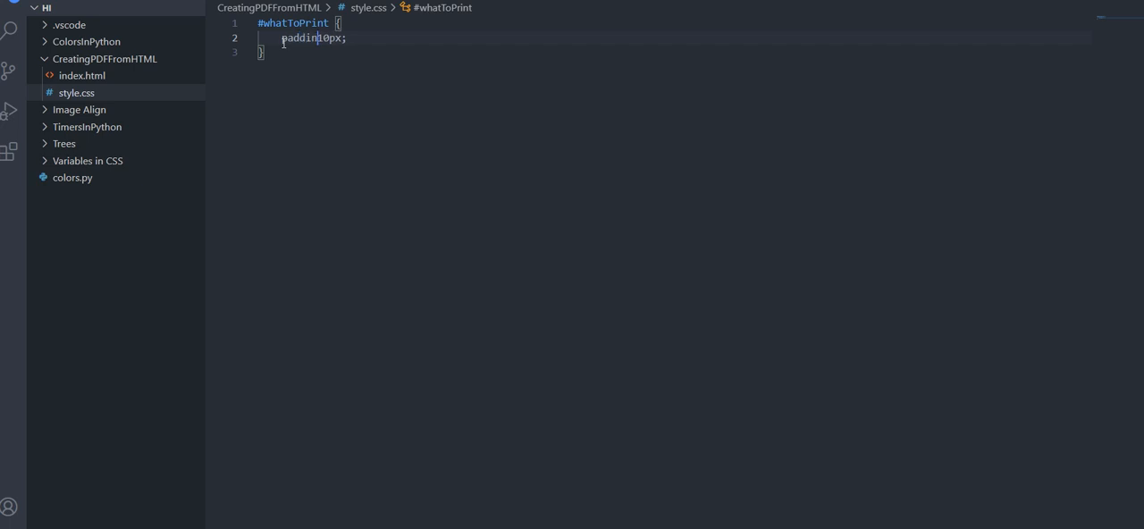
pyautogui.click(82, 75)
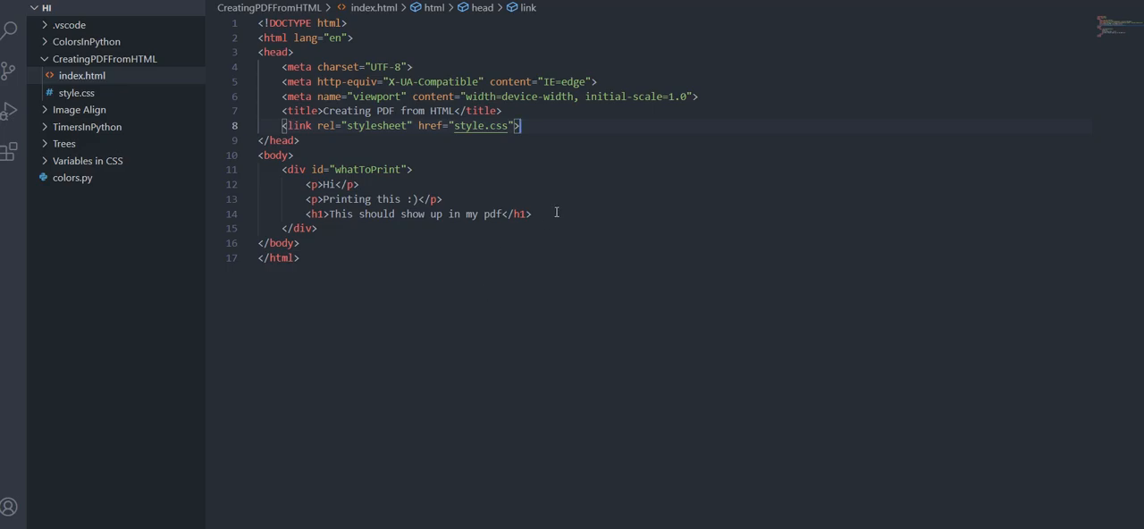
# - Add an <a href="">Click to download</a> link below the h1 inside the div
pyautogui.write('<A')
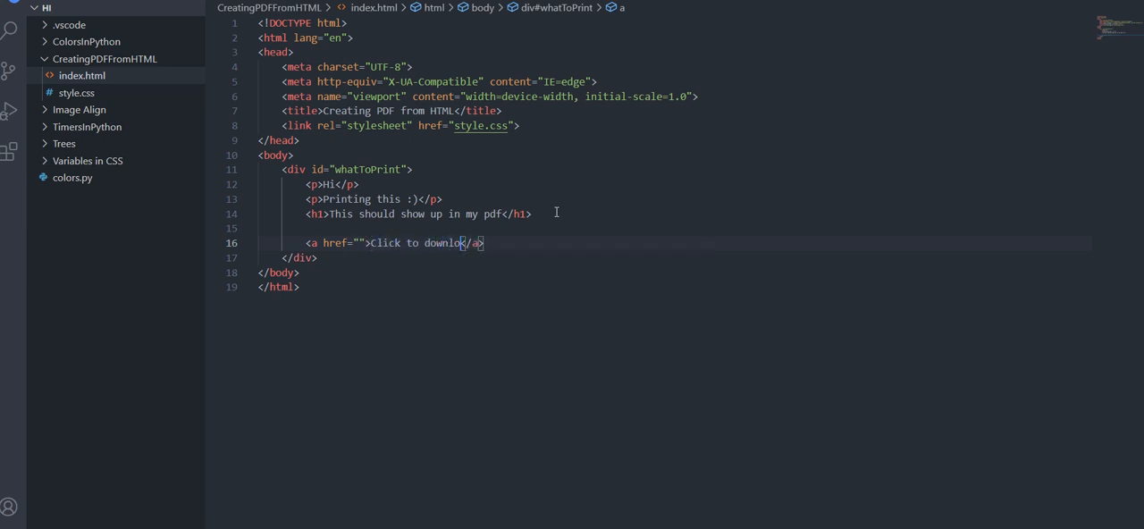
pyautogui.write('ad')
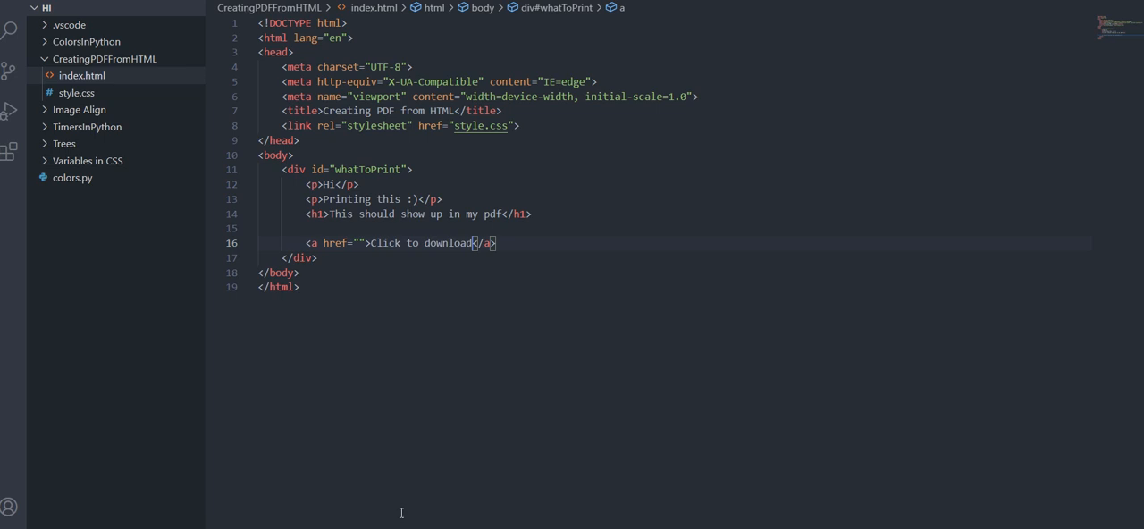
pyautogui.click(75, 93)
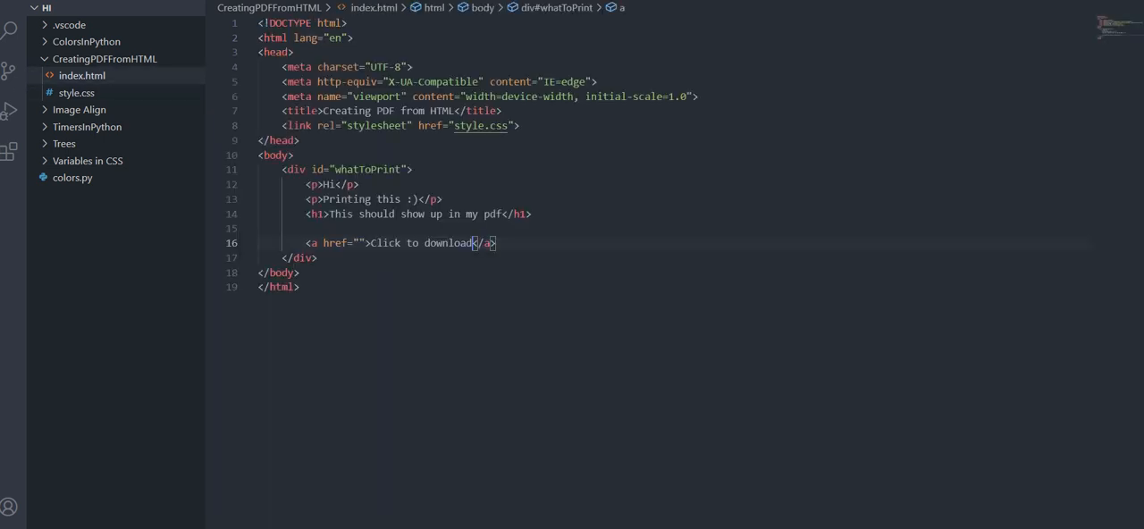
# - Add background-color: antiquewhite to the #whatToPrint rule in style.css
pyautogui.click(75, 93)
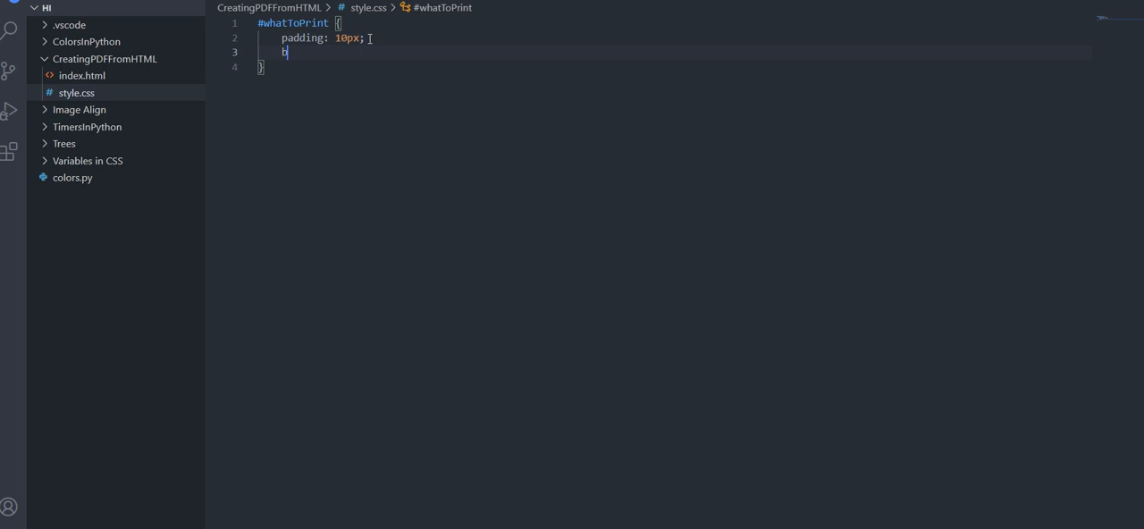
pyautogui.write('ackground-color: ;')
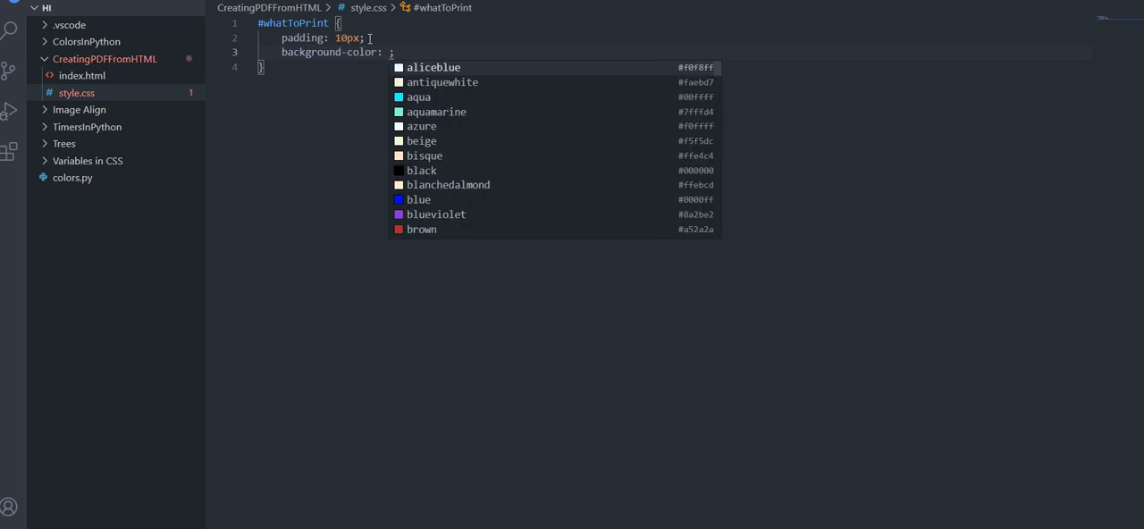
pyautogui.moveTo(461, 97)
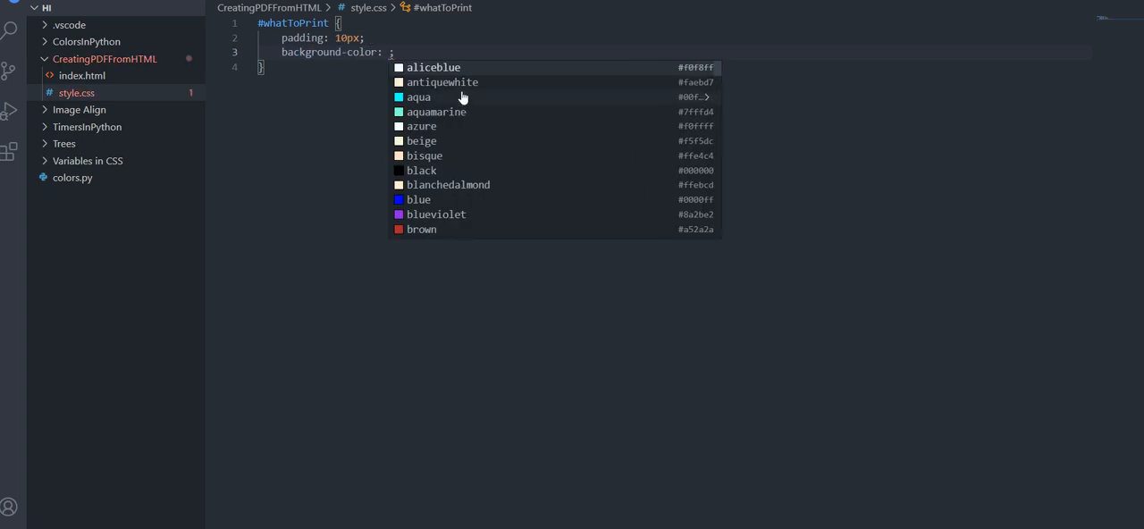
pyautogui.click(442, 83)
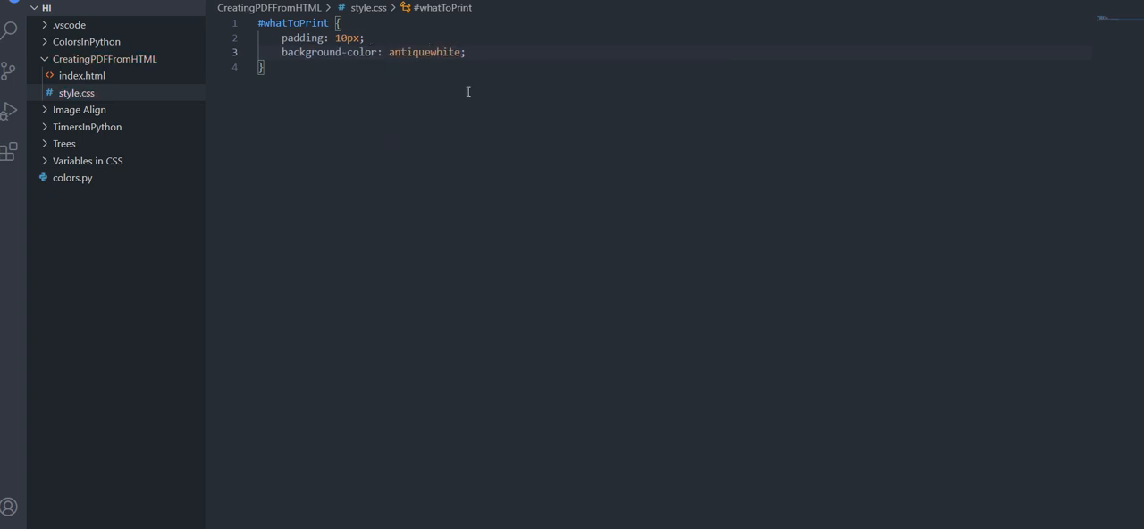
pyautogui.click(82, 75)
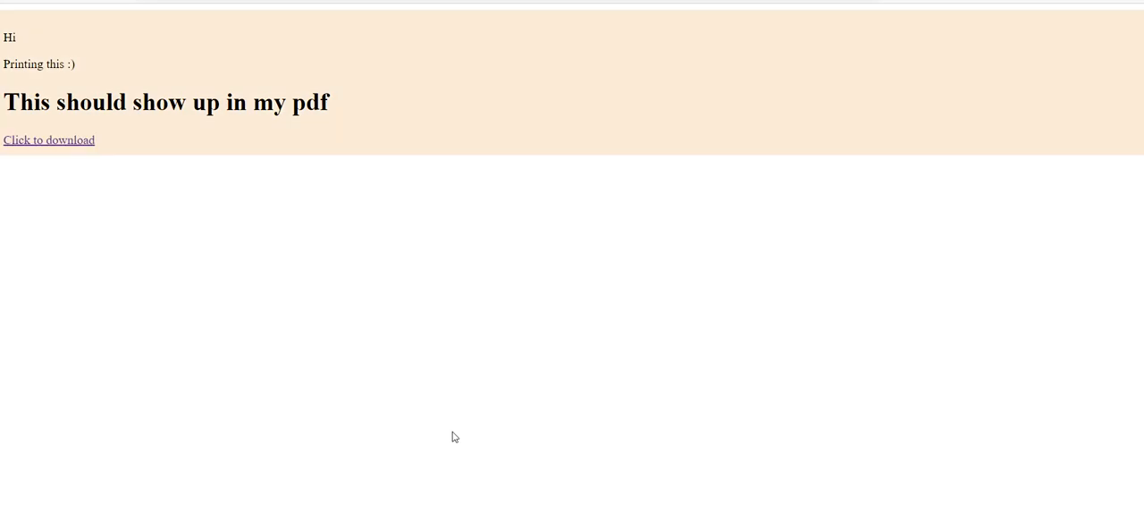
pyautogui.moveTo(56, 146)
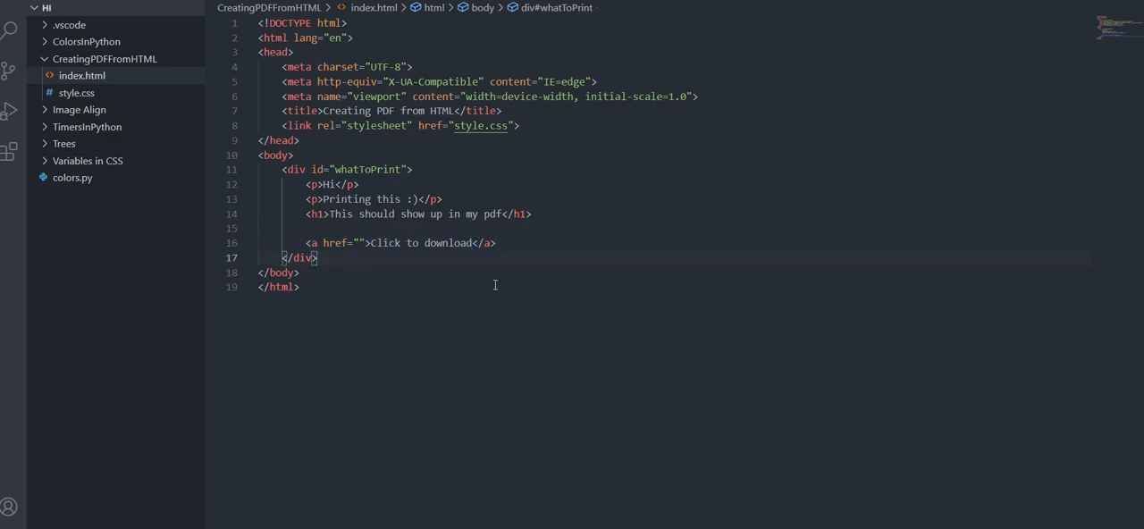
# - Start a script with async function generatePDF and point the anchor at javascript:generatePDF() with id downloadButton
pyautogui.write('<script>')
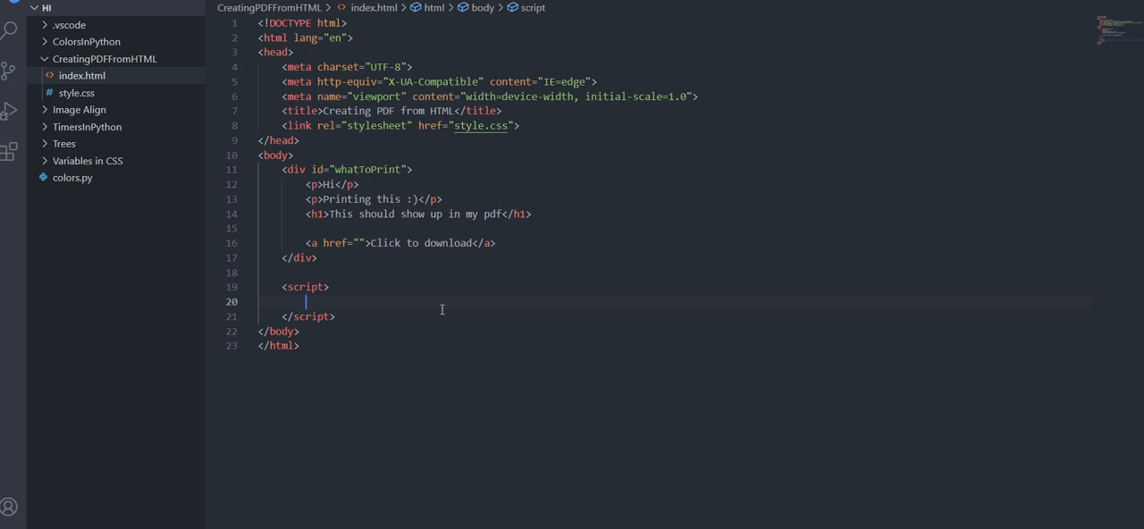
pyautogui.write('async function generatePDF() {')
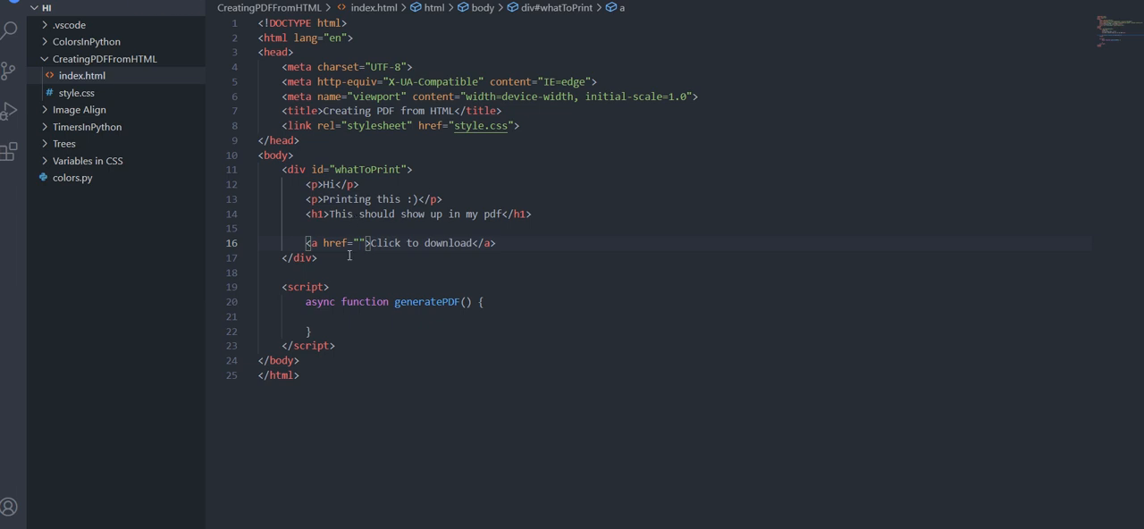
pyautogui.write('javascript:generatePDF(')
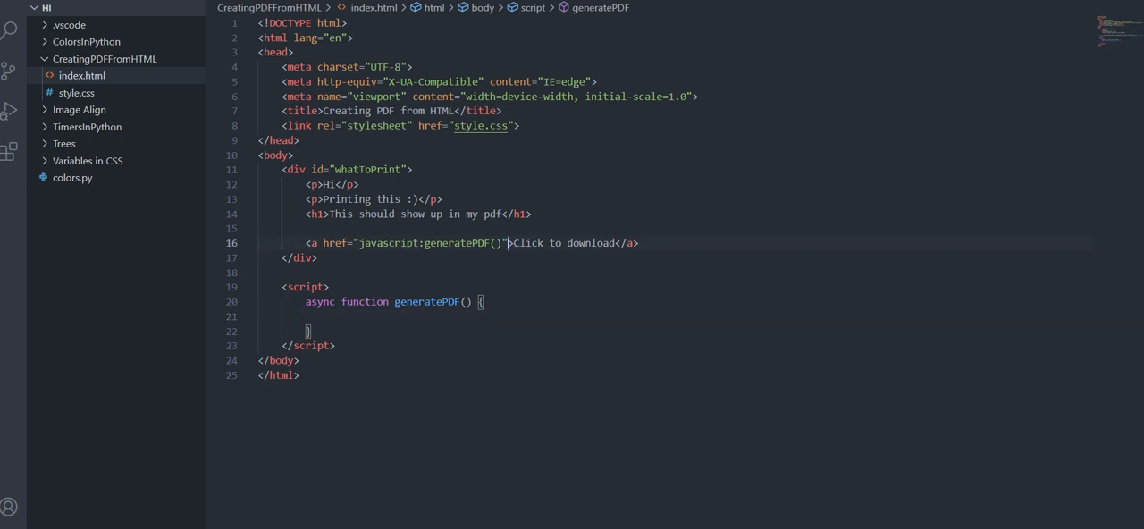
pyautogui.write('id=""')
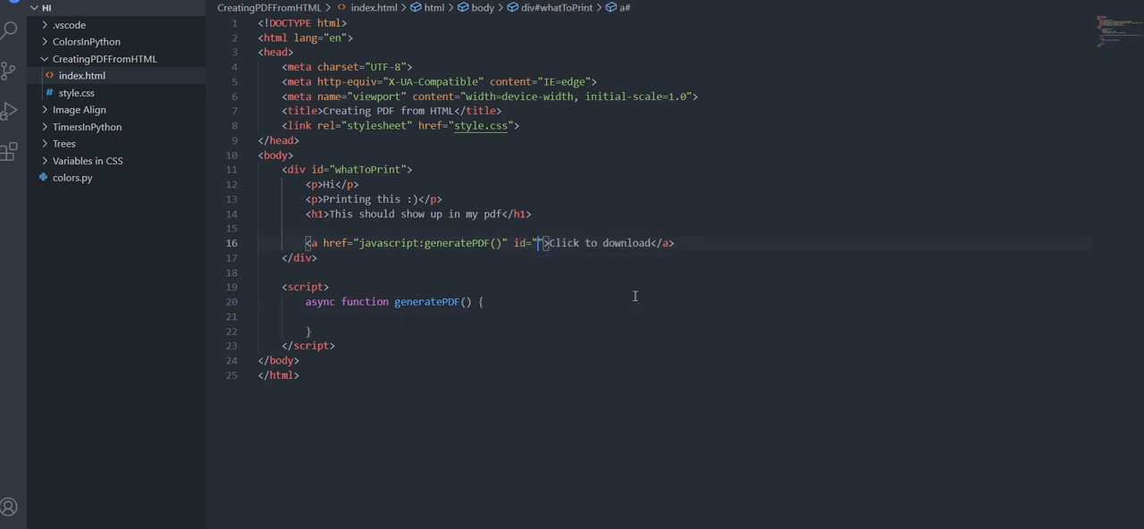
pyautogui.write('downloadButton')
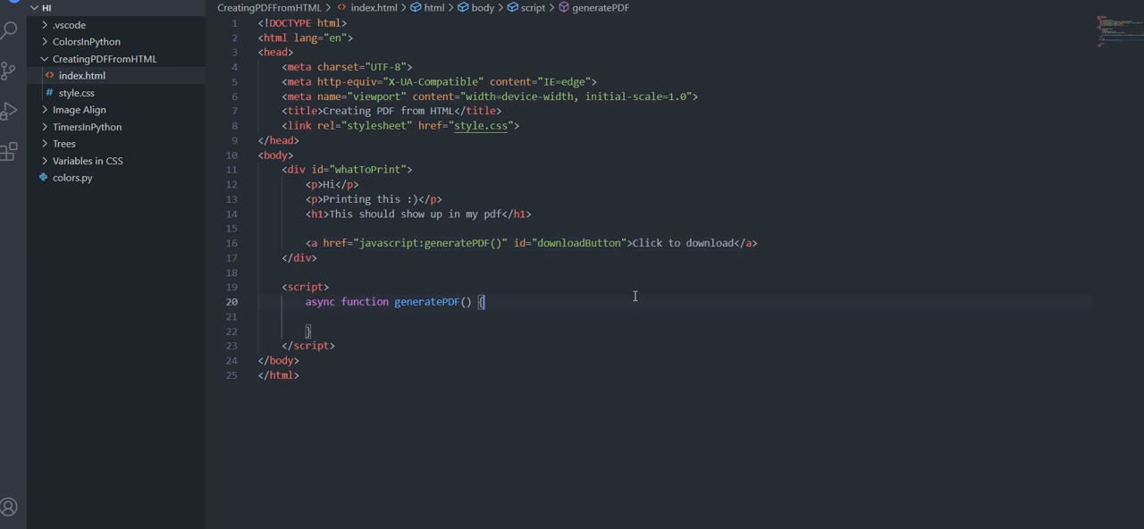
# - Set downloadButton's innerHTML to "Currently downloading, please wait" inside generatePDF
pyautogui.write('docu')
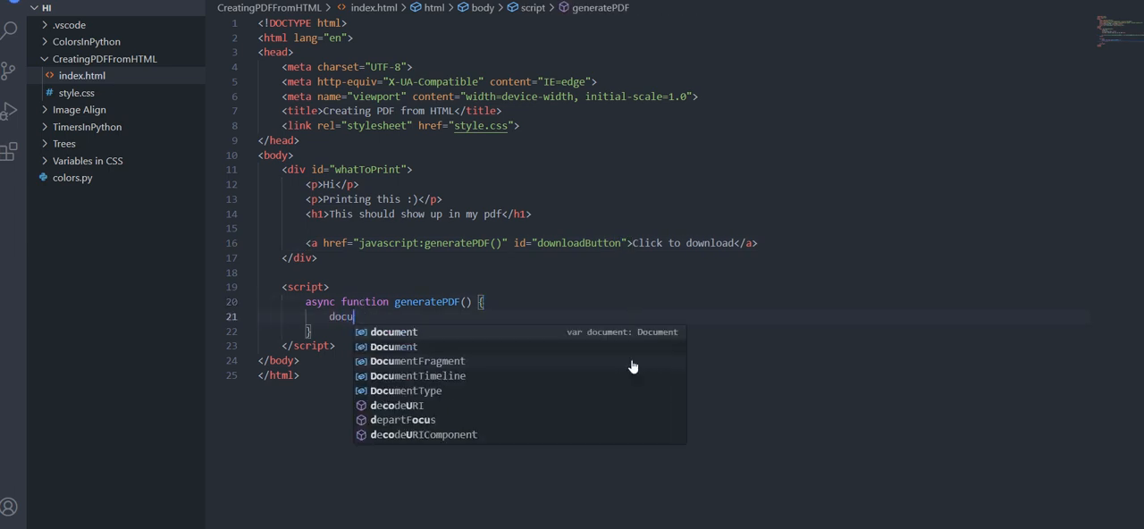
pyautogui.write('ment.getElementById')
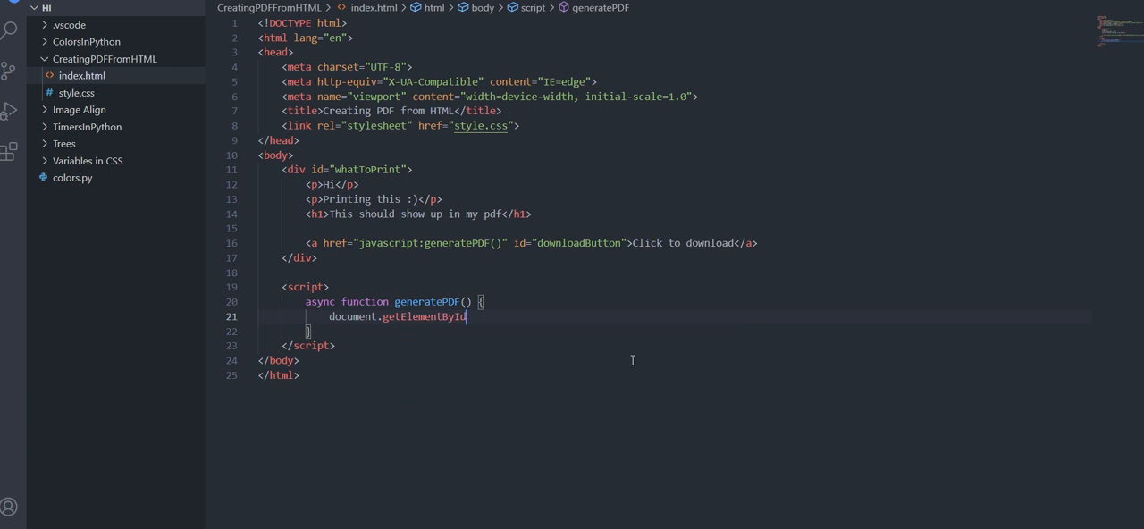
pyautogui.write('("")')
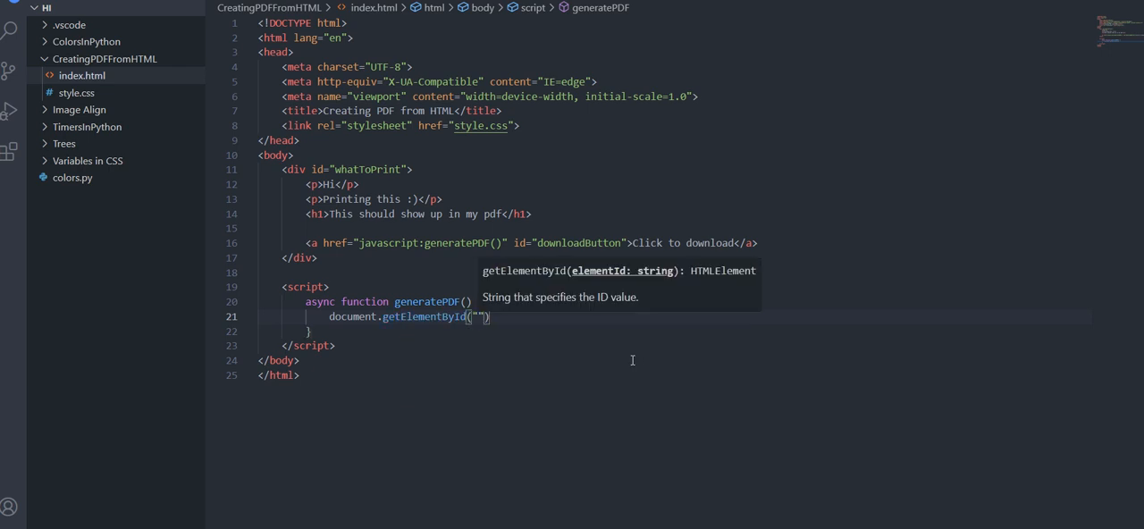
pyautogui.write('downloadButton')
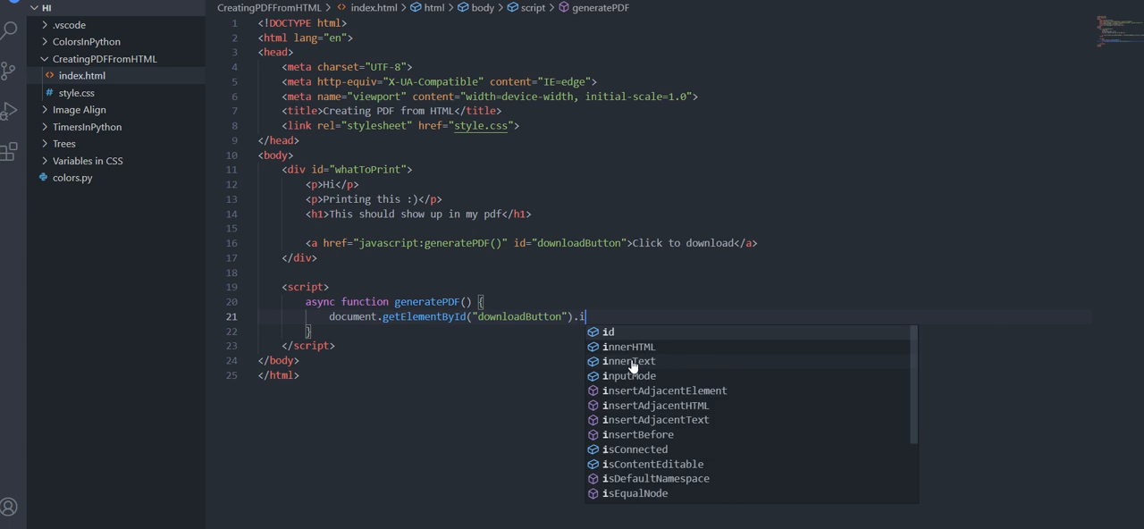
pyautogui.write('innerHTML')
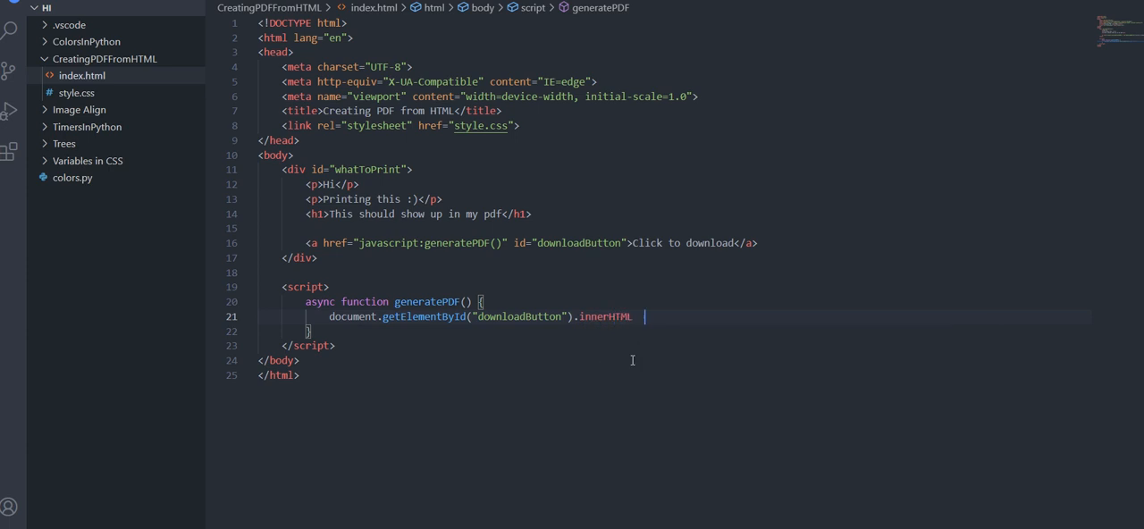
pyautogui.write('= "D')
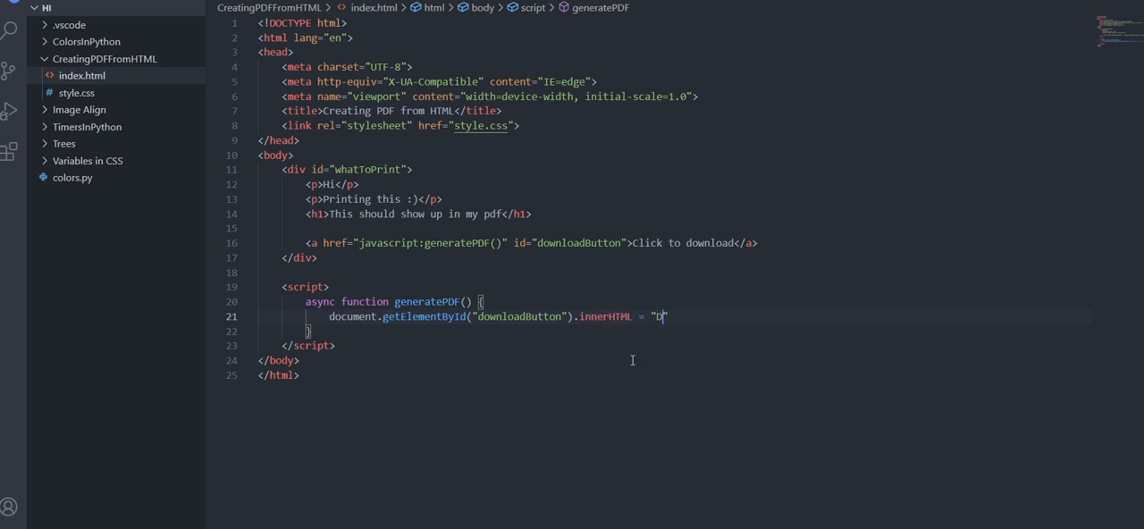
pyautogui.write('Currently downloading, plea')
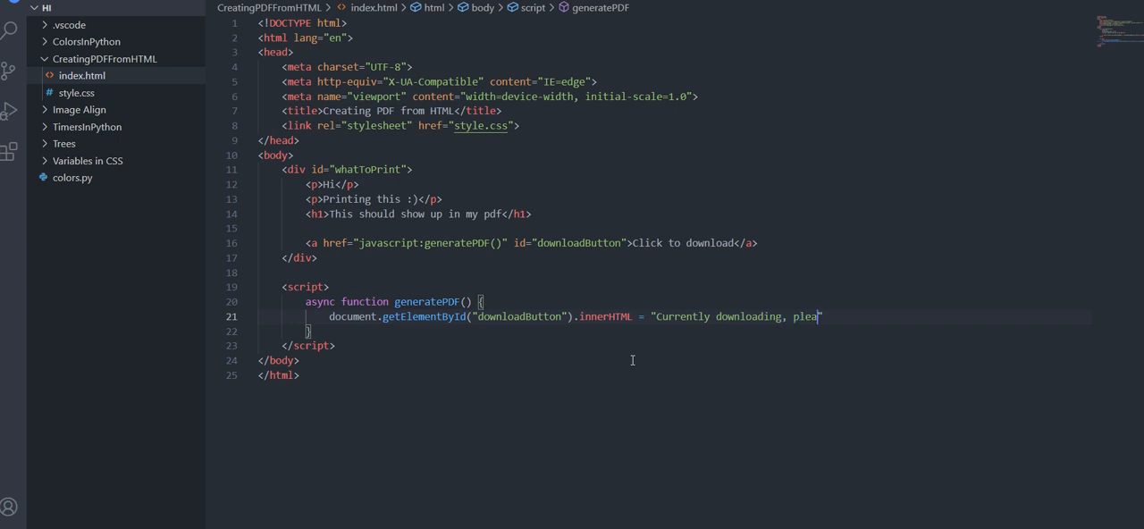
pyautogui.write('se wait";')
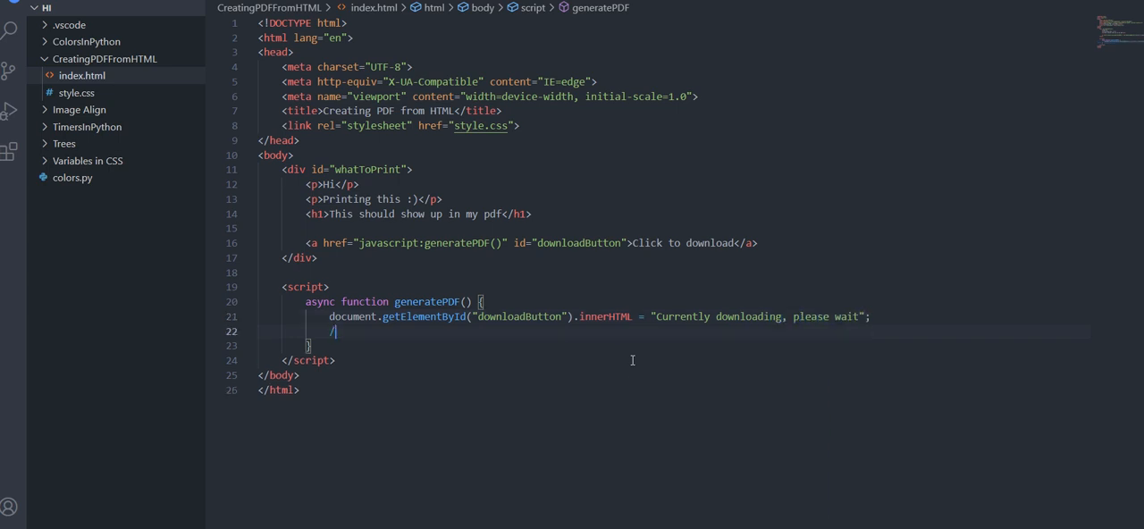
# - Add a //Downloading marker and a line restoring the link text to "Click to download", removing the placeholder
pyautogui.write('/Downloading code')
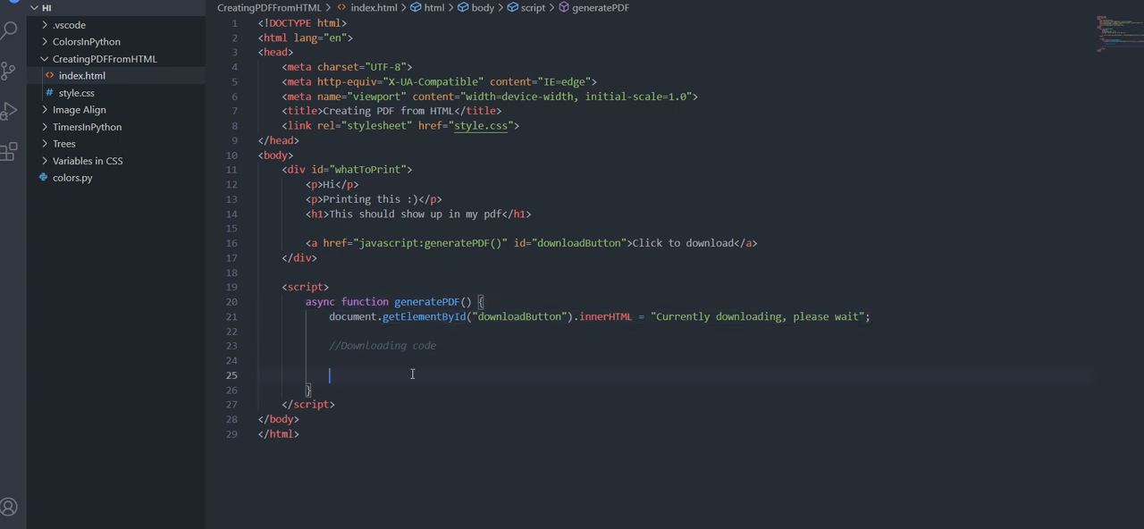
pyautogui.write('document.getElementById("downloadButton").innerHTML = "Currently downloading, please wait";')
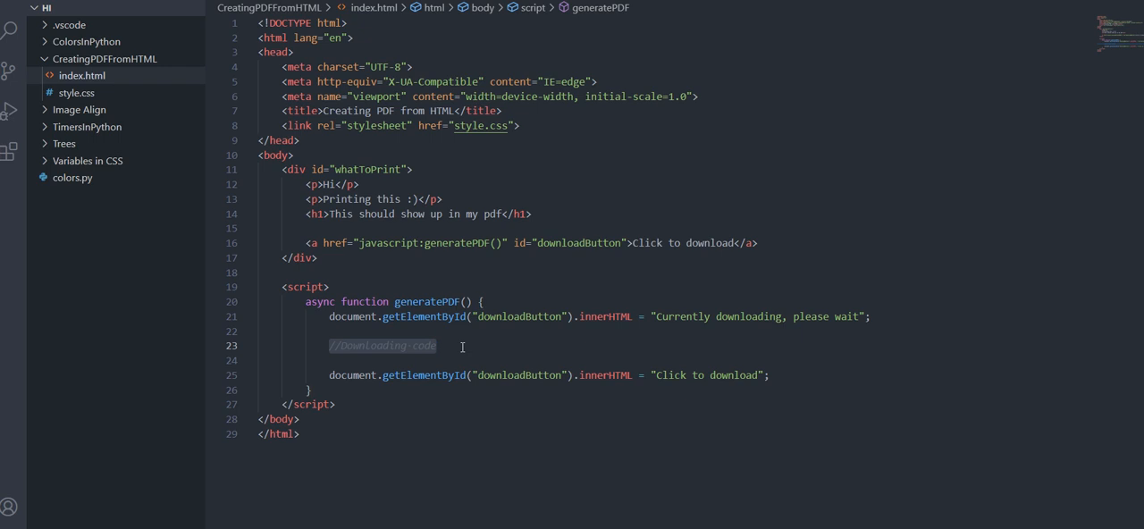
pyautogui.press('Delete')
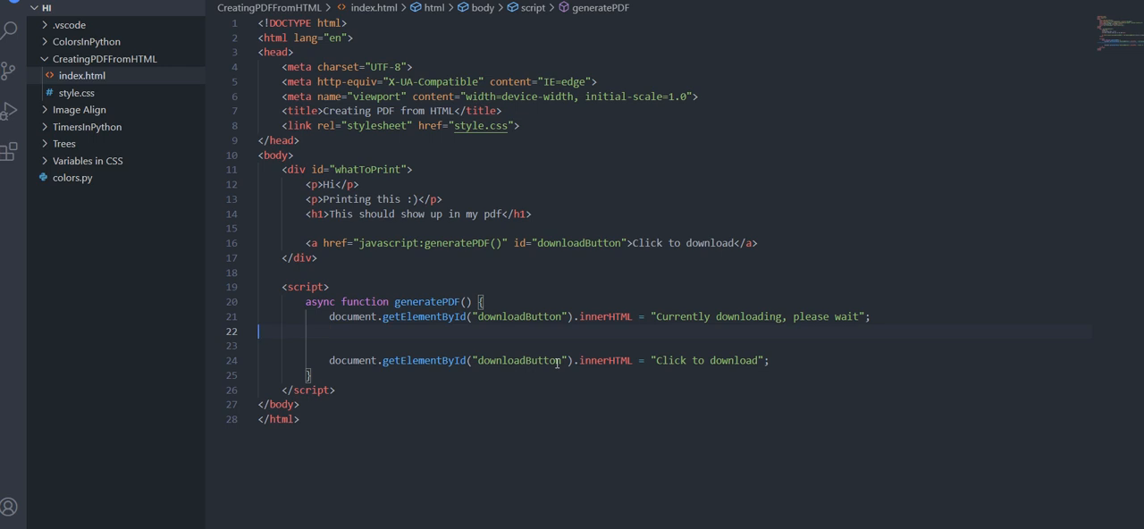
# - Mark the section with //Downloading and //End of downloading comments
pyautogui.write('//G')
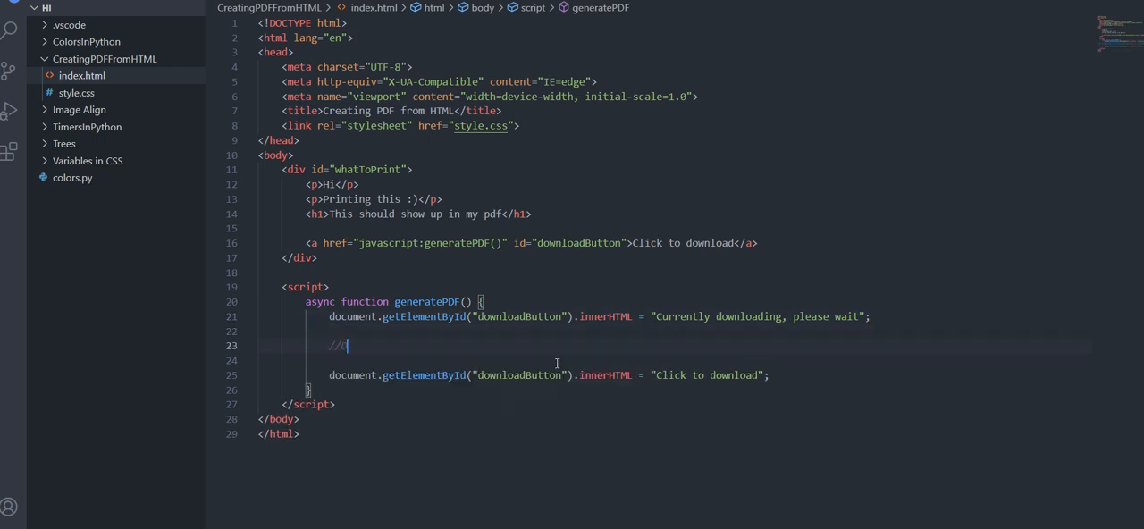
pyautogui.write('Downloading')
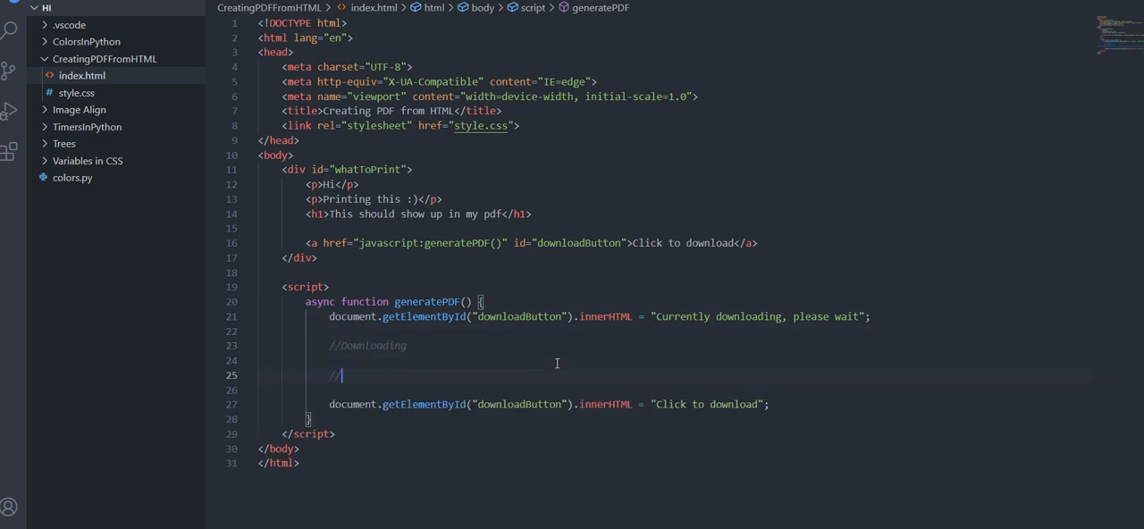
pyautogui.write('End of download')
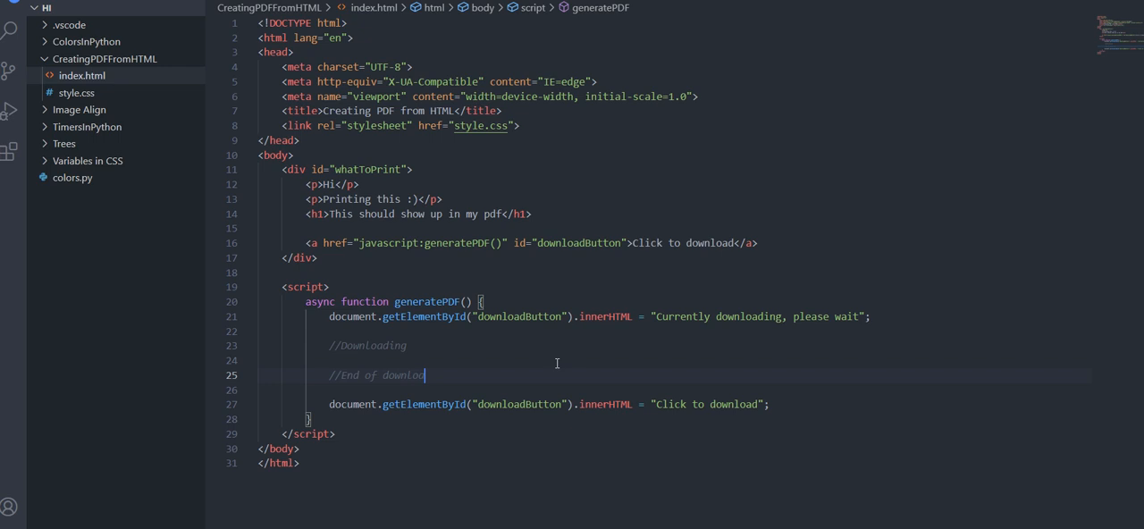
pyautogui.write('d')
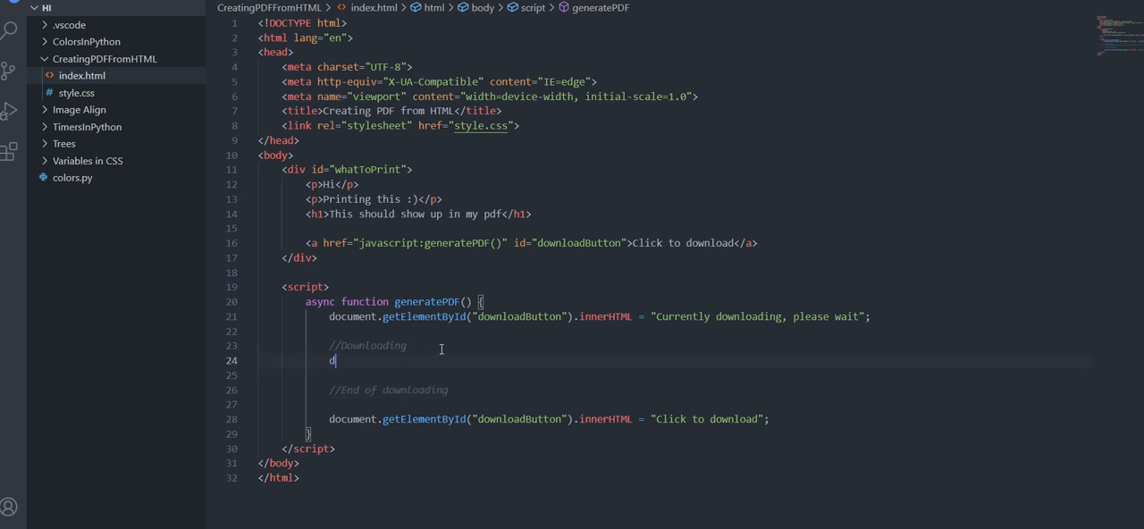
# - Declare var downloading = document.getElementById("whatToPrint") between the comments
pyautogui.write('var whatTo')
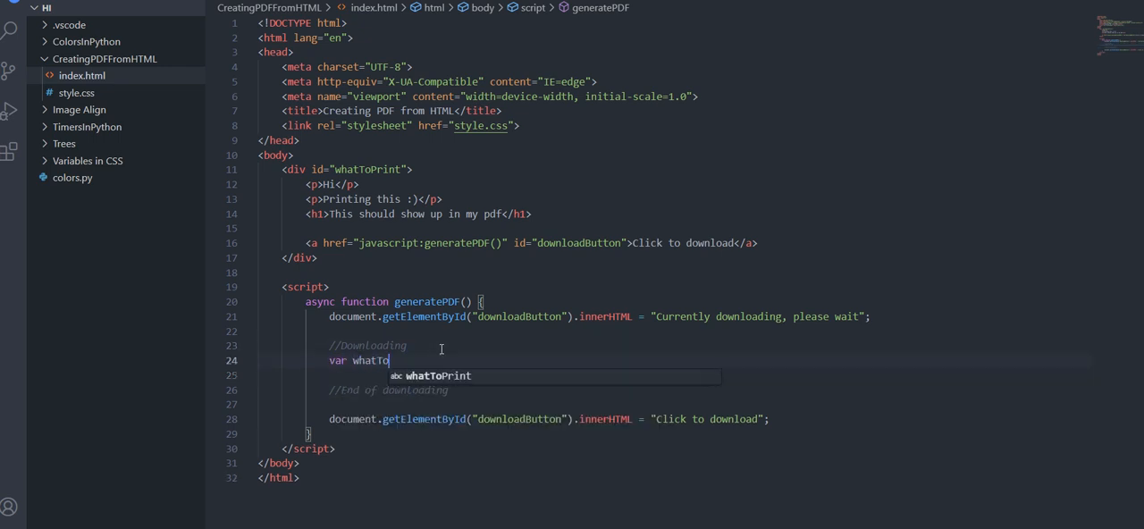
pyautogui.write('Downloa')
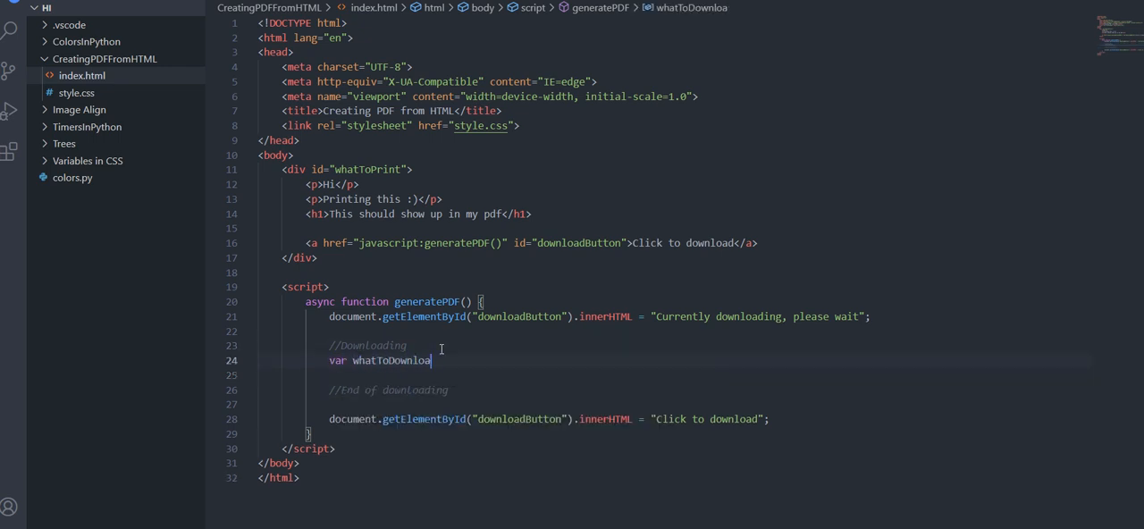
pyautogui.press('BackSpace')
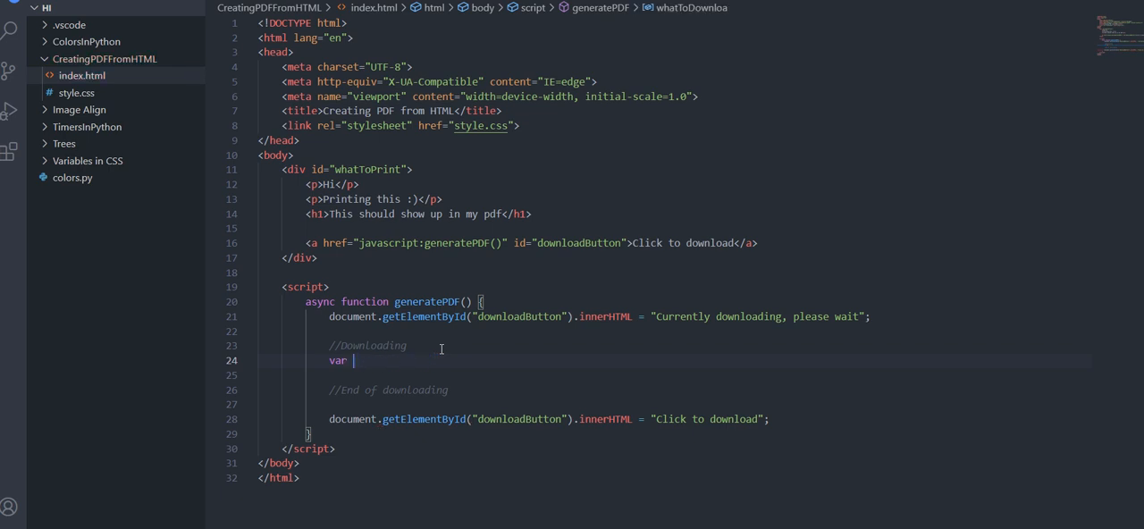
pyautogui.write('downloading = document.getElementById(')
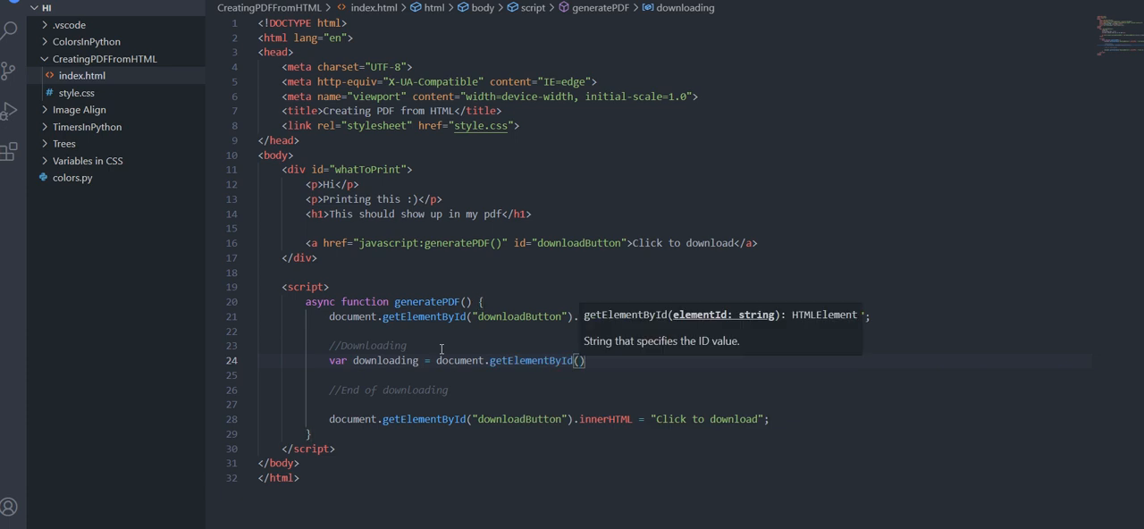
pyautogui.write('"whatToPrint"')
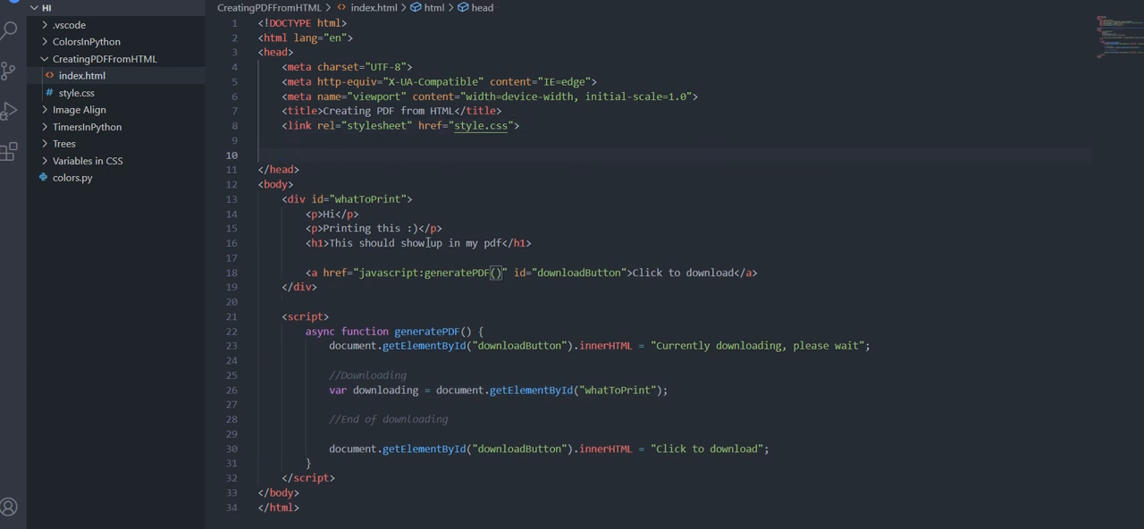
# - Load jsPDF 1.3.4 jspdf.debug.js and jspdf.min.js from cdnjs via script tags in the head
pyautogui.write('<script src="https://cdnjs.cloudflare.com/ajax/libs/jspdf/1.3.4/jspdf.debug.js" ></script>')
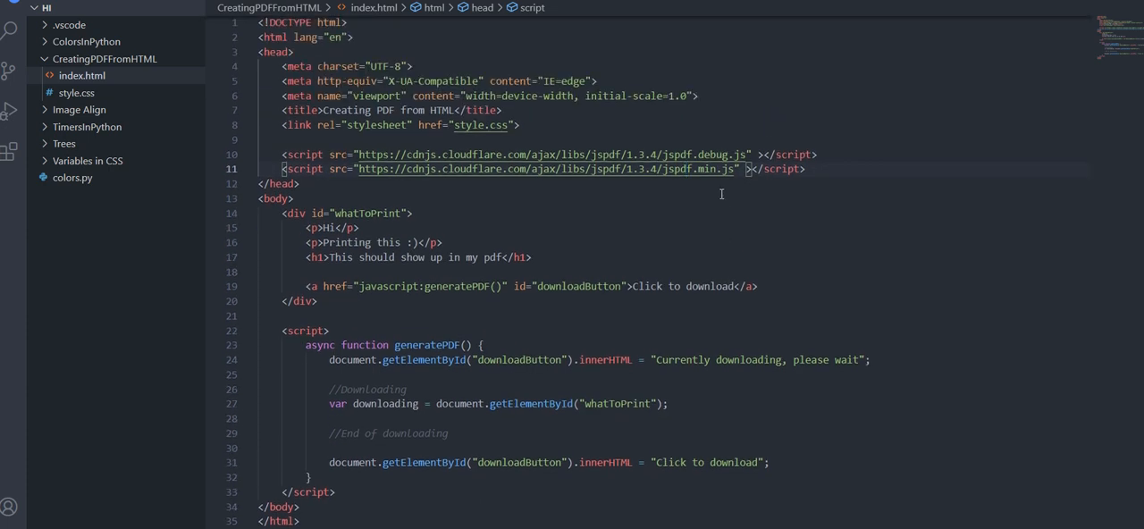
pyautogui.scroll(-3)
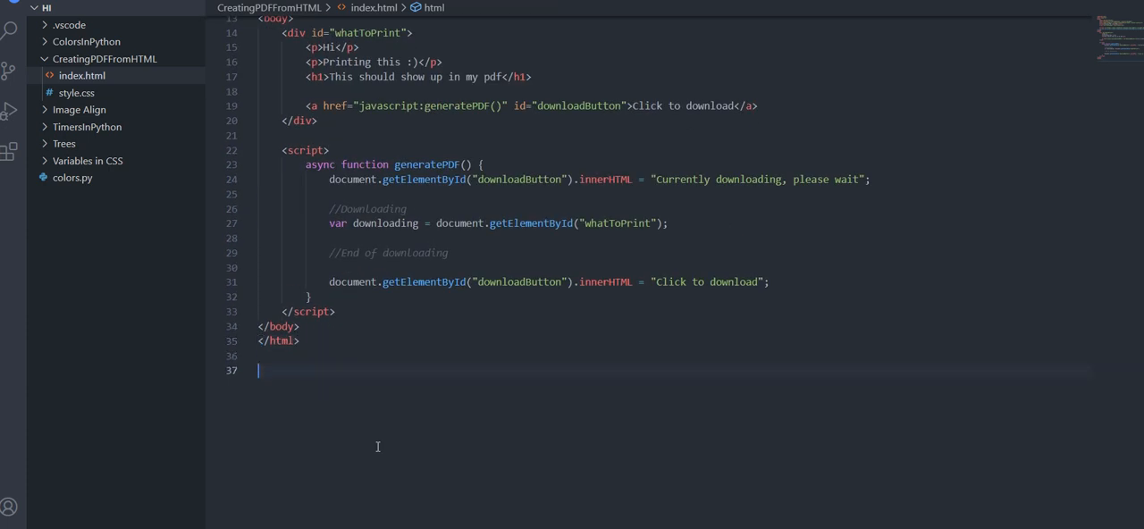
# - Write the plan comment: HTML+CSS -> PNG, PNG -> Add to PDF, Downloading PDF
pyautogui.write('/')
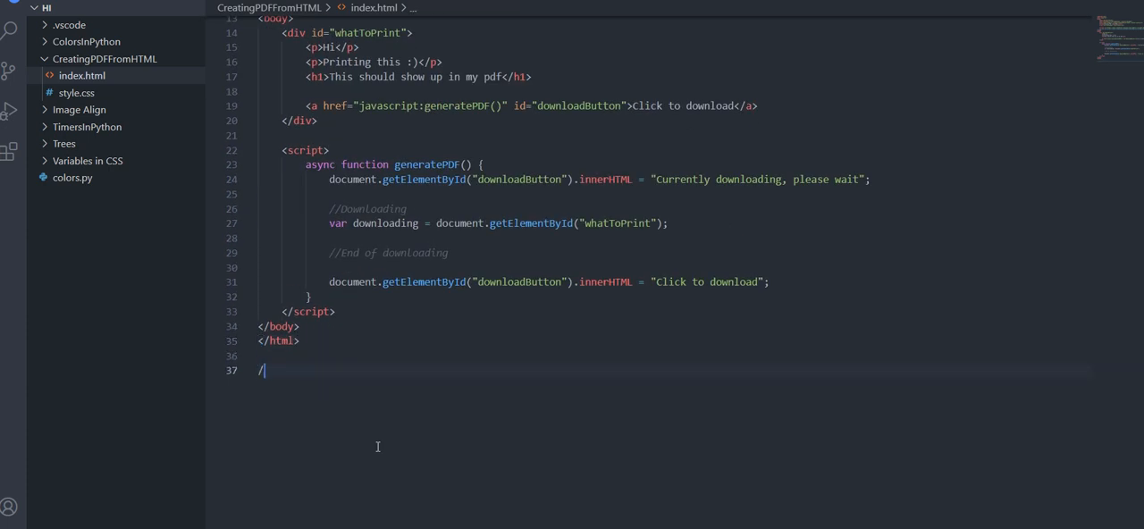
pyautogui.write('<')
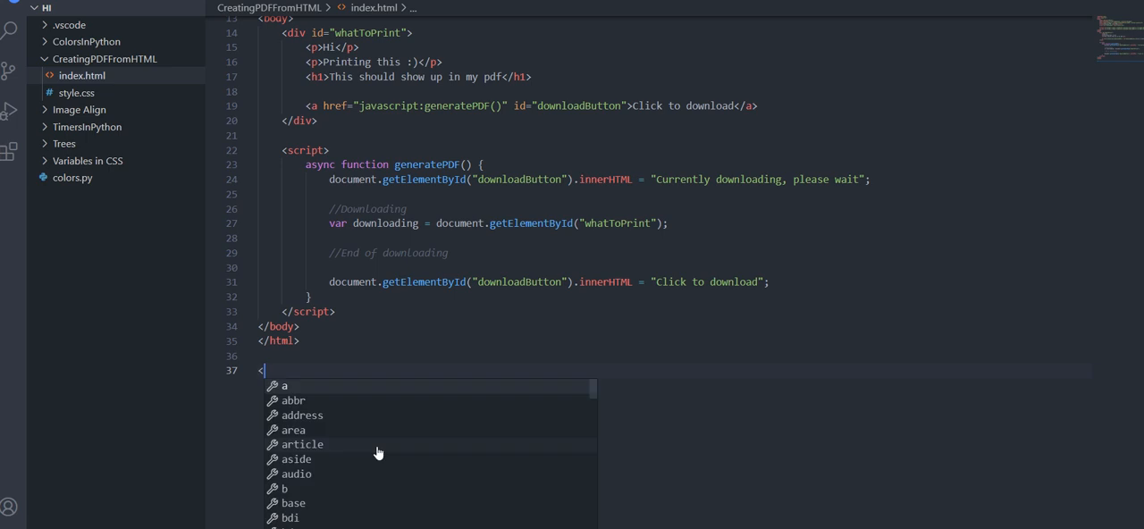
pyautogui.write('<!--')
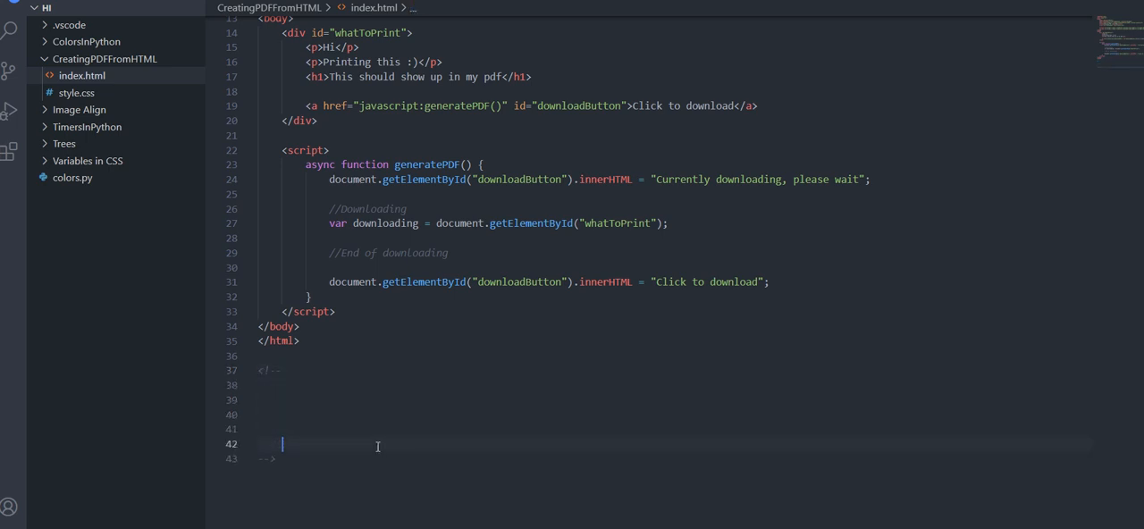
pyautogui.write('HTML + CSS')
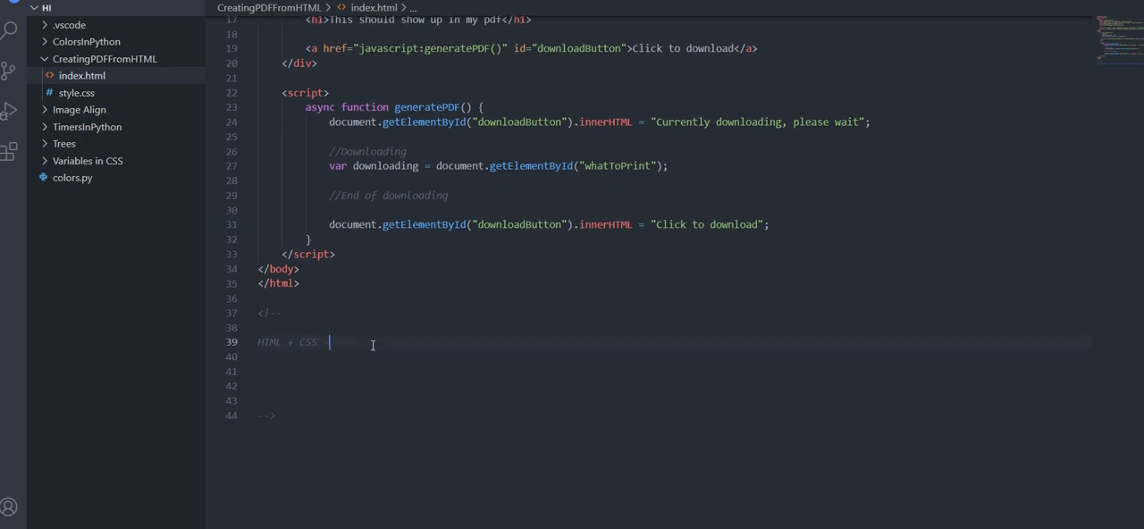
pyautogui.write('-> PNG')
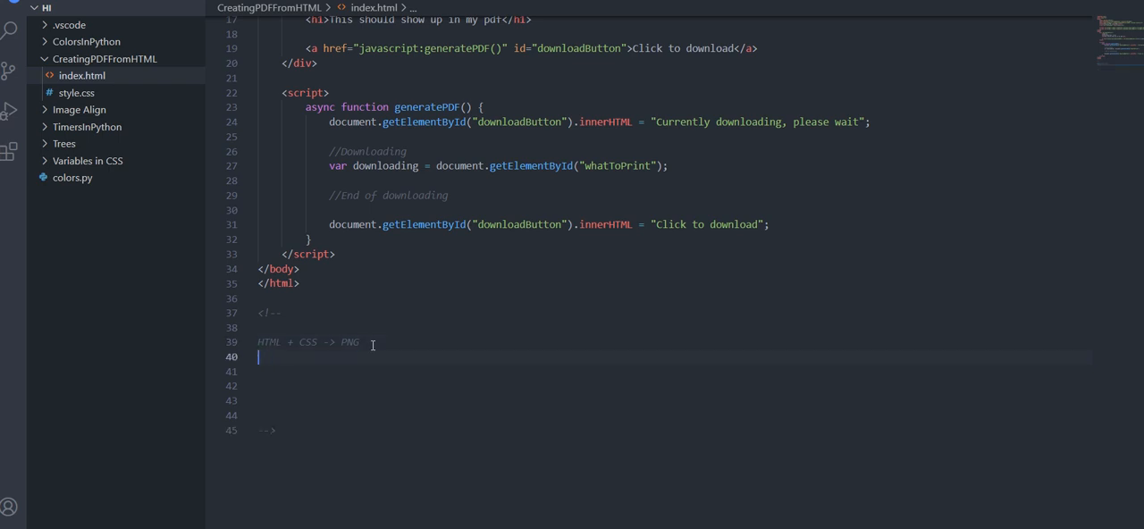
pyautogui.write('PNG ->')
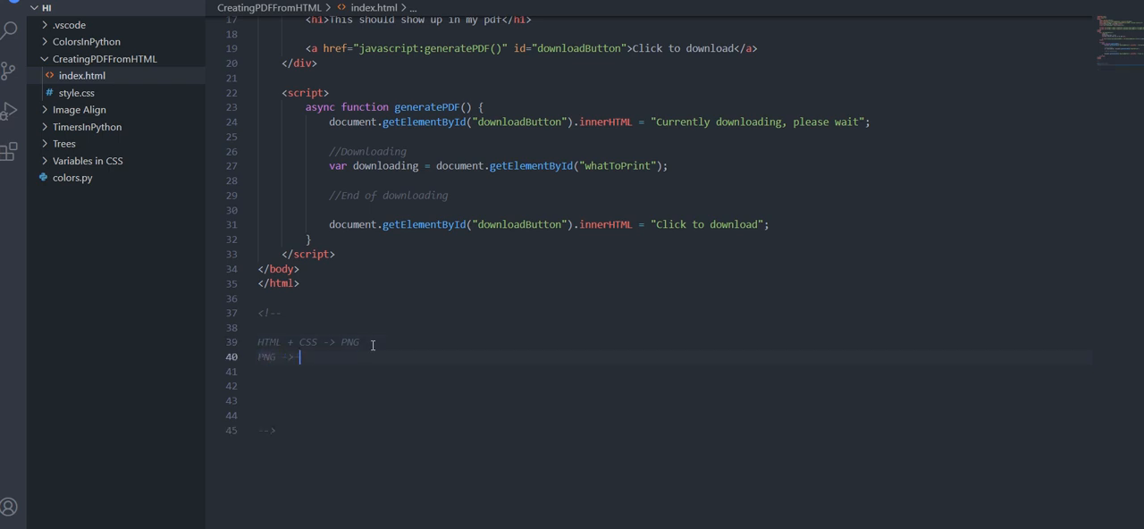
pyautogui.write('Add to PDF')
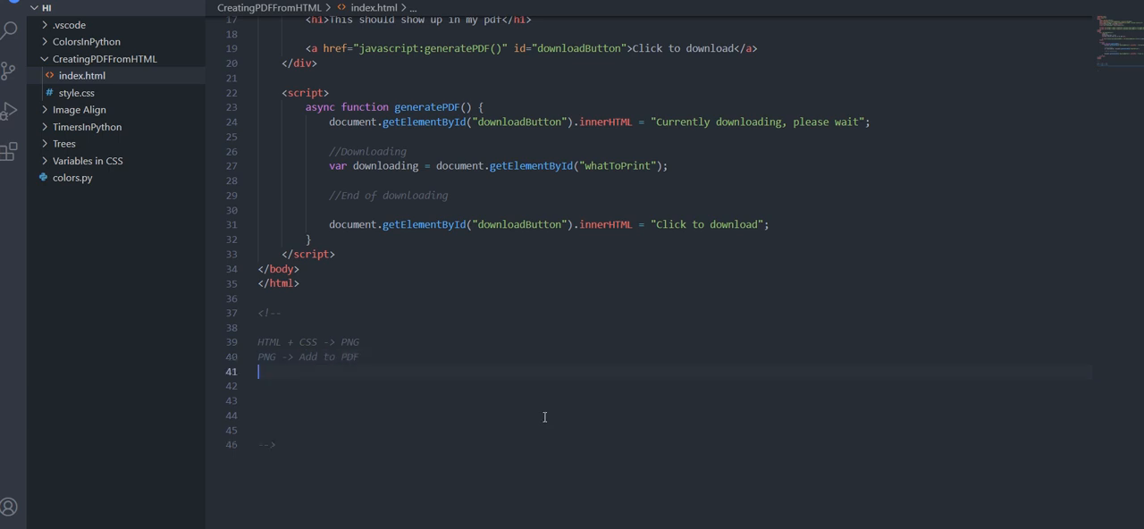
pyautogui.write('Downloading PDF')
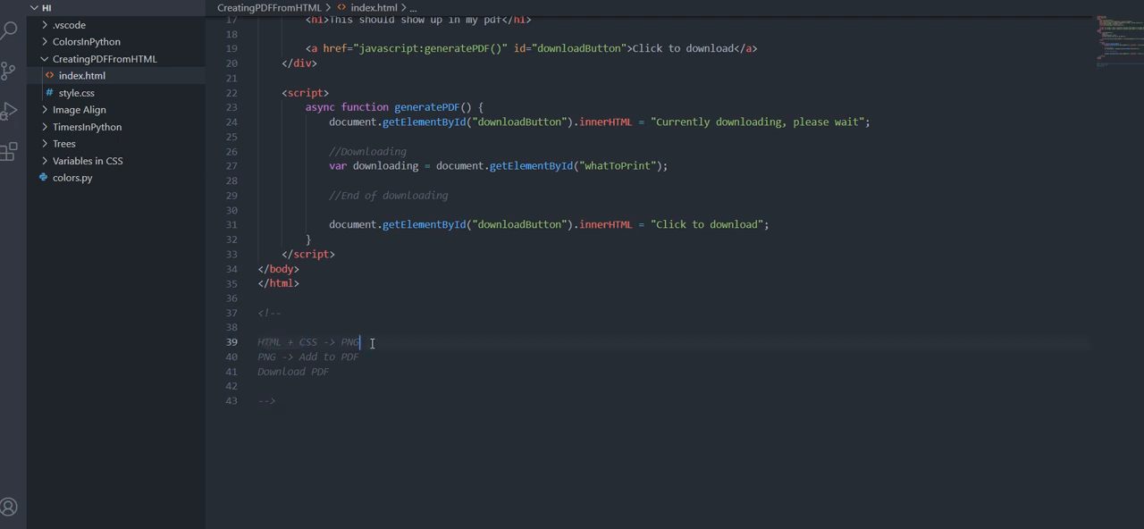
# - Annotate the plan lines with (html2canvas) and start the (jsPDF) notes
pyautogui.write('(html2)')
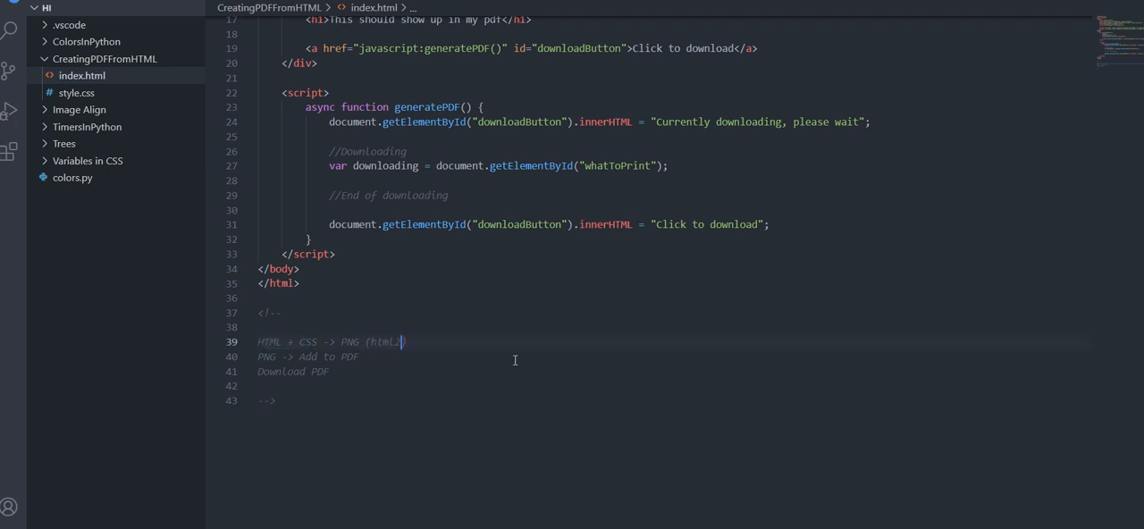
pyautogui.write('canvas')
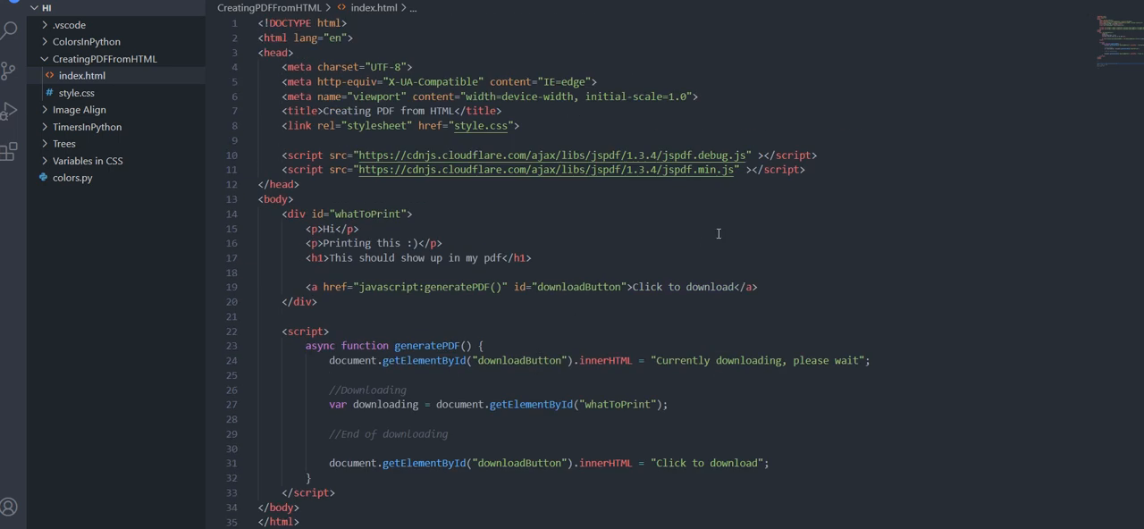
pyautogui.scroll(-3)
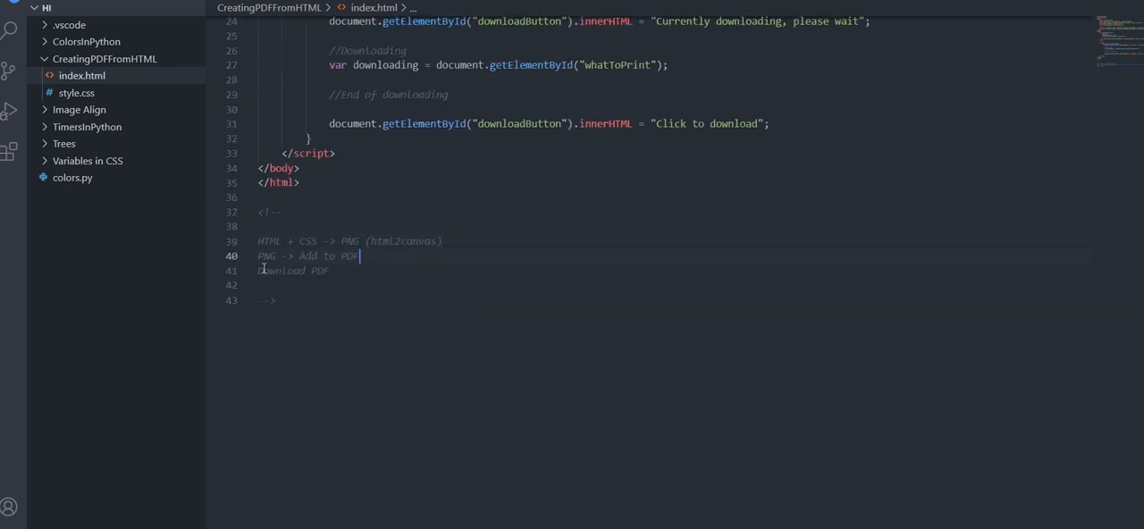
pyautogui.write('(jsPDF')
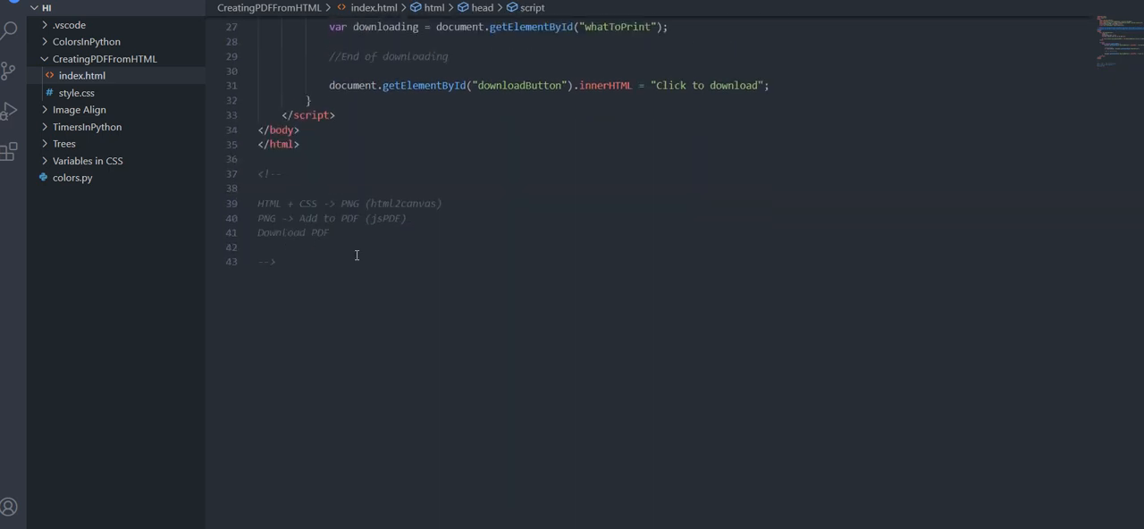
# - Finish the (jsPDF) annotations and open a new line after the var downloading statement
pyautogui.write('()')
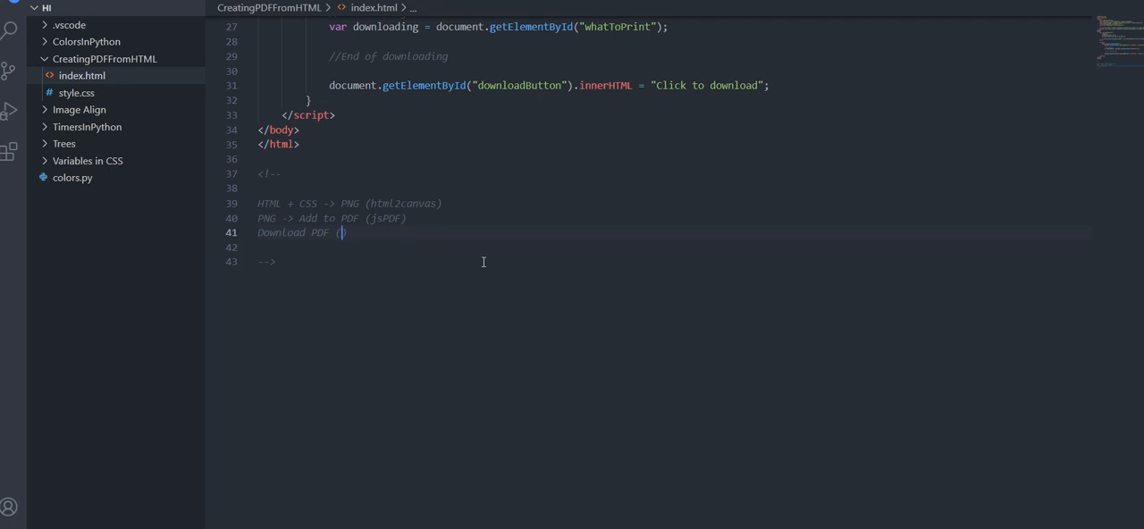
pyautogui.write('jsPDF')
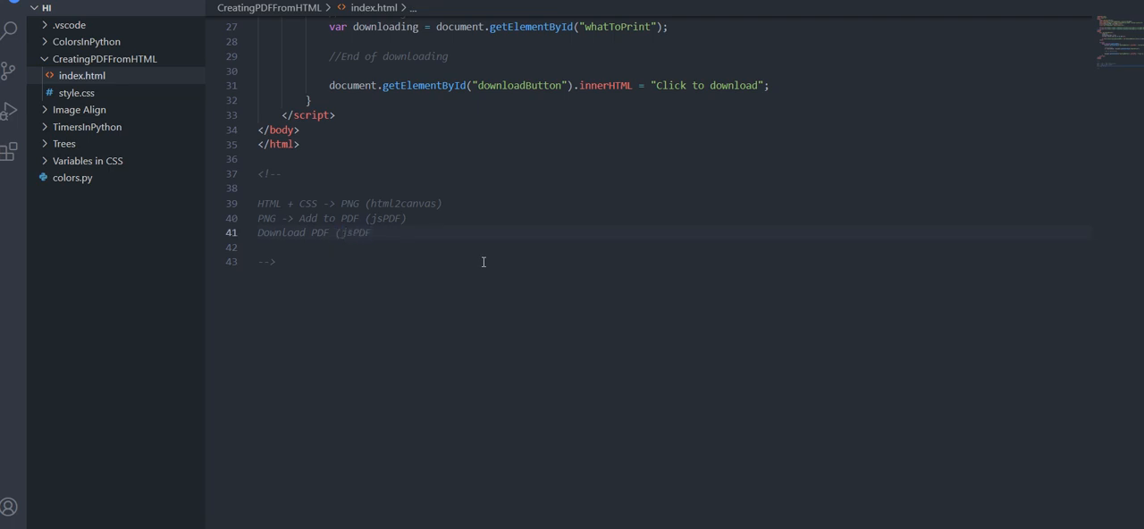
pyautogui.click(376, 232)
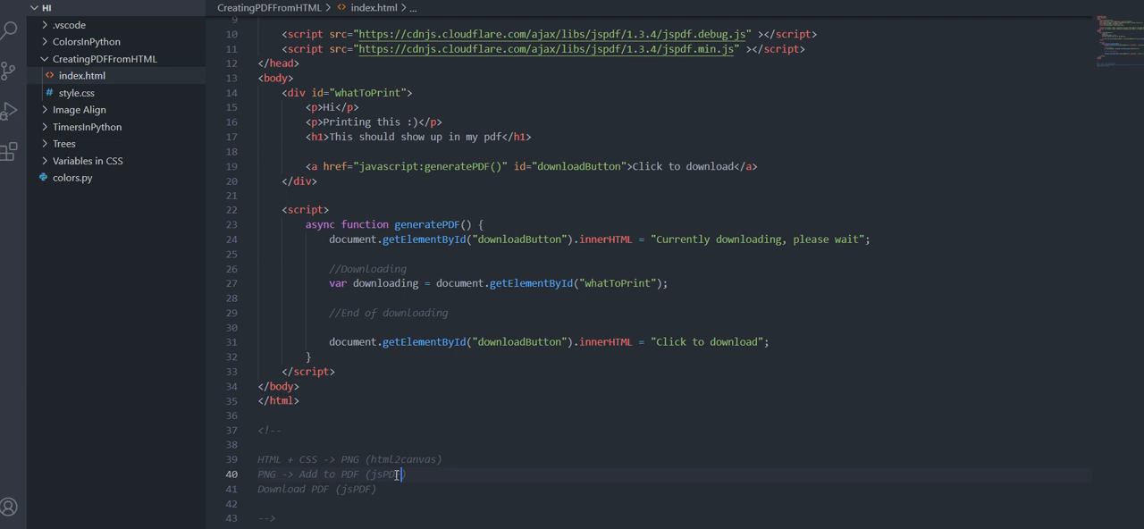
pyautogui.moveTo(611, 308)
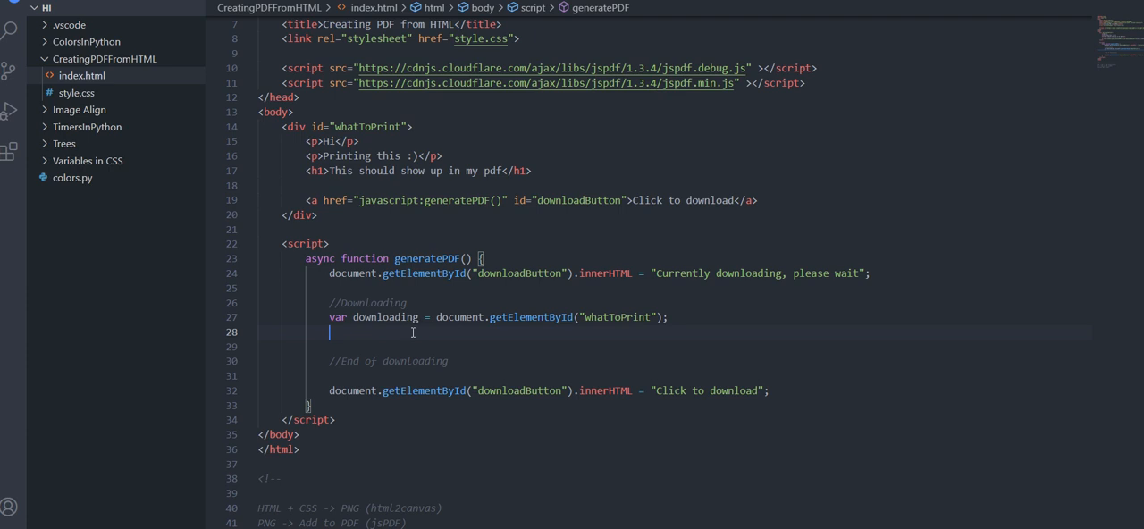
# - Declare var doc = new jsPDF(); inside generatePDF
pyautogui.write('var doc')
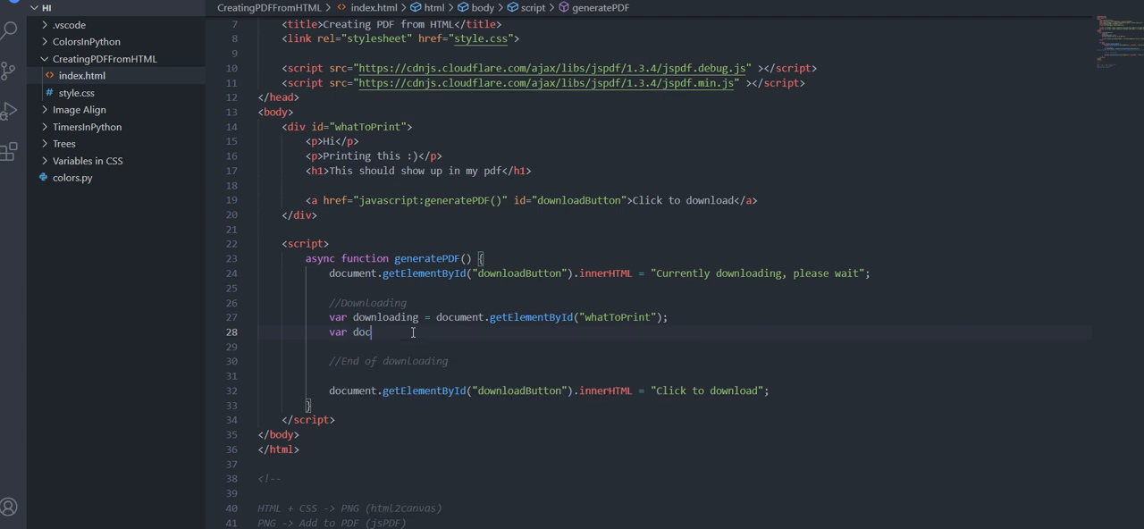
pyautogui.write('=')
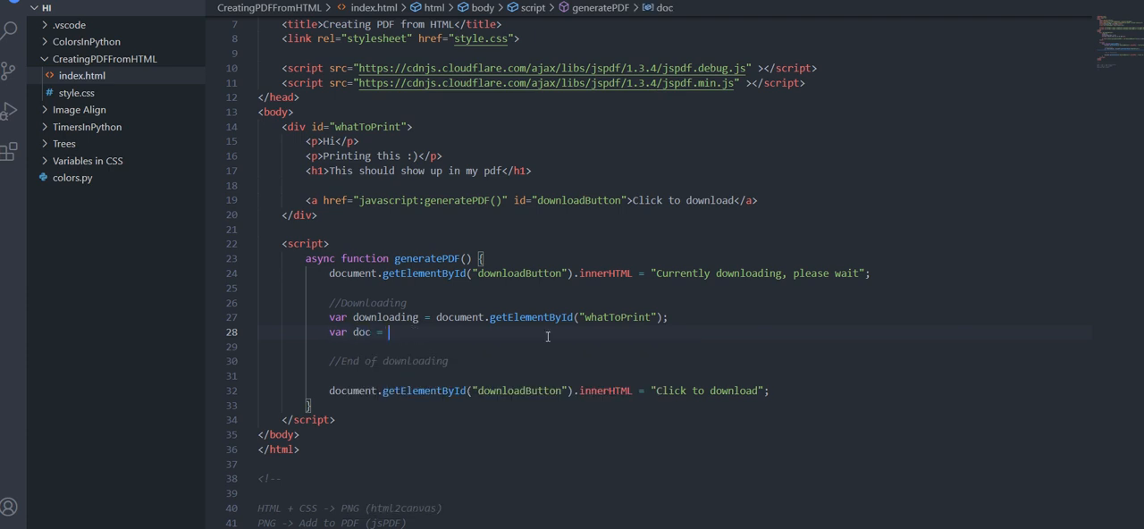
pyautogui.write('new jsPDF')
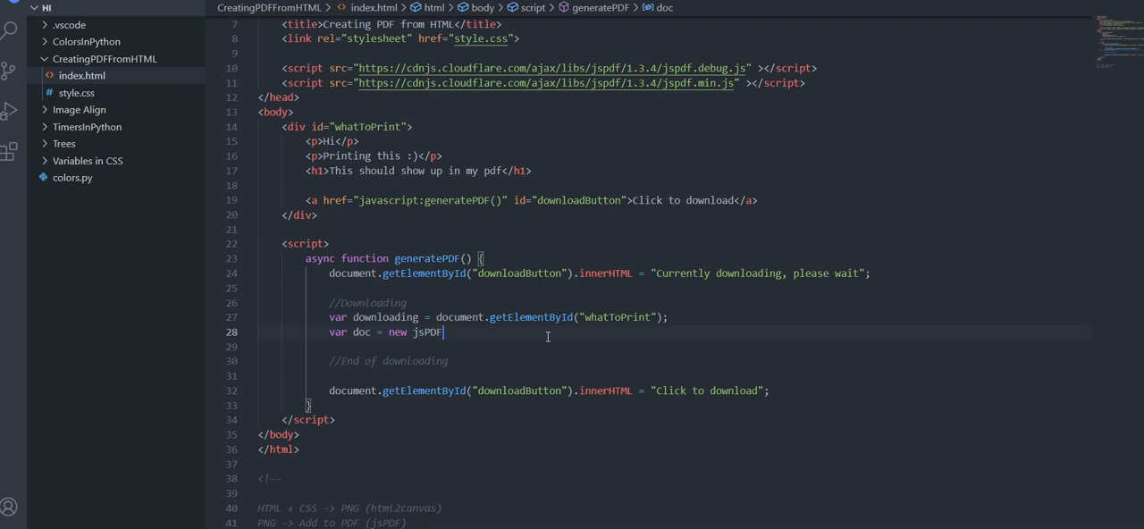
pyautogui.write('()')
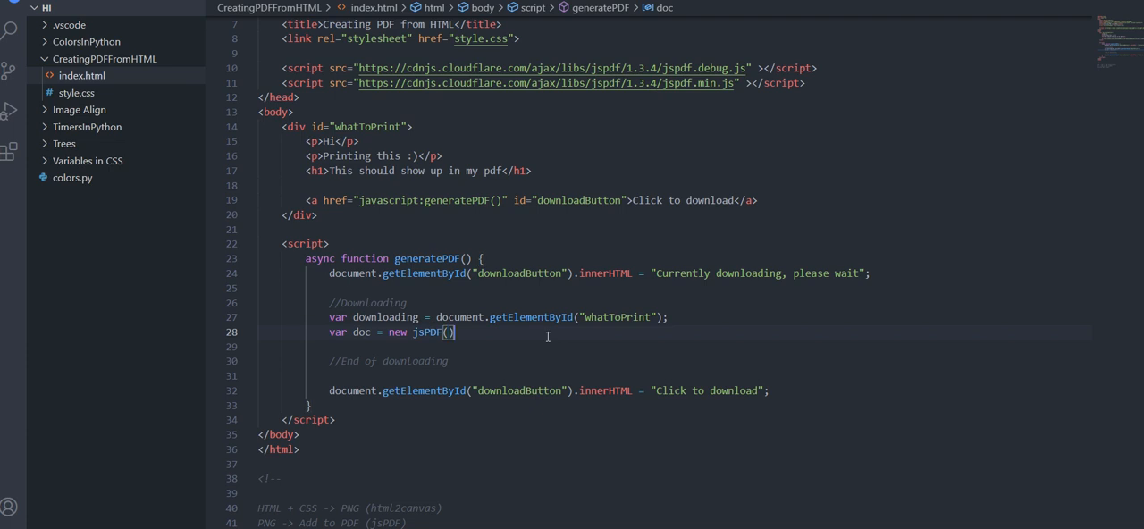
pyautogui.write(';')
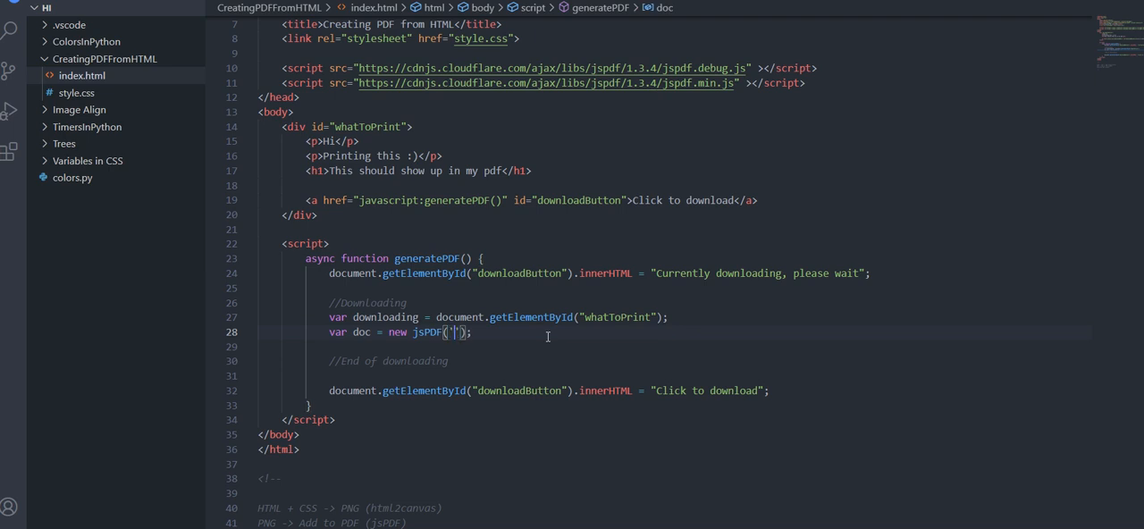
pyautogui.moveTo(576, 351)
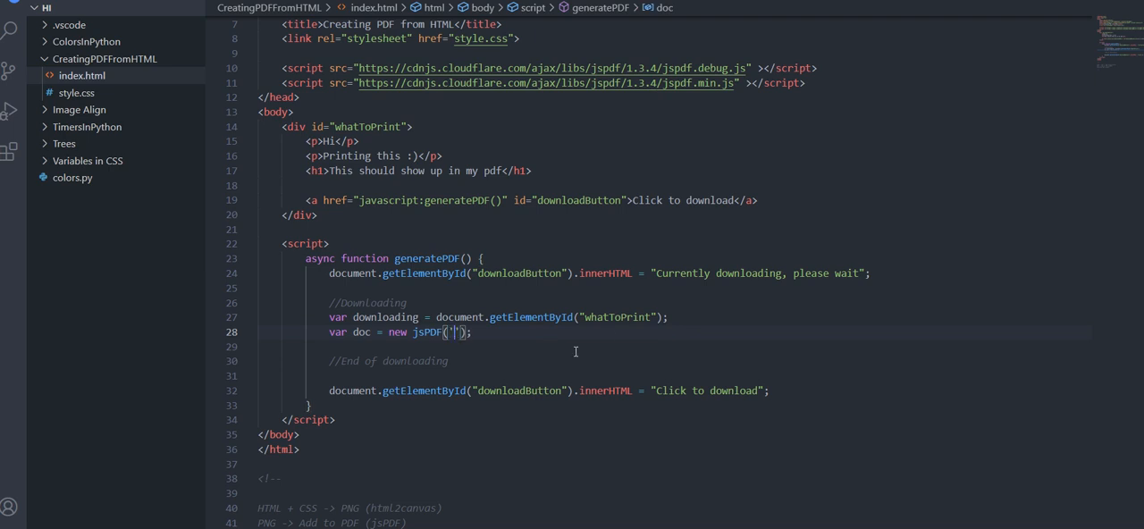
# - Give the jsPDF constructor 'l' and 'pt' arguments, dropping the stray third one
pyautogui.write('1')
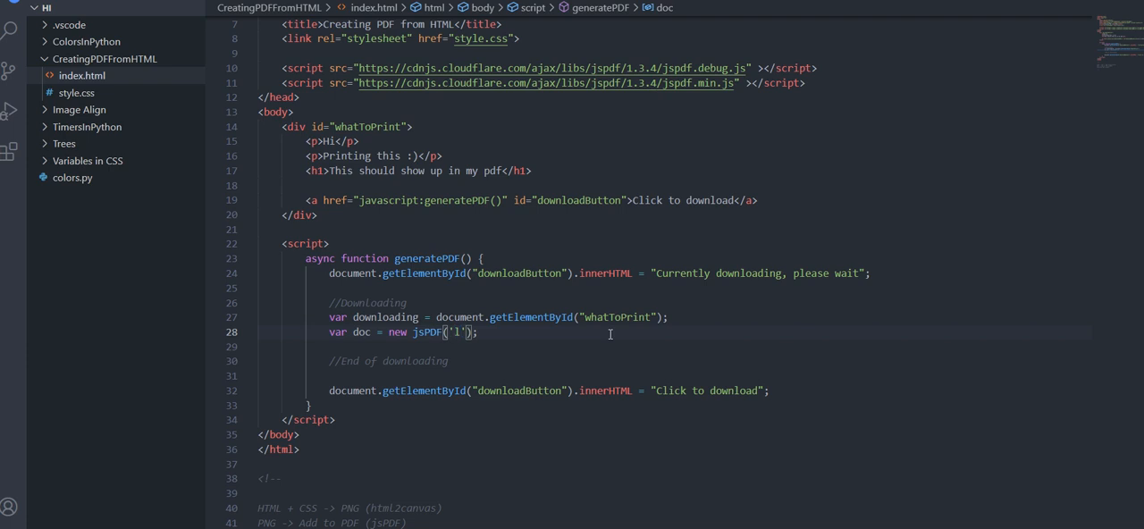
pyautogui.write(", ''")
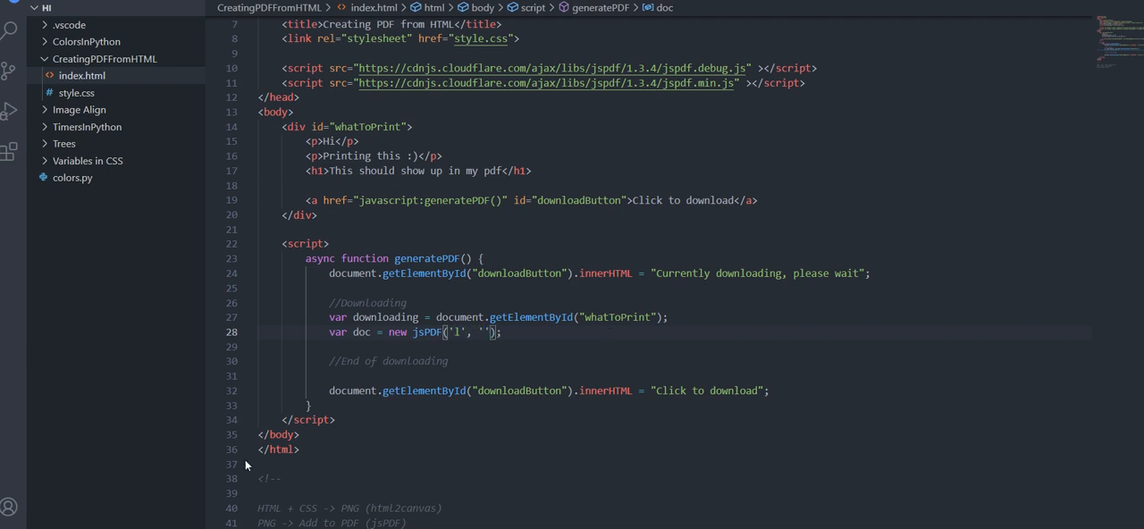
pyautogui.write('l')
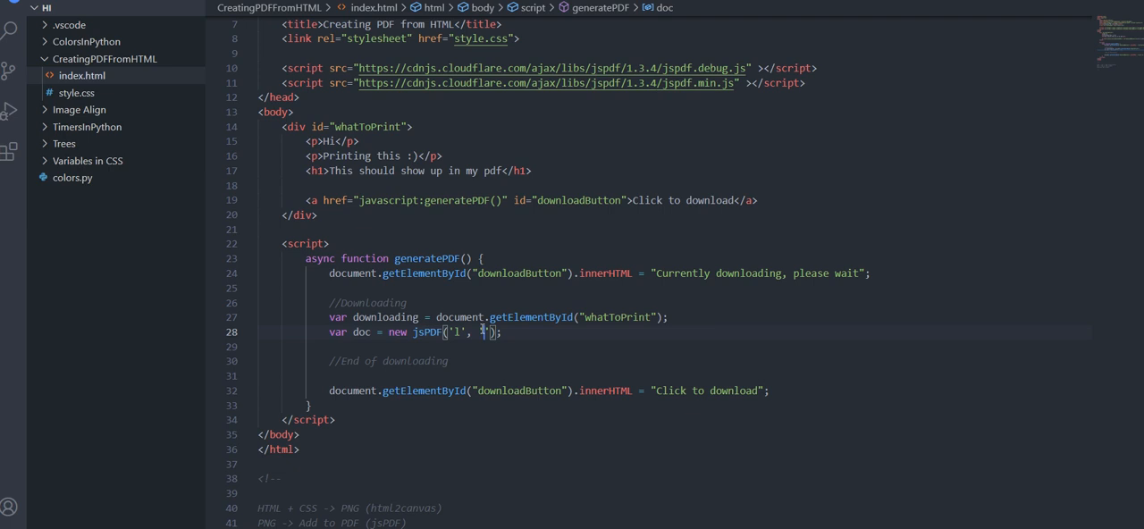
pyautogui.write("pt',")
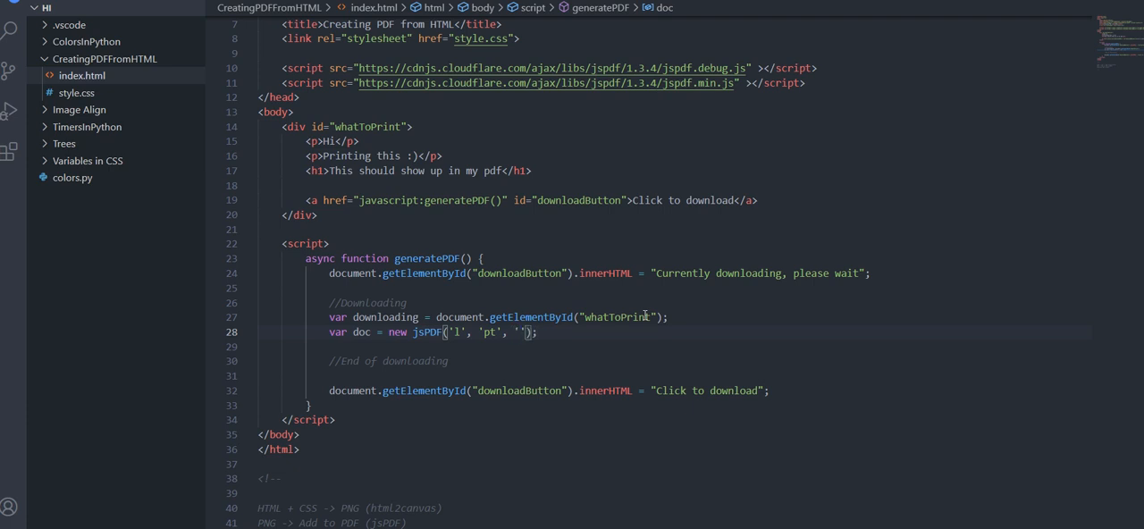
pyautogui.write('a')
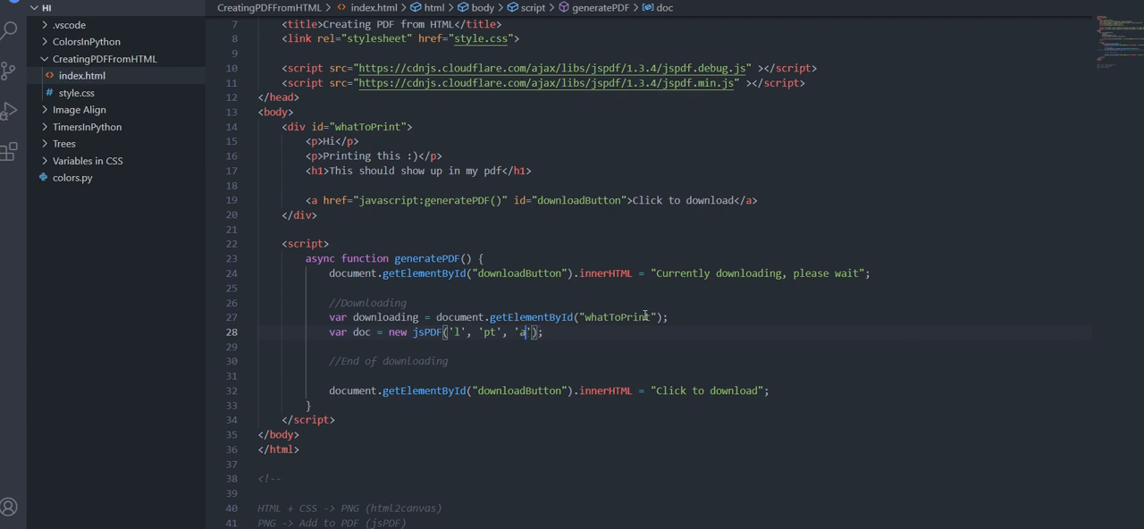
pyautogui.press('BackSpace')
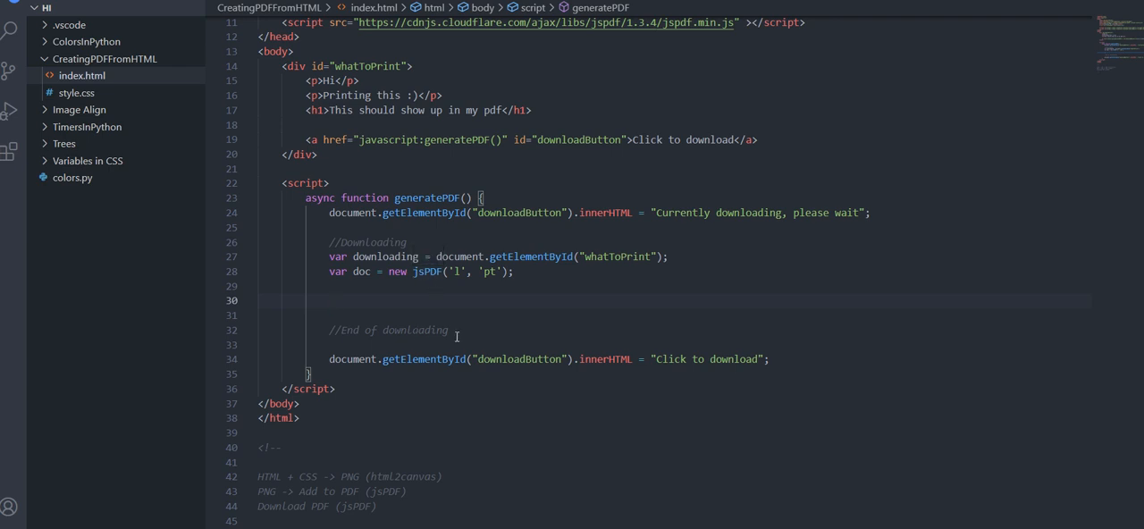
# - Add await html2canvas(downloading, { }) below the doc line
pyautogui.write('await')
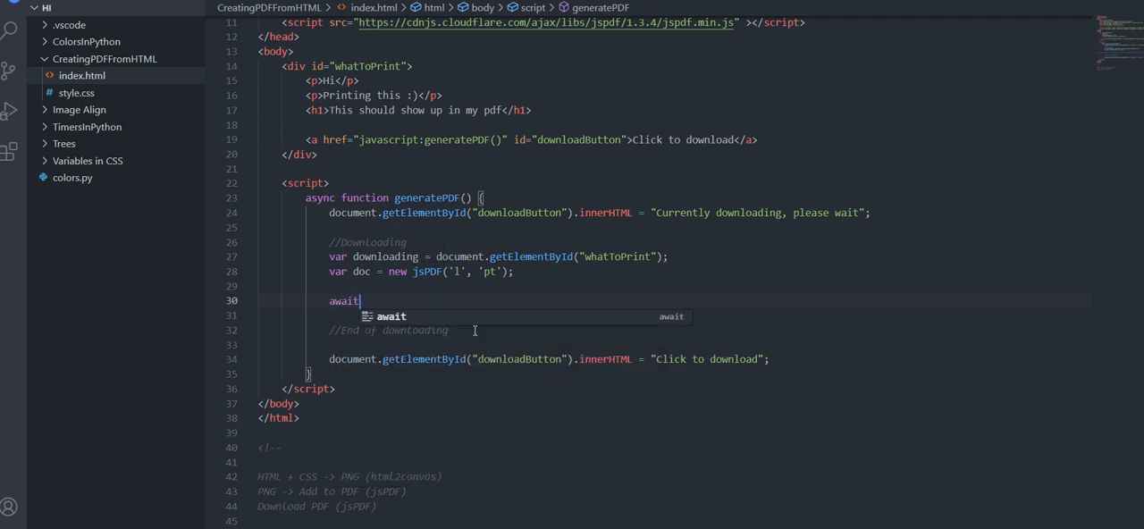
pyautogui.write('html2canvas(')
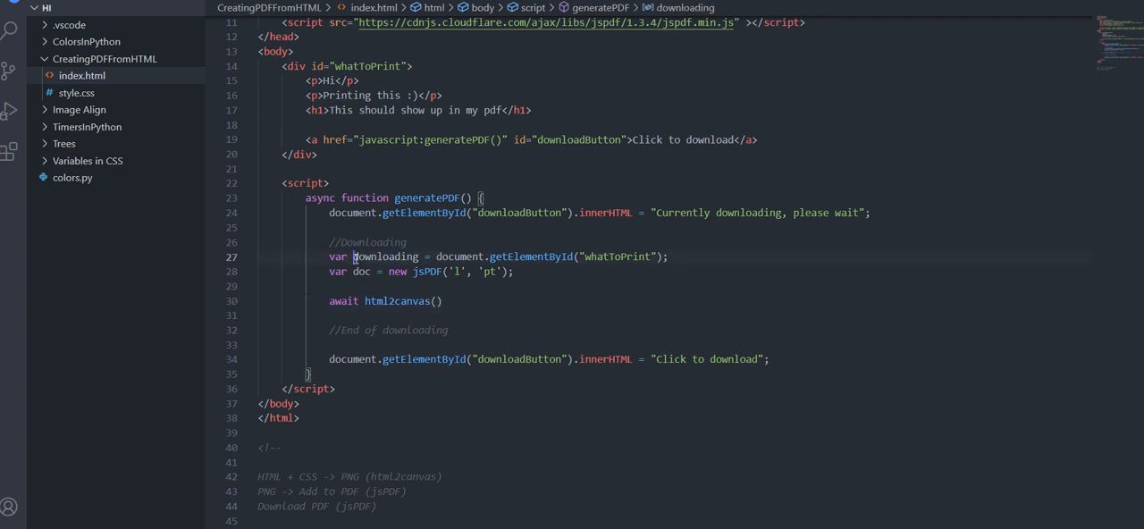
pyautogui.doubleClick(384, 258)
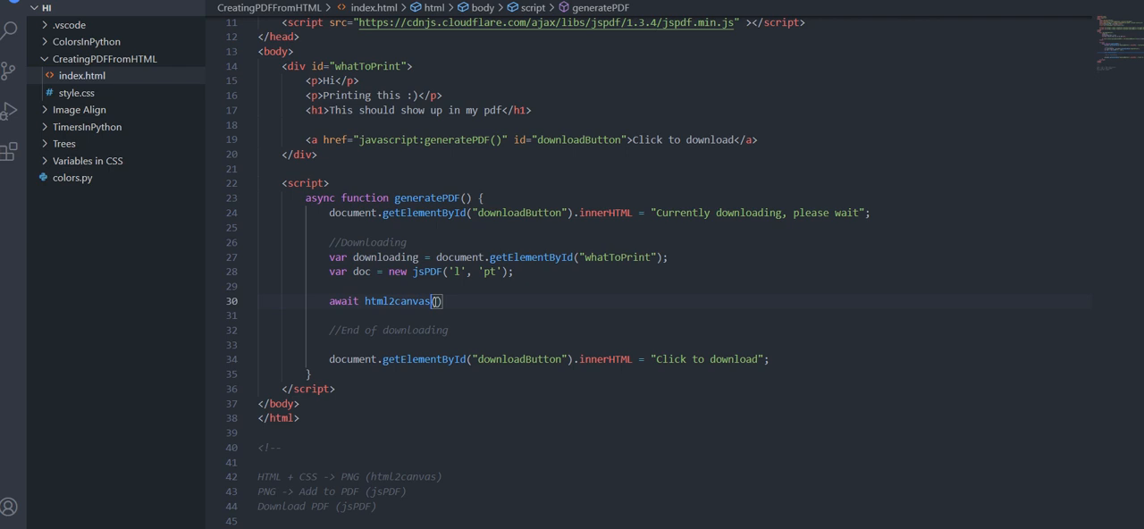
pyautogui.write('downloading,')
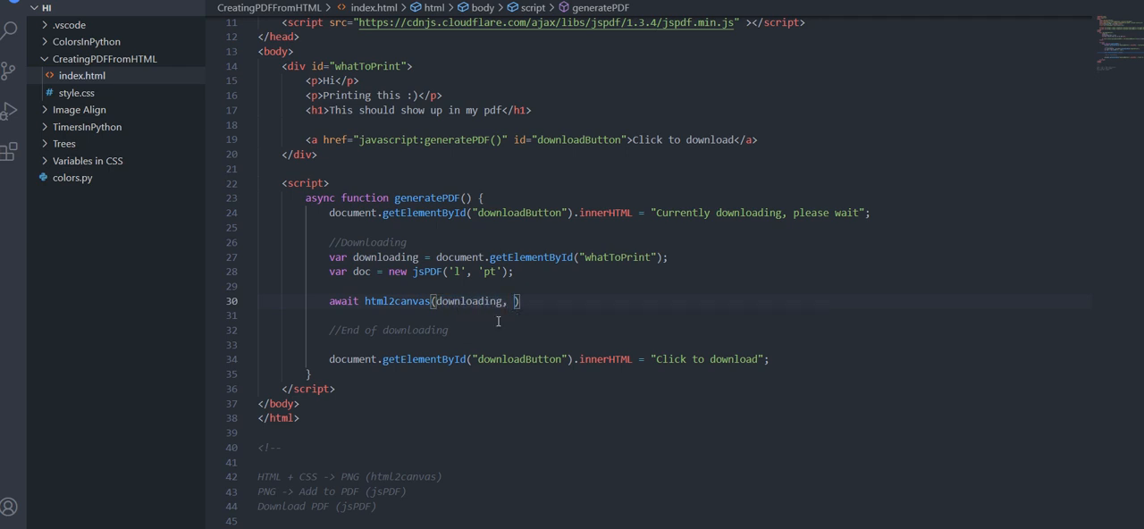
pyautogui.write('{}')
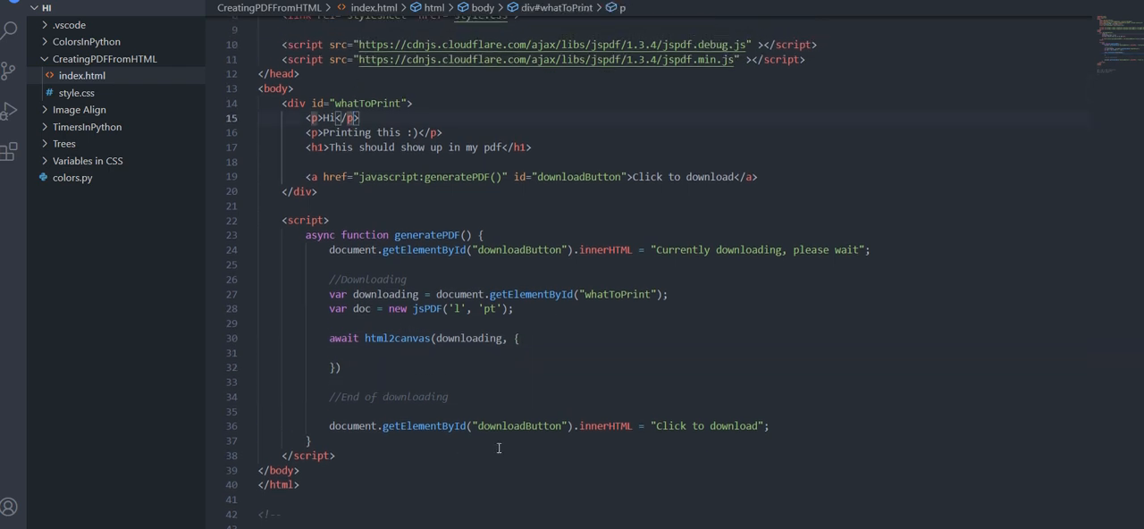
pyautogui.moveTo(458, 279)
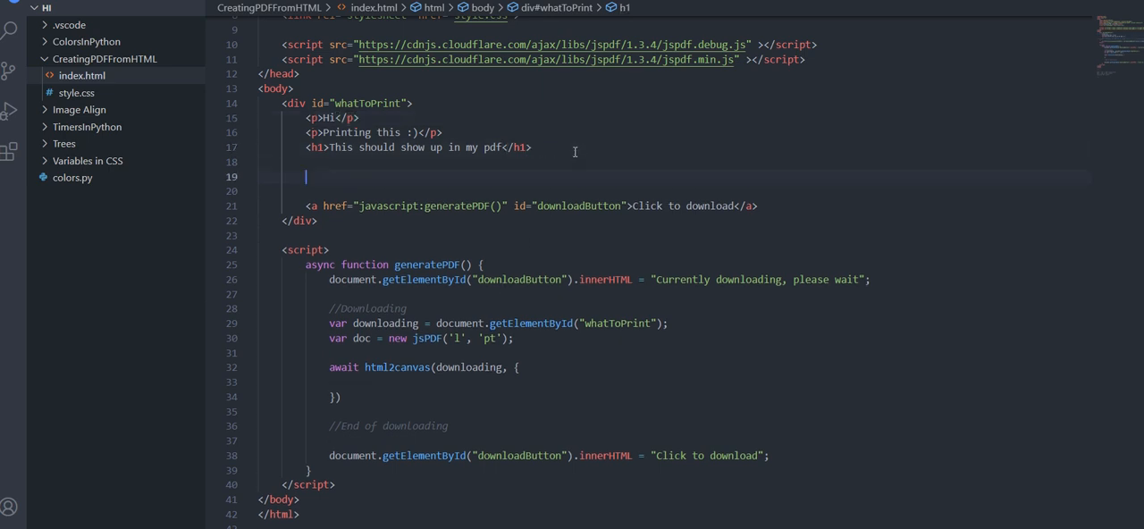
pyautogui.write('<img src="https://th.bing.com/th/id/OIP.wdkLi0wAUuLf5gdNFincPwHaEd?pid=ImgDet&rs=1"')
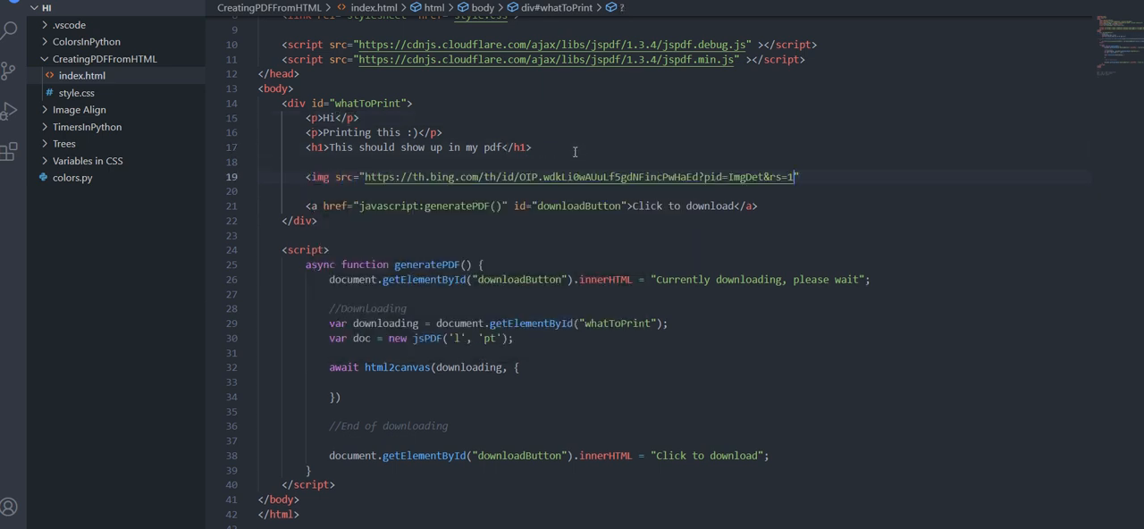
pyautogui.write('/>')
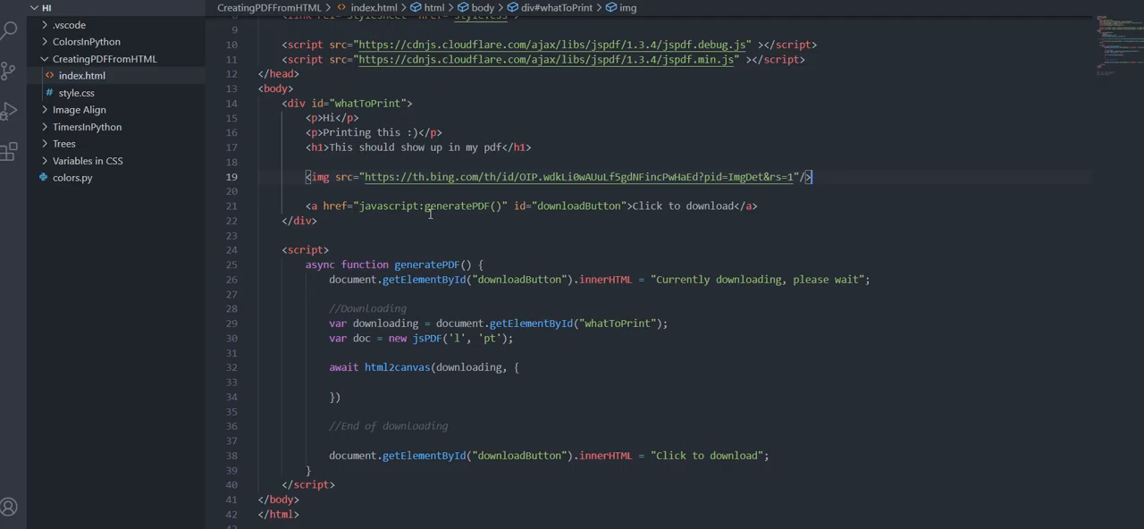
pyautogui.click(837, 175)
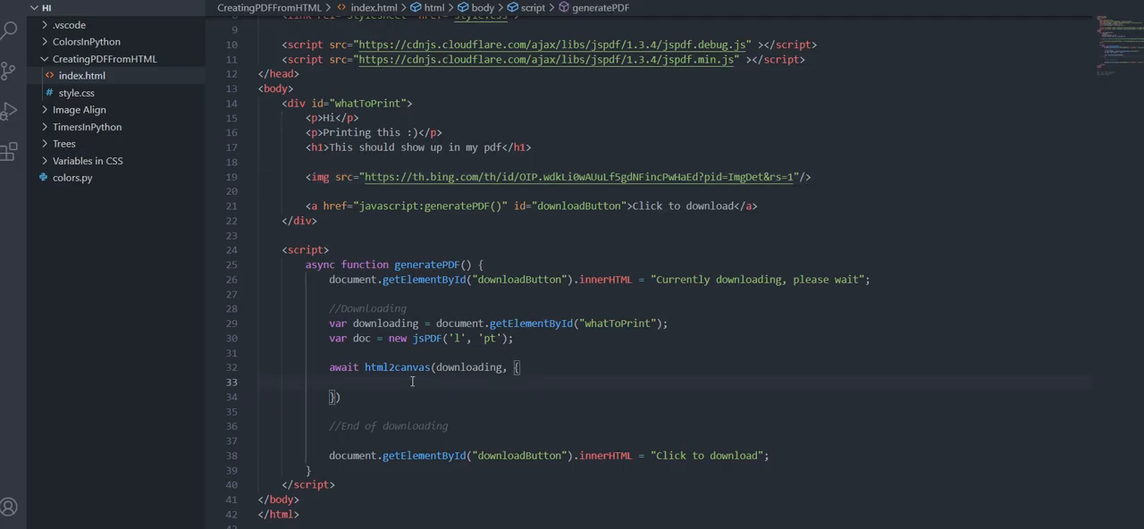
pyautogui.moveTo(618, 415)
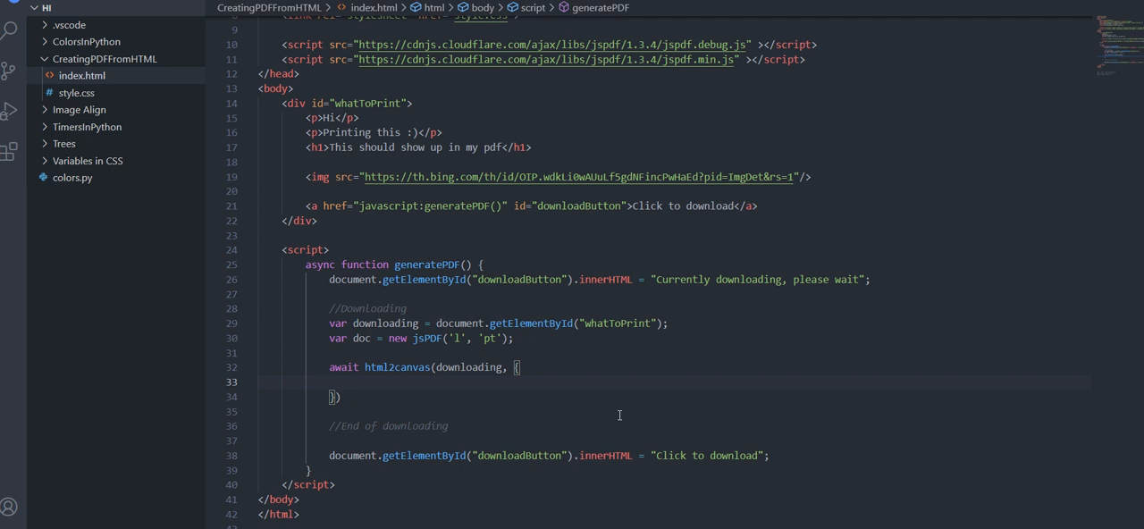
# - Set html2canvas options allowTaint: true and useCORS: true, and begin a width entry
pyautogui.write('a')
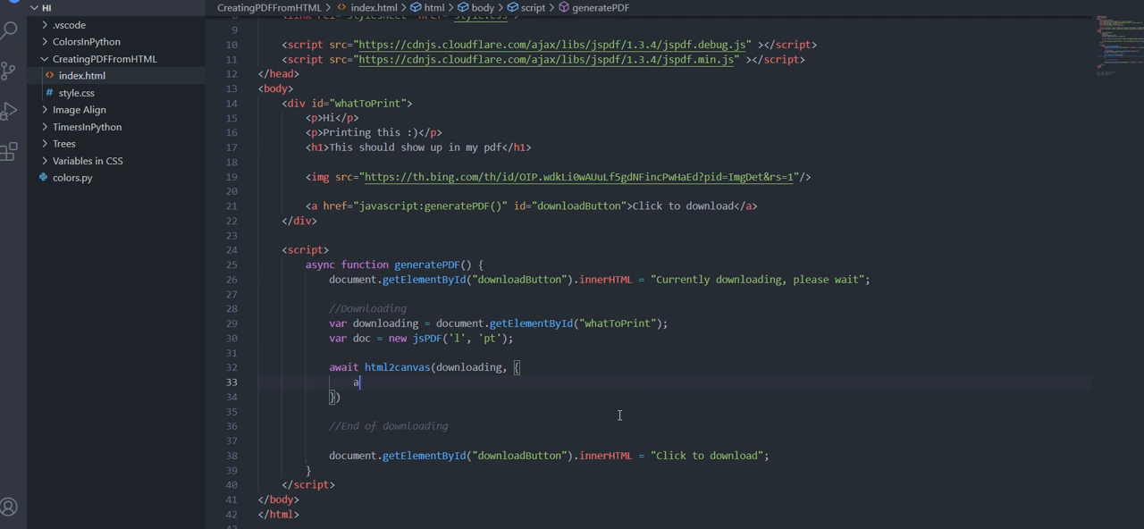
pyautogui.write('allowT')
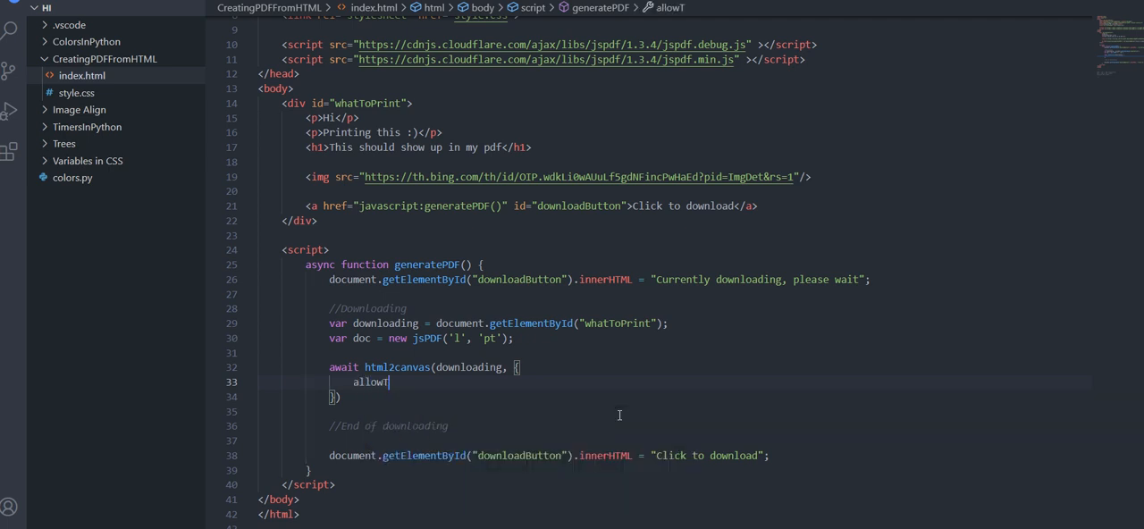
pyautogui.write('aint:')
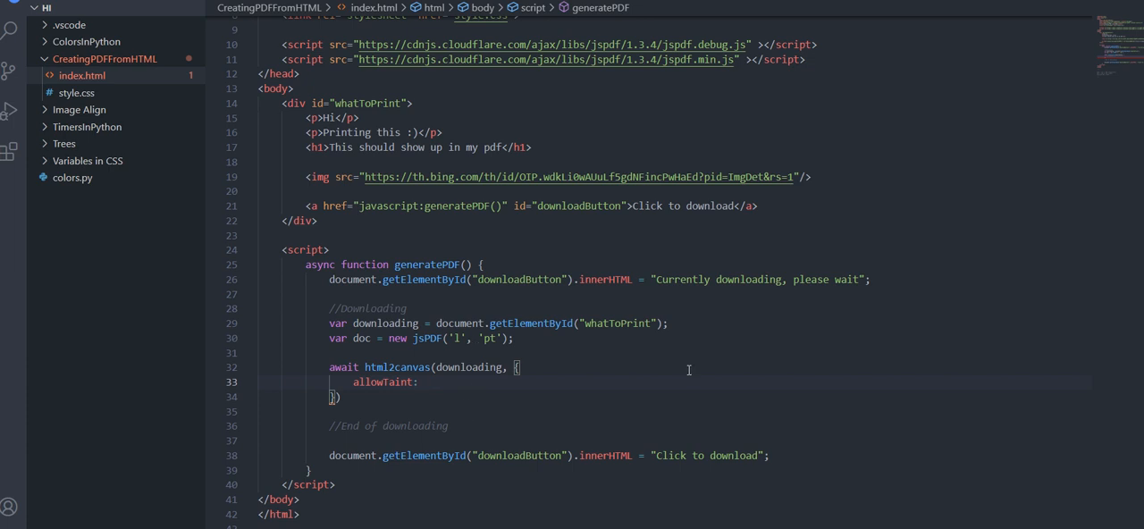
pyautogui.write('true,')
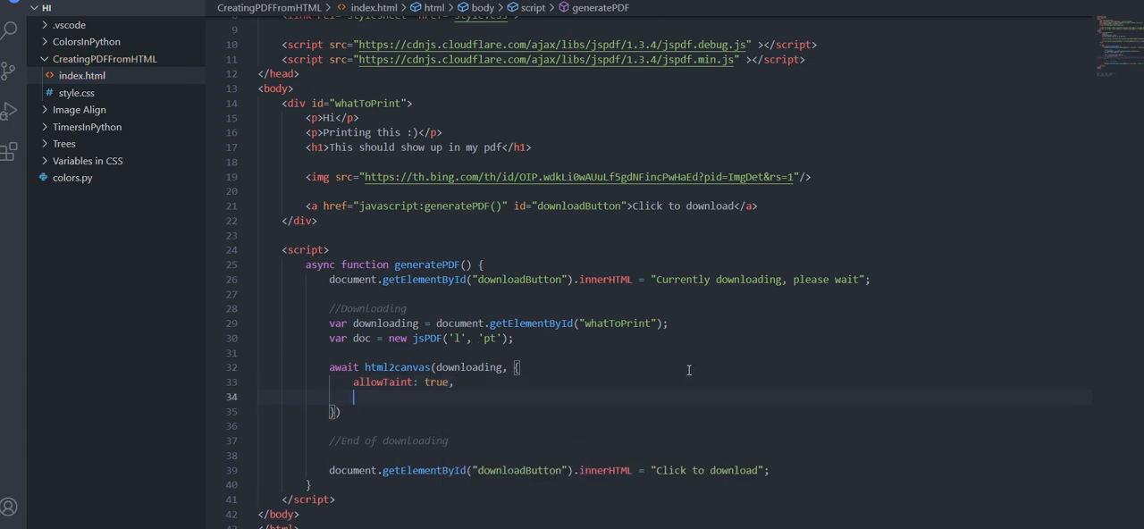
pyautogui.write('useCORS: true')
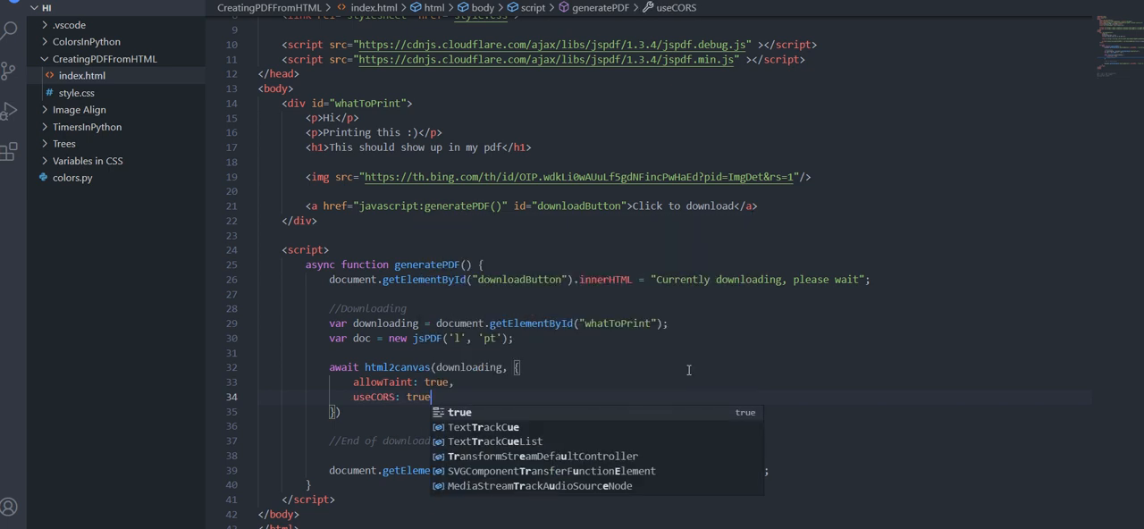
pyautogui.moveTo(290, 154)
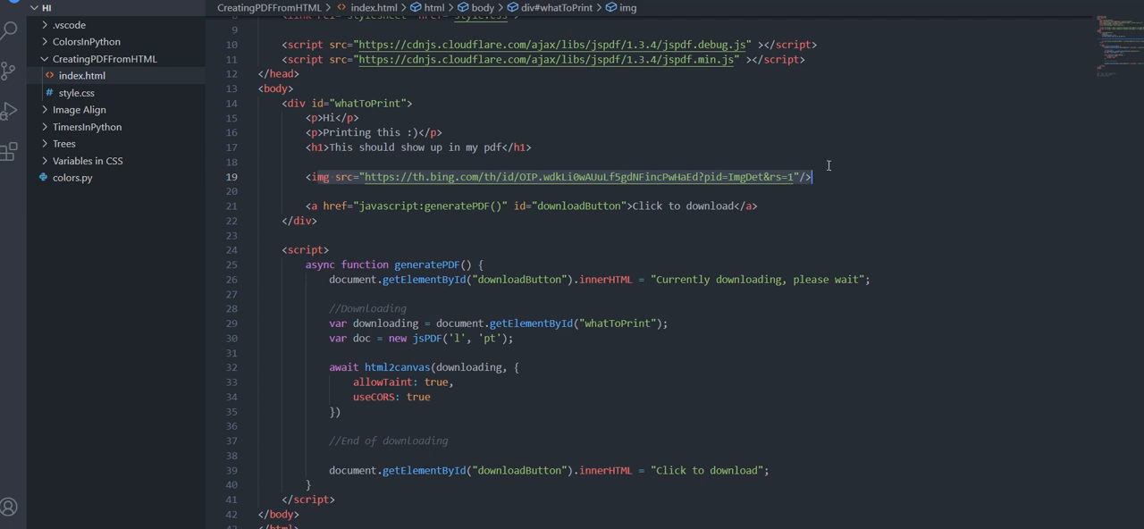
pyautogui.moveTo(444, 396)
pyautogui.write(',')
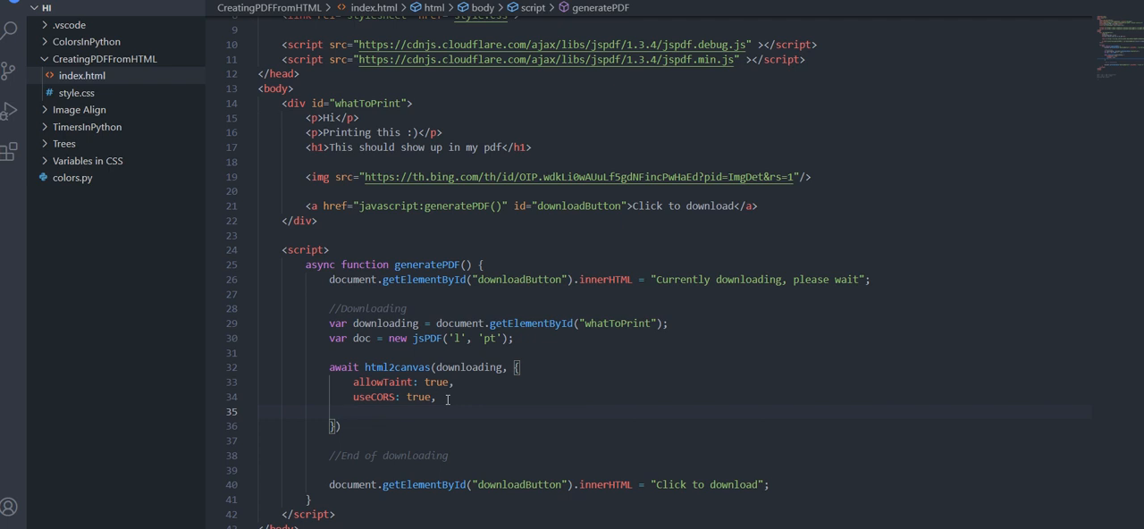
pyautogui.write('width:')
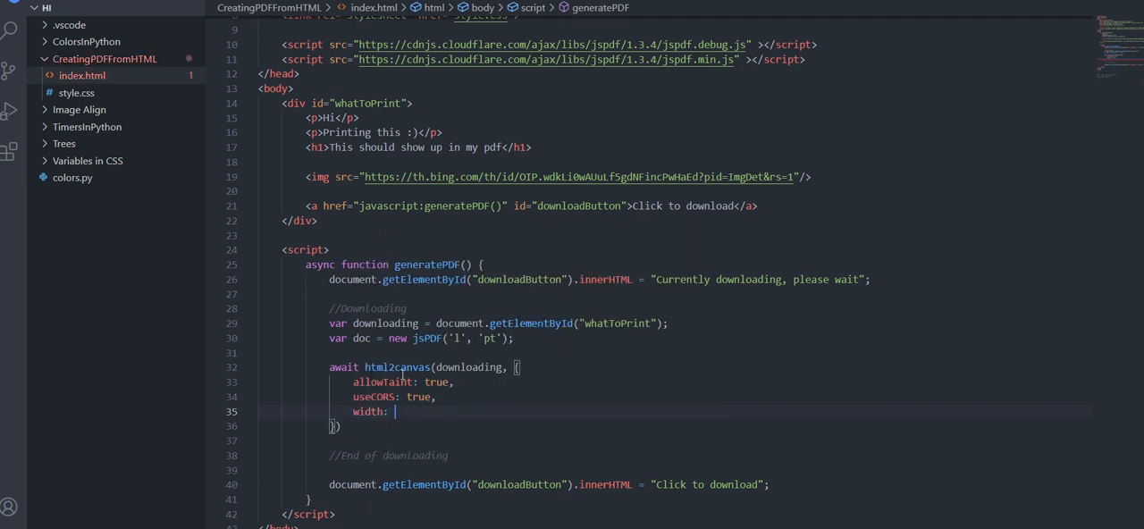
pyautogui.moveTo(540, 412)
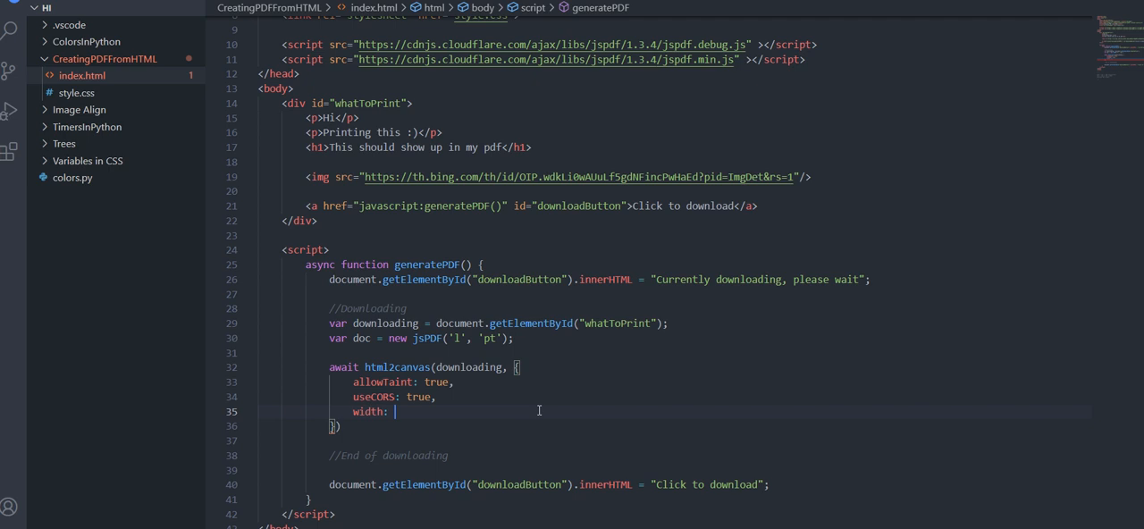
pyautogui.moveTo(433, 172)
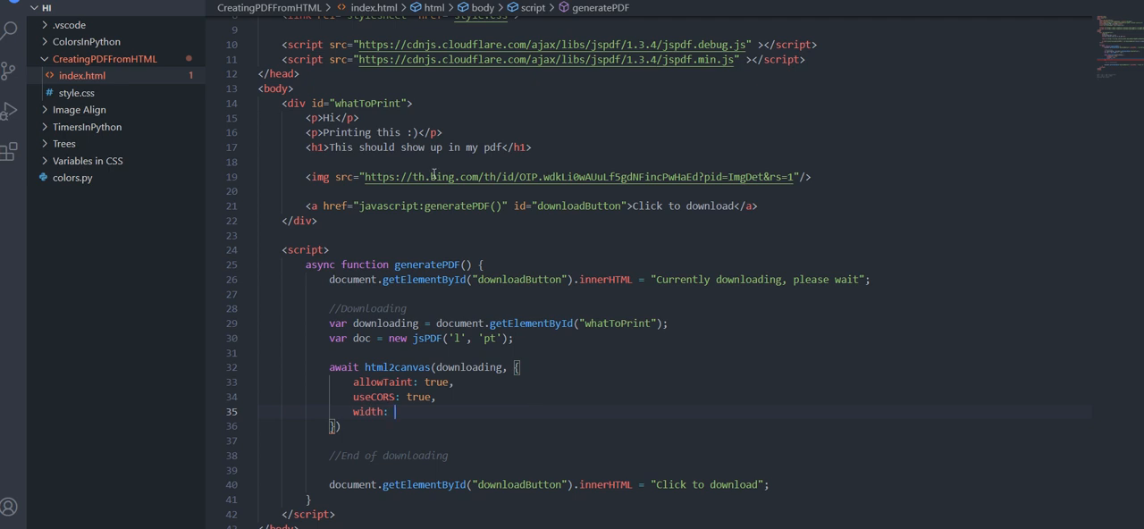
pyautogui.moveTo(408, 104)
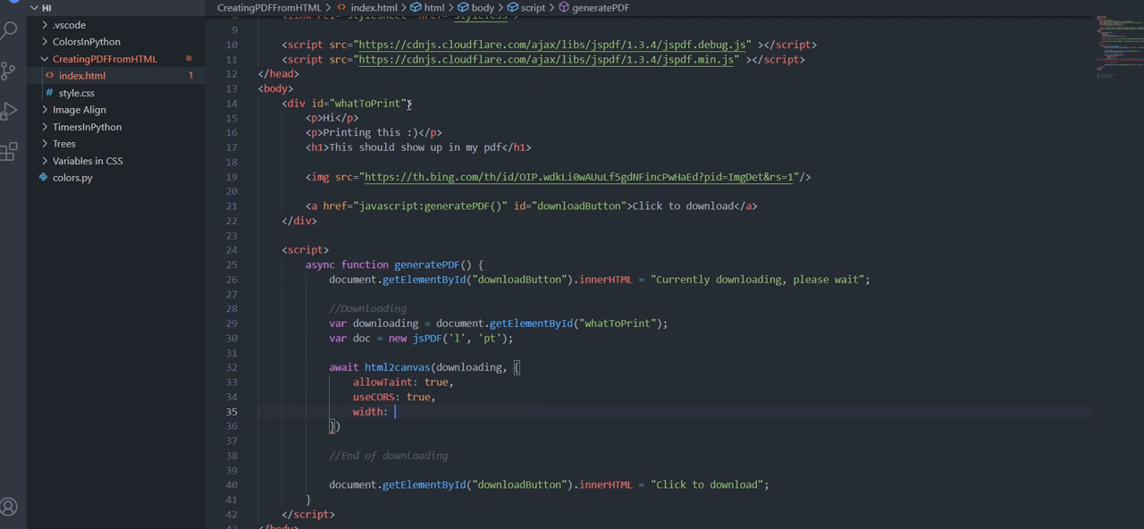
# - Give the whatToPrint div style width 500px and set the html2canvas width option to 550
pyautogui.write('styl')
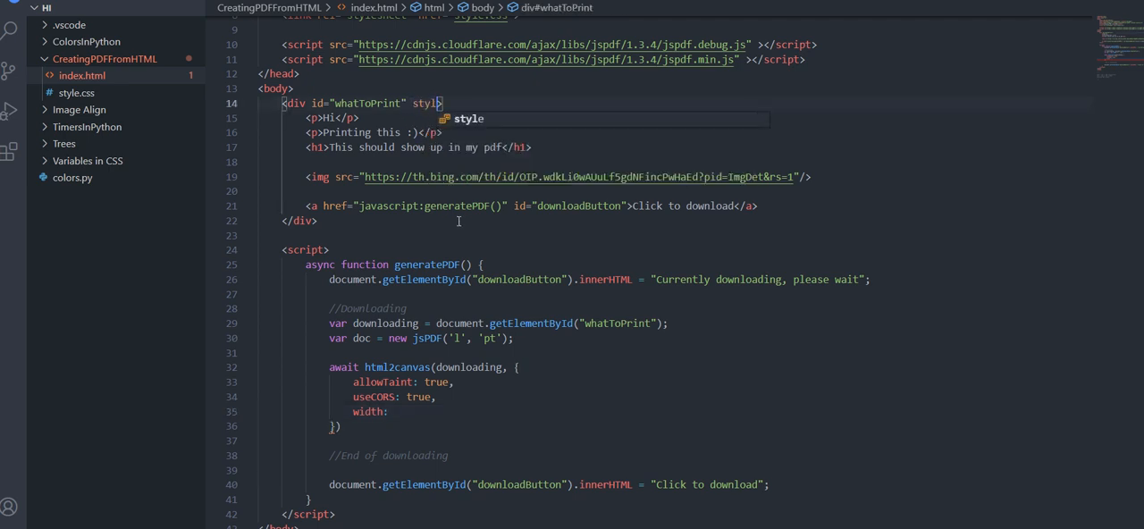
pyautogui.write('="500px"')
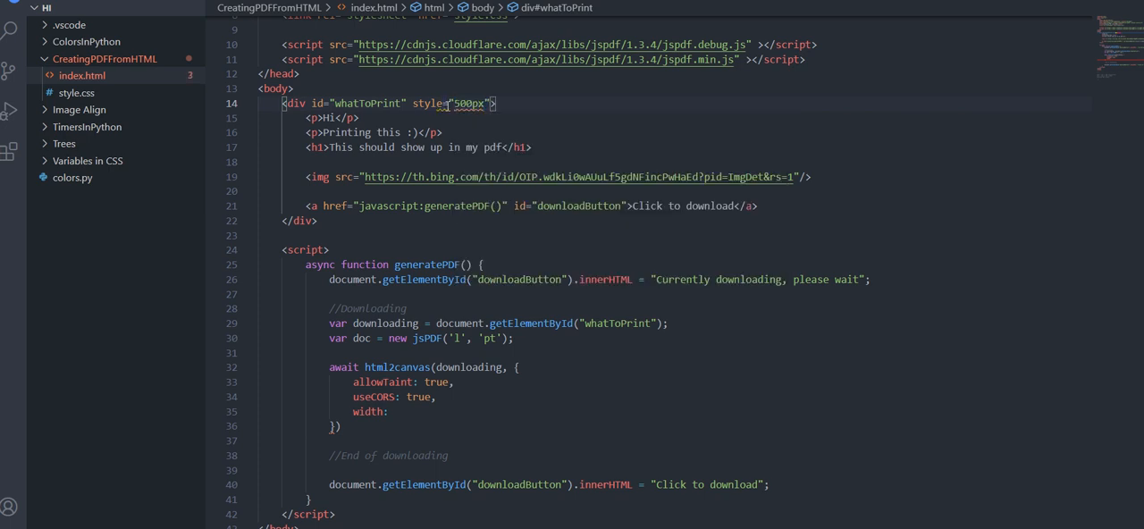
pyautogui.write('width:')
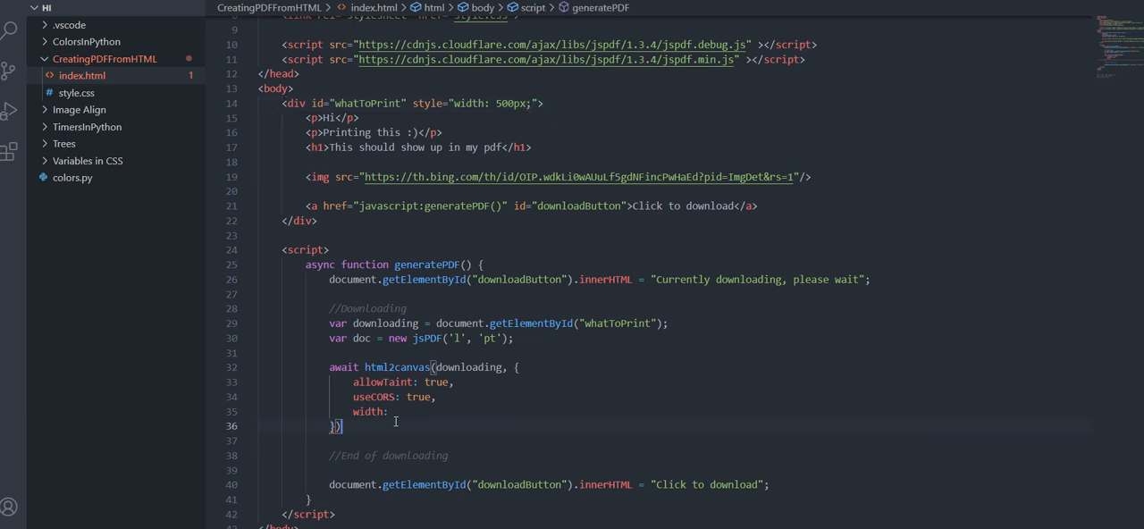
pyautogui.write('550p')
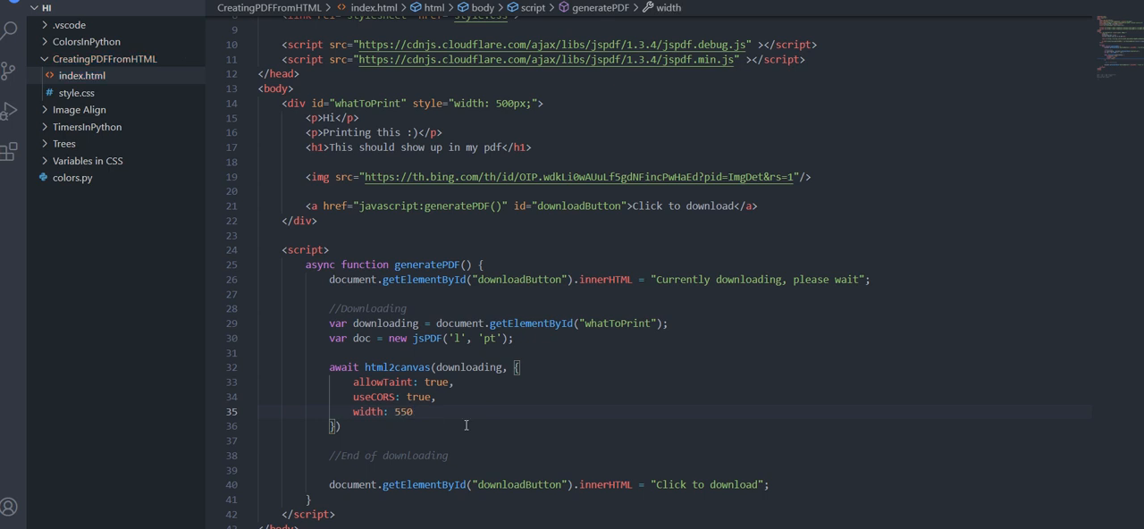
pyautogui.moveTo(461, 422)
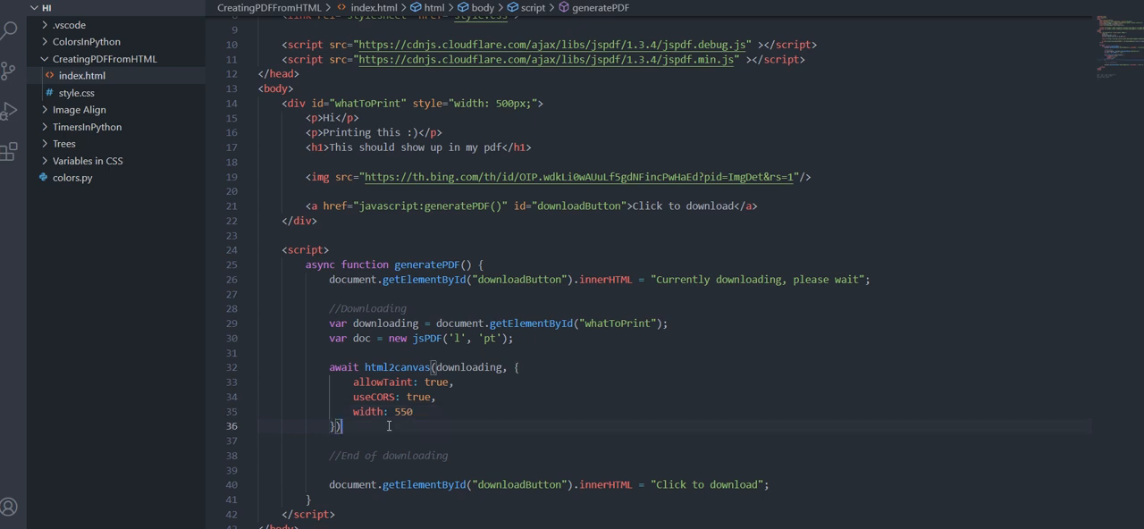
# - Chain .then((canvas) => { }) after the html2canvas call
pyautogui.write('.then()')
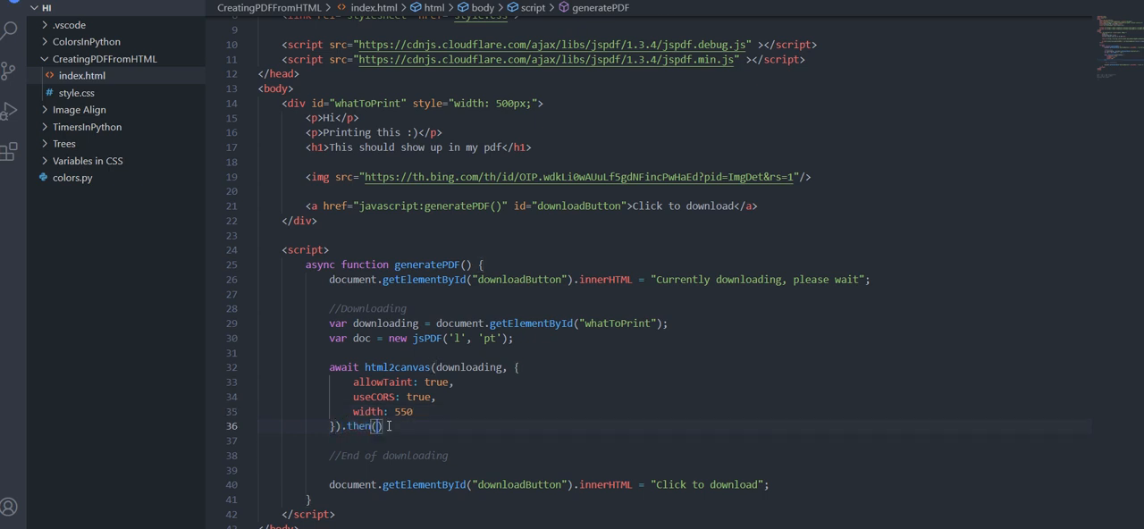
pyautogui.write('(canvas)=>')
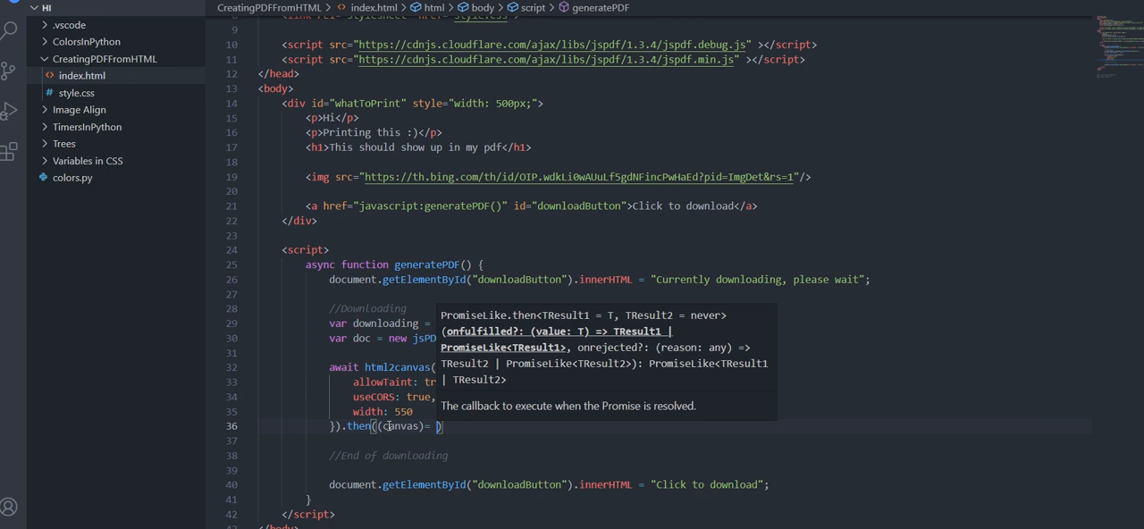
pyautogui.write('=> {')
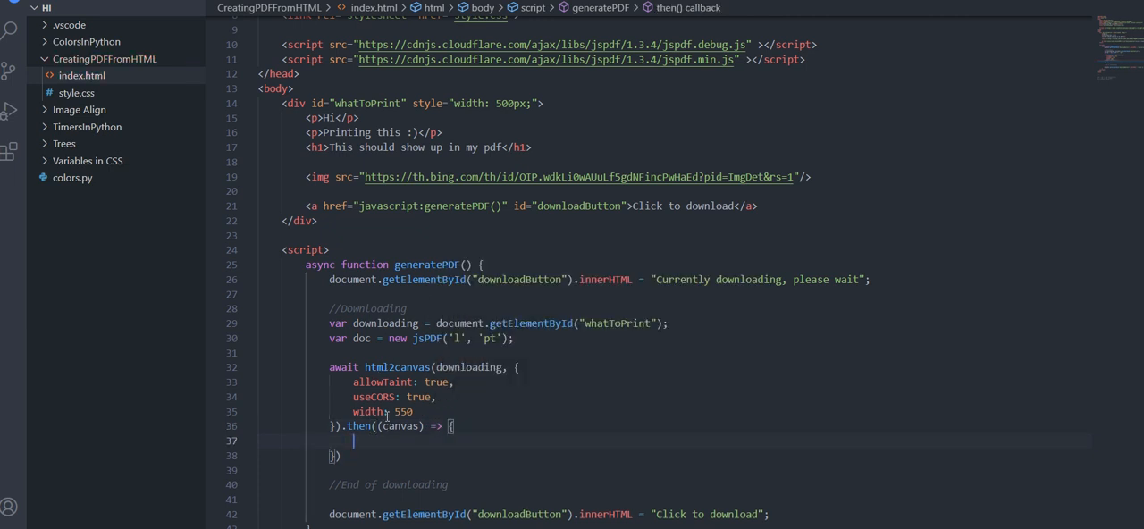
pyautogui.scroll(3)
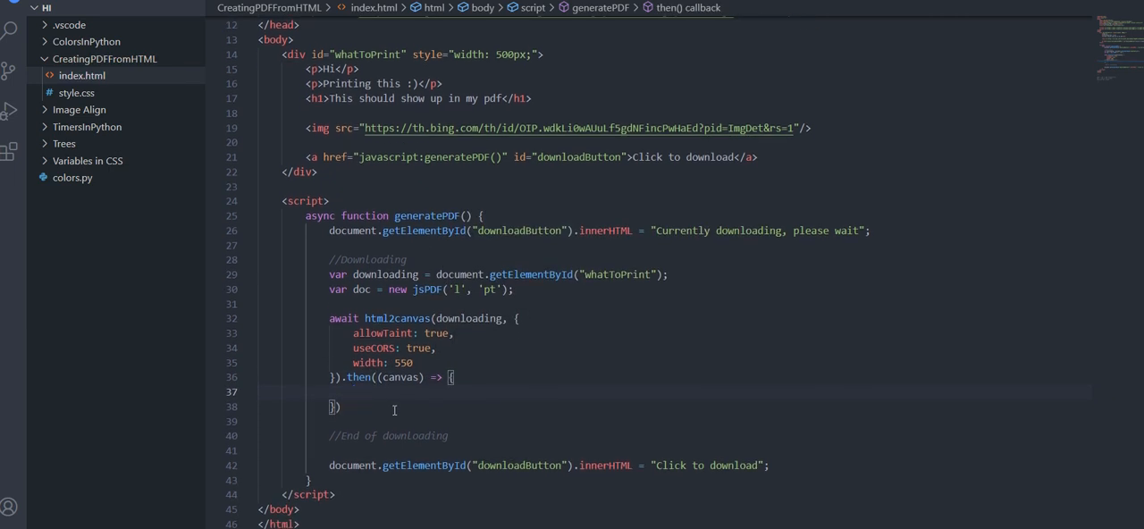
pyautogui.moveTo(660, 387)
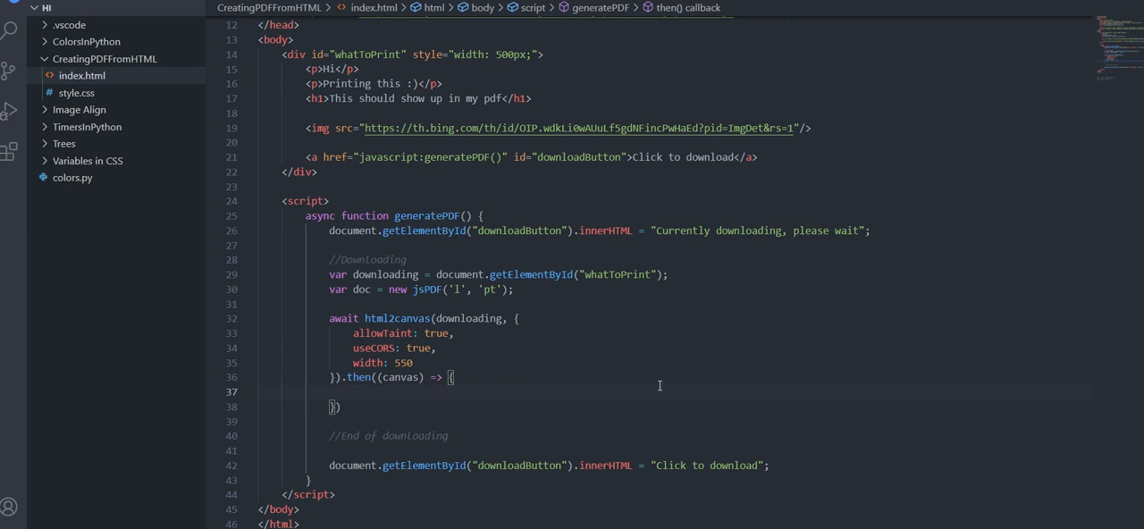
pyautogui.moveTo(388, 375)
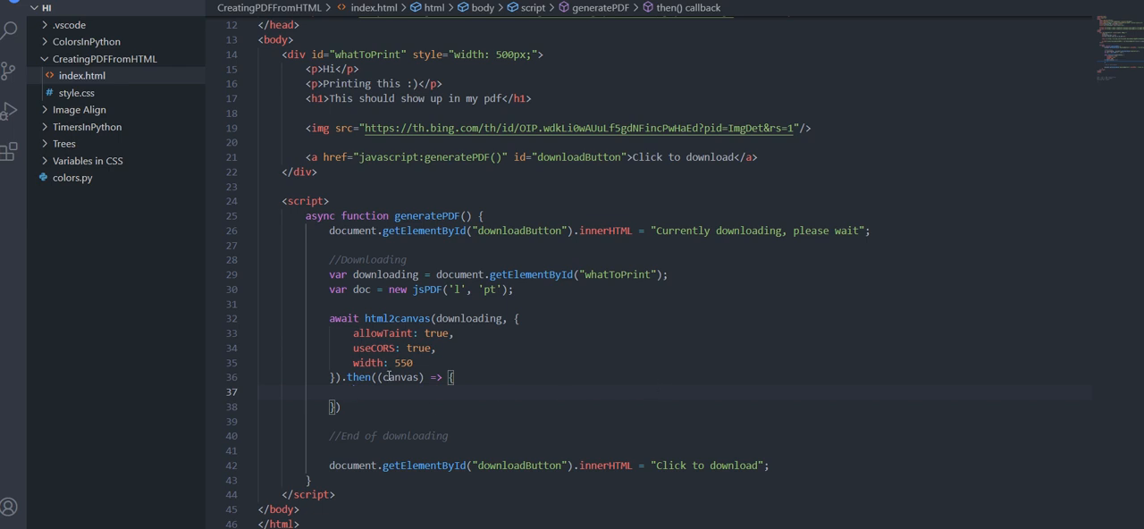
# - Add a //Canvas (convert to PNG) comment inside the callback and begin doc.addImage
pyautogui.write('//Canvas (')
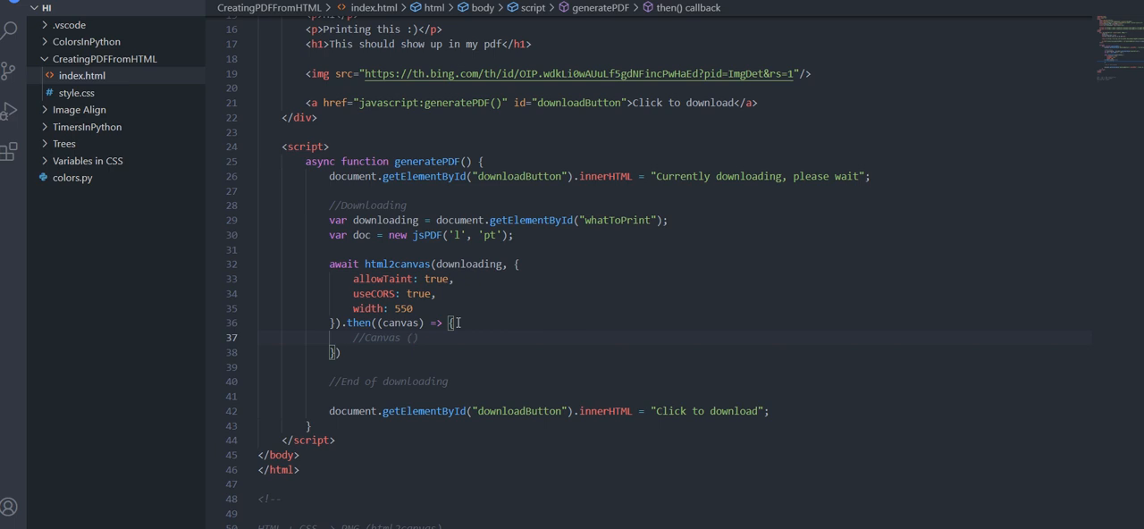
pyautogui.write('convert to')
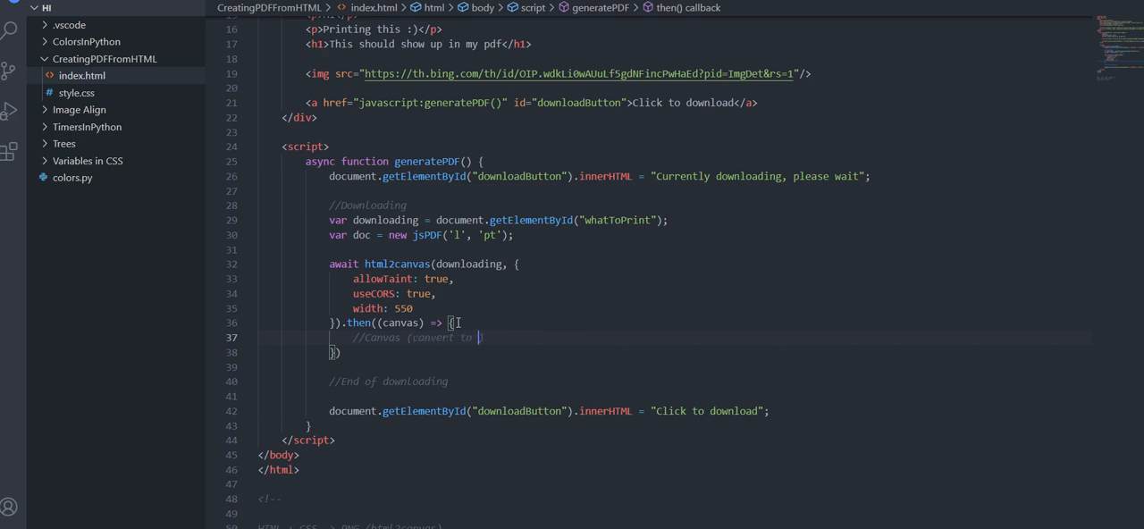
pyautogui.write('PnG)')
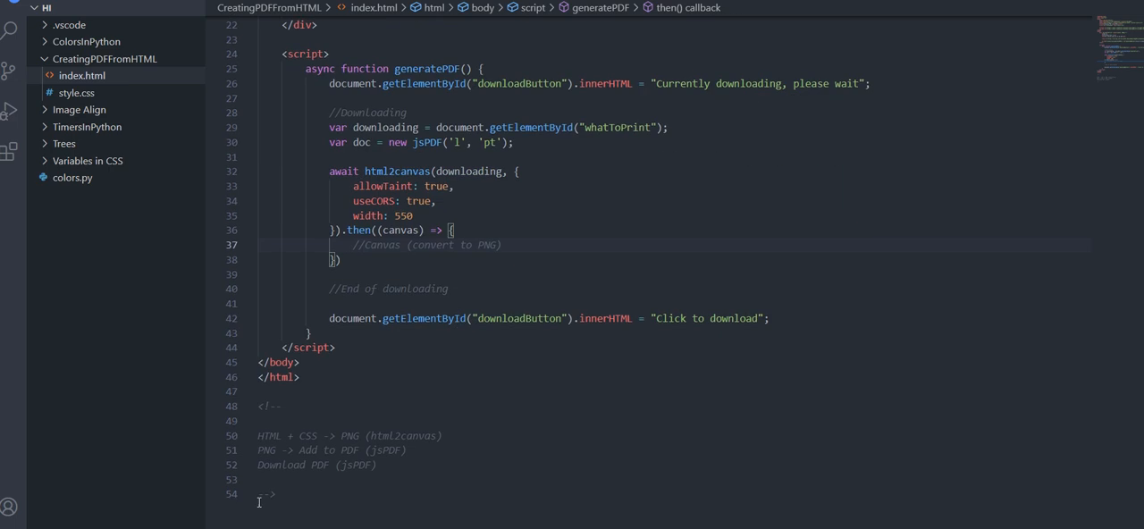
pyautogui.click(364, 450)
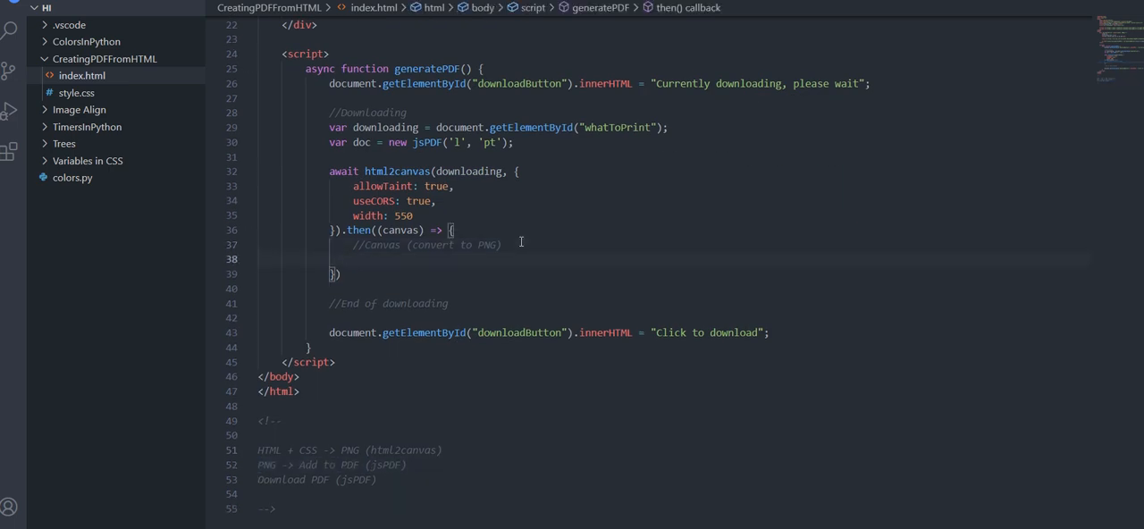
pyautogui.write('doc.addImage(')
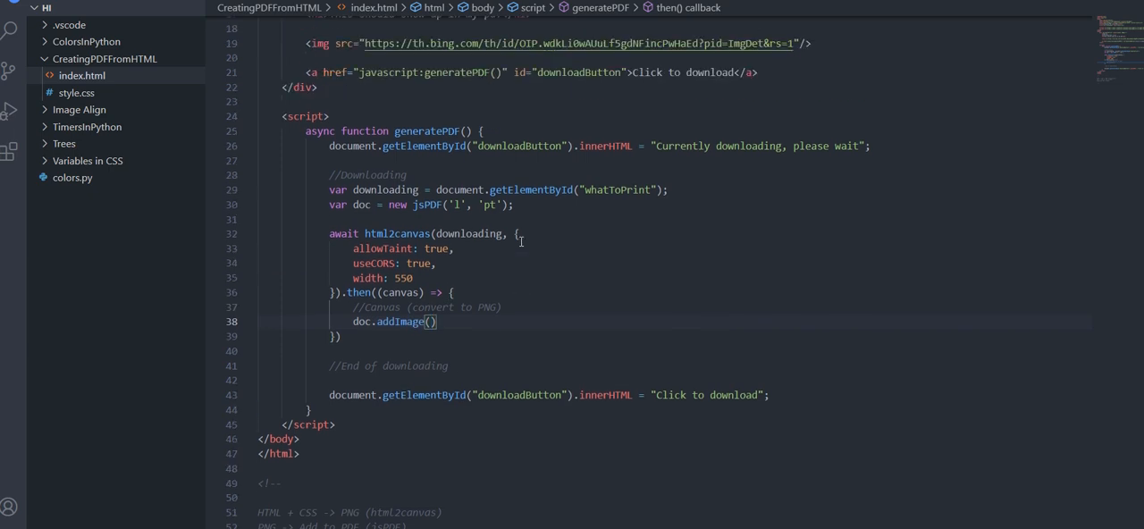
# - Pass canvas.toDataURL("image/png") and 'PNG' to doc.addImage
pyautogui.write('canvas.toDataURL(')
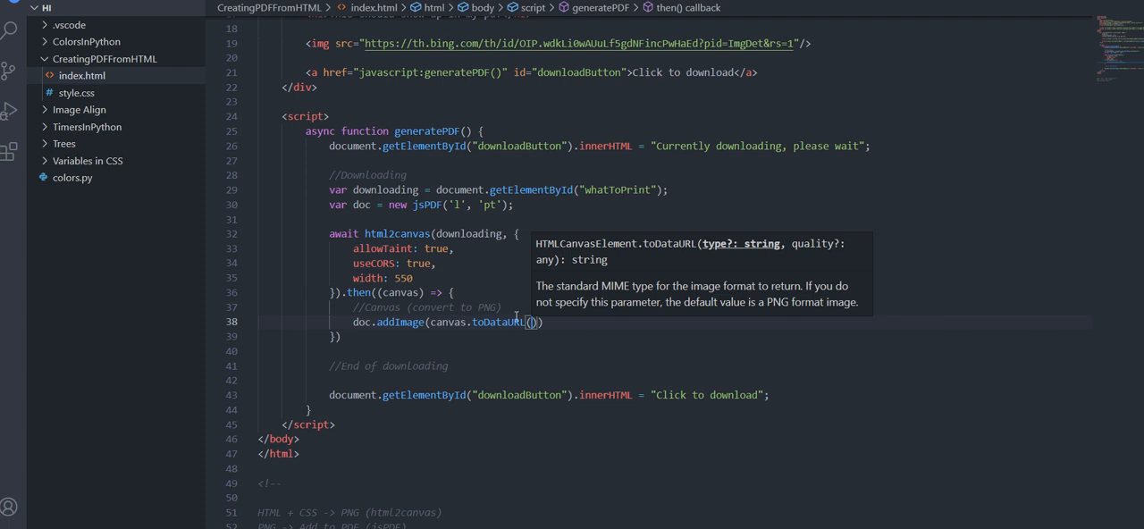
pyautogui.write('"image/png"')
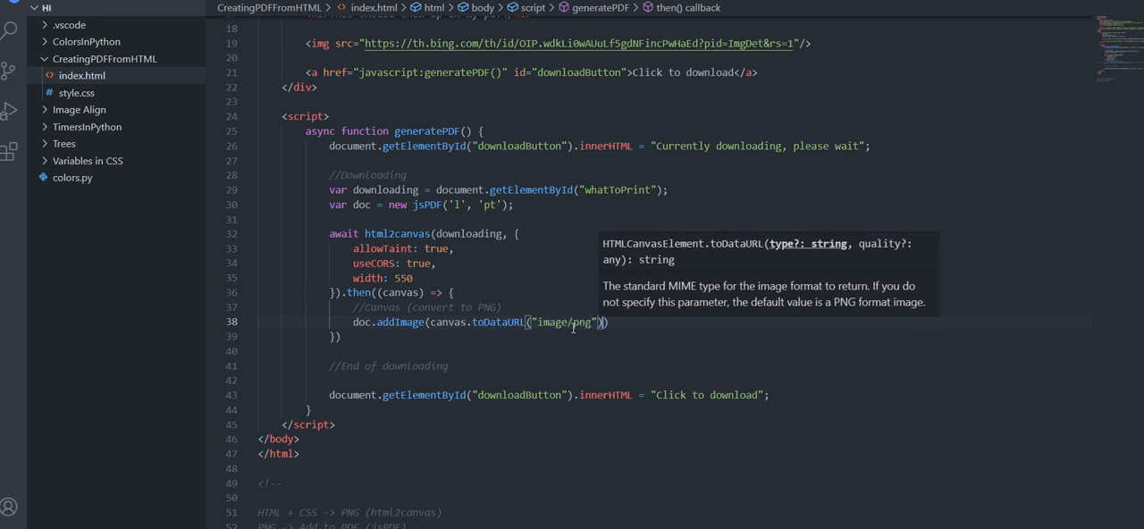
pyautogui.write(',')
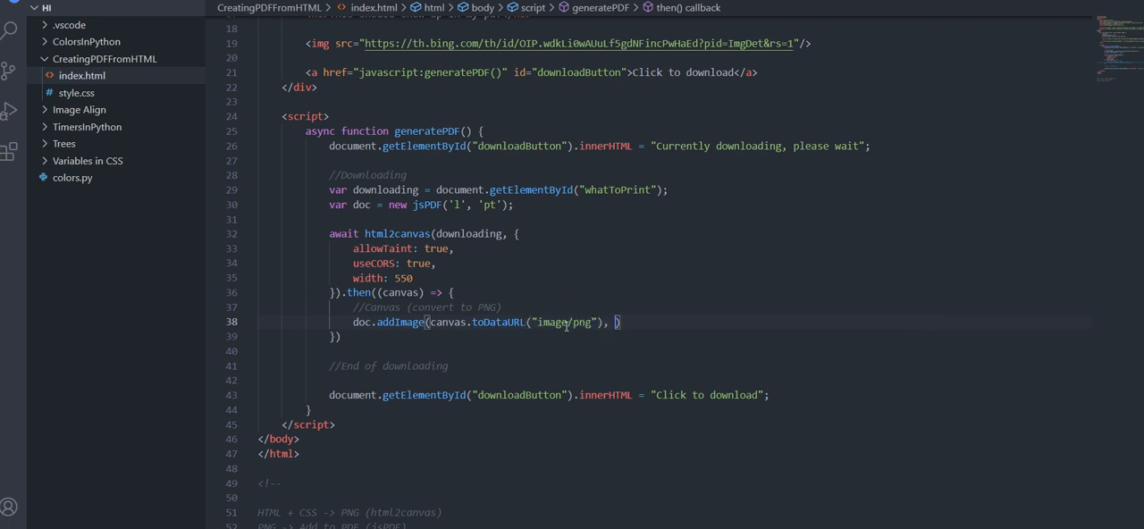
pyautogui.moveTo(563, 328)
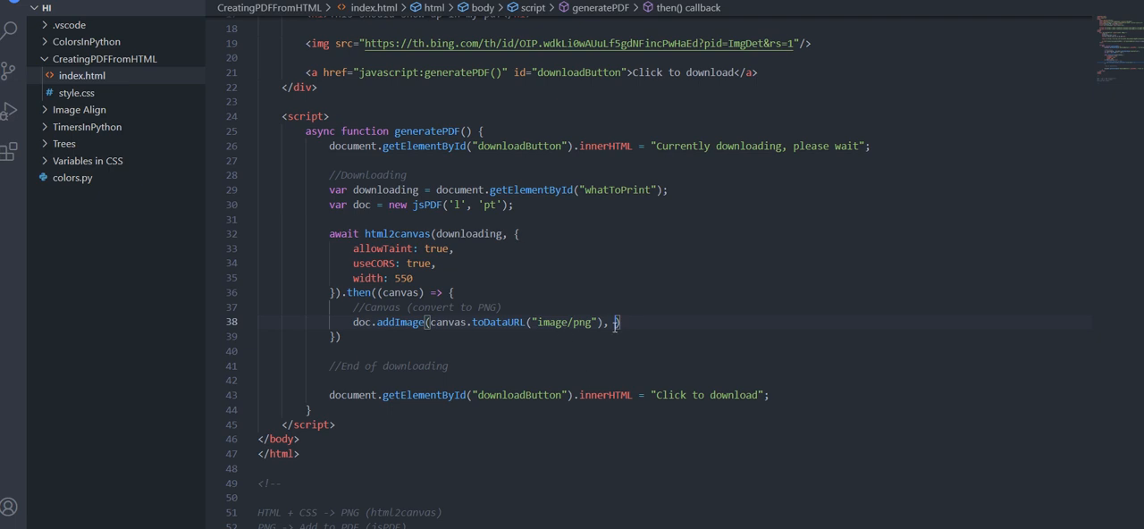
pyautogui.write("'PN'")
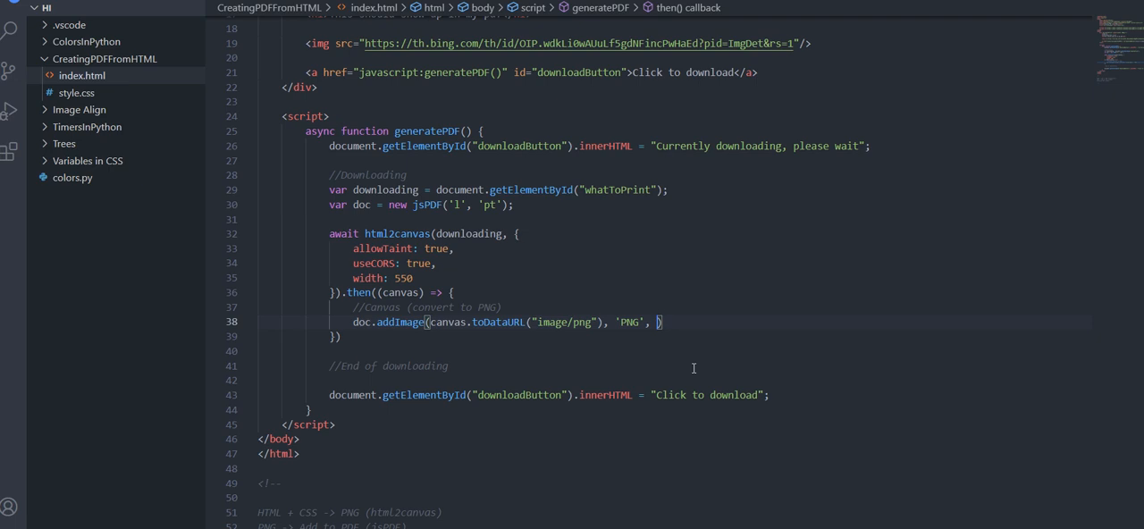
# - Finish addImage with position 5, 5 and size 500, 500
pyautogui.write('5')
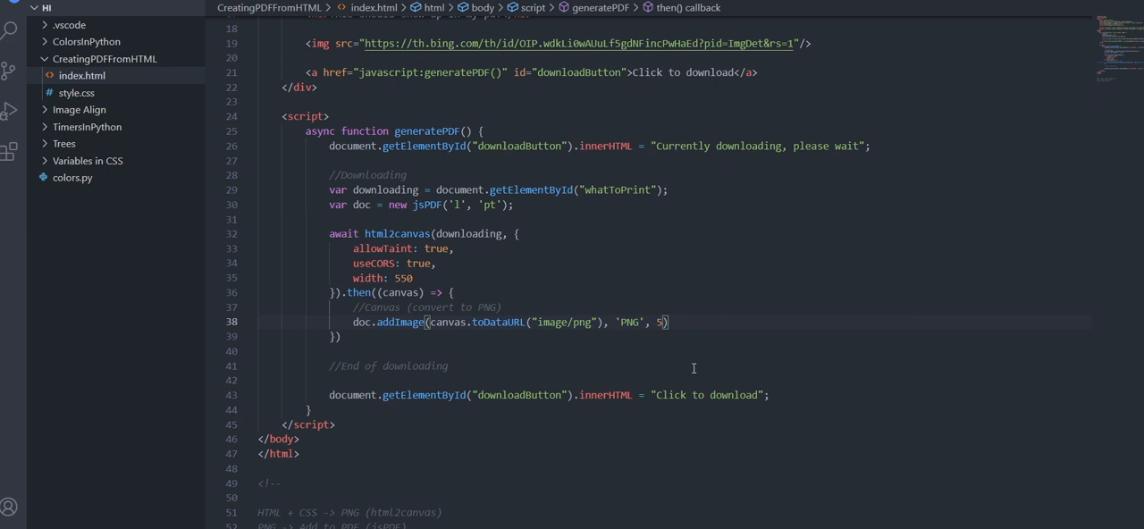
pyautogui.write(',')
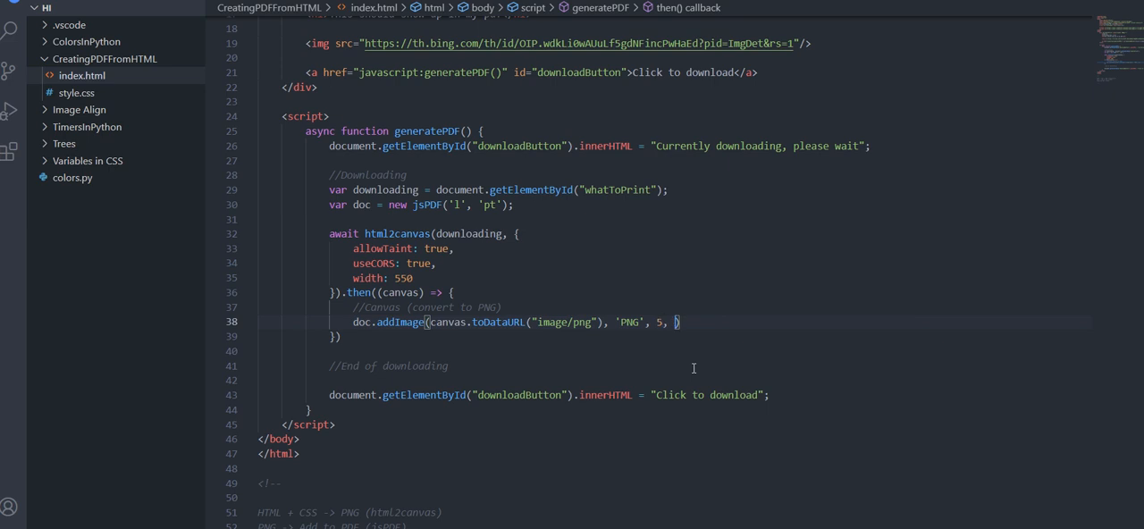
pyautogui.write('5,')
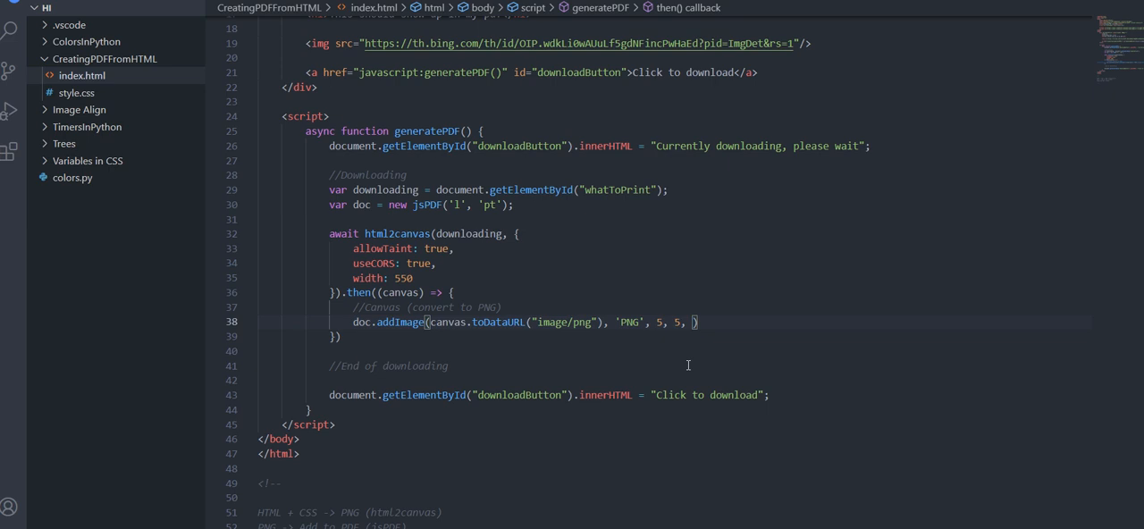
pyautogui.write('50')
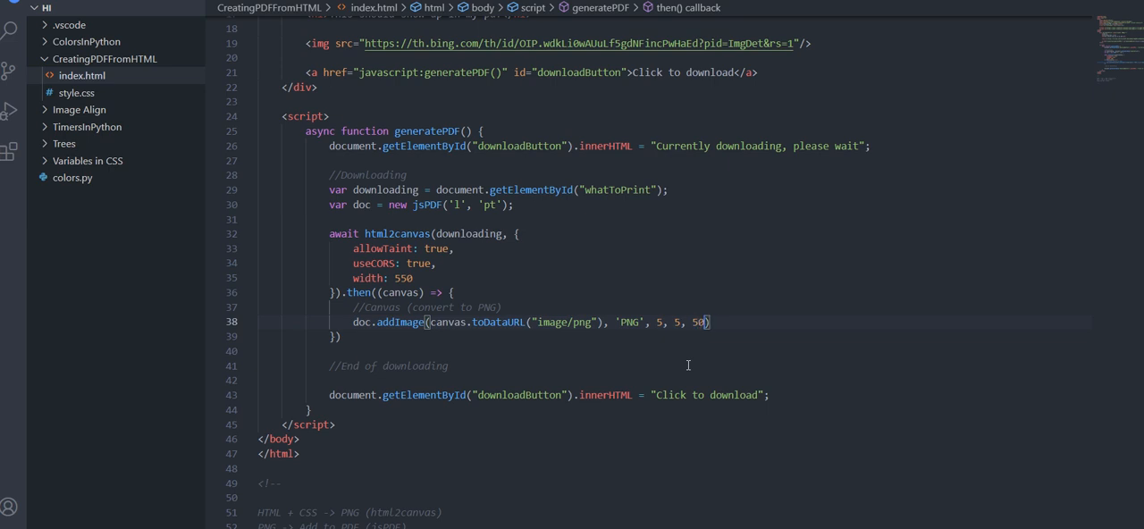
pyautogui.write('0')
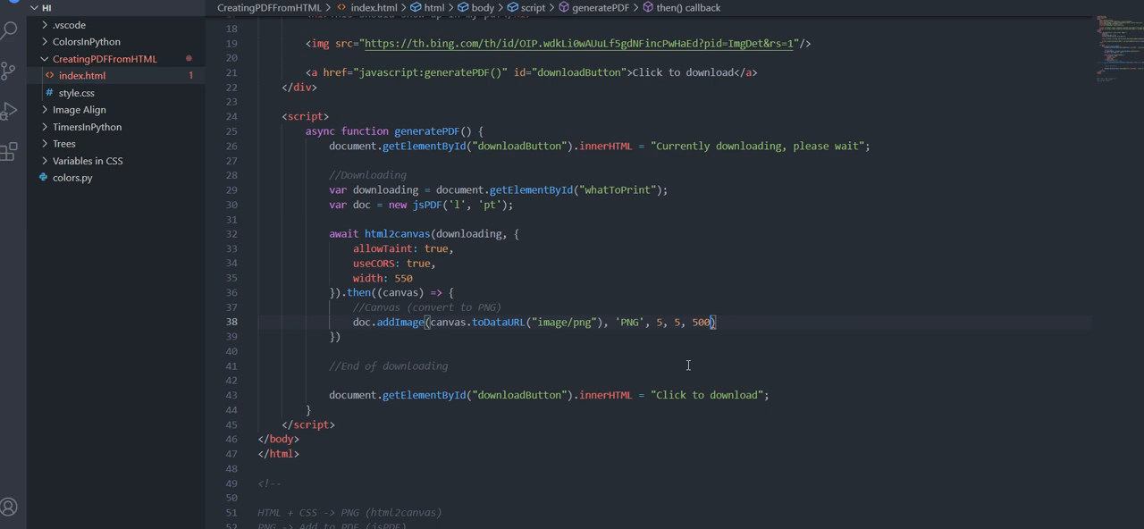
pyautogui.write(', 500);')
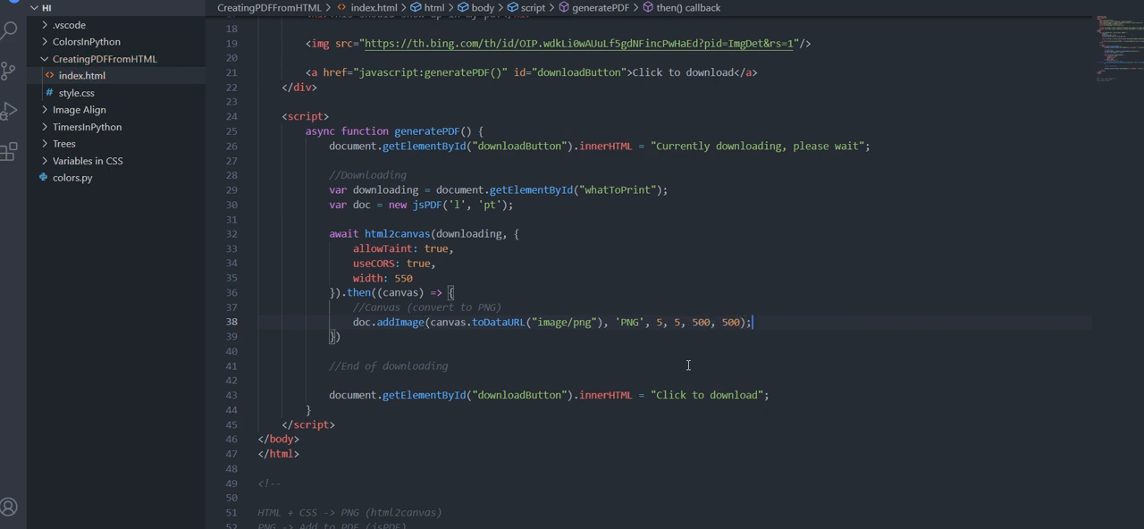
pyautogui.moveTo(589, 365)
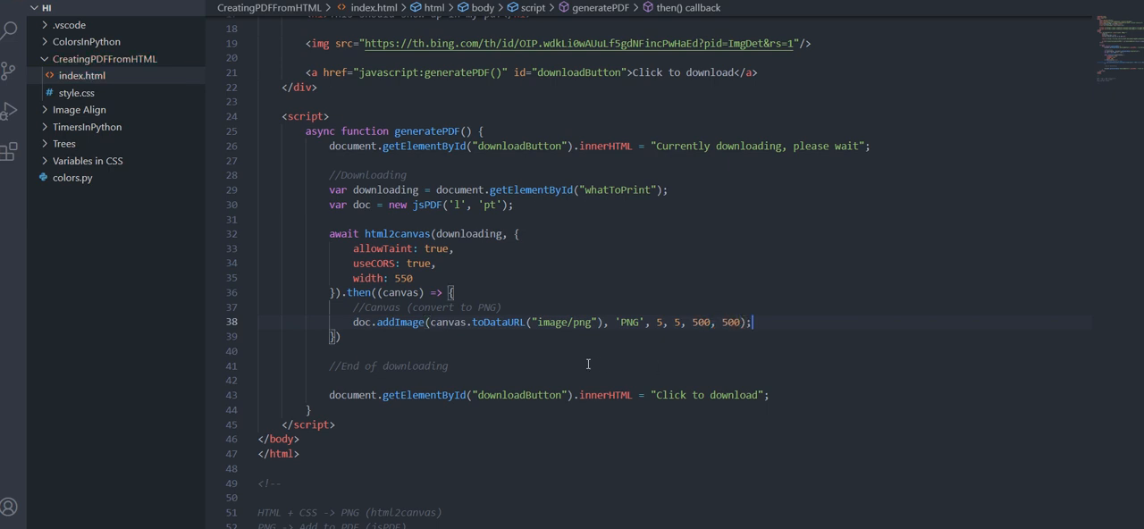
pyautogui.moveTo(513, 351)
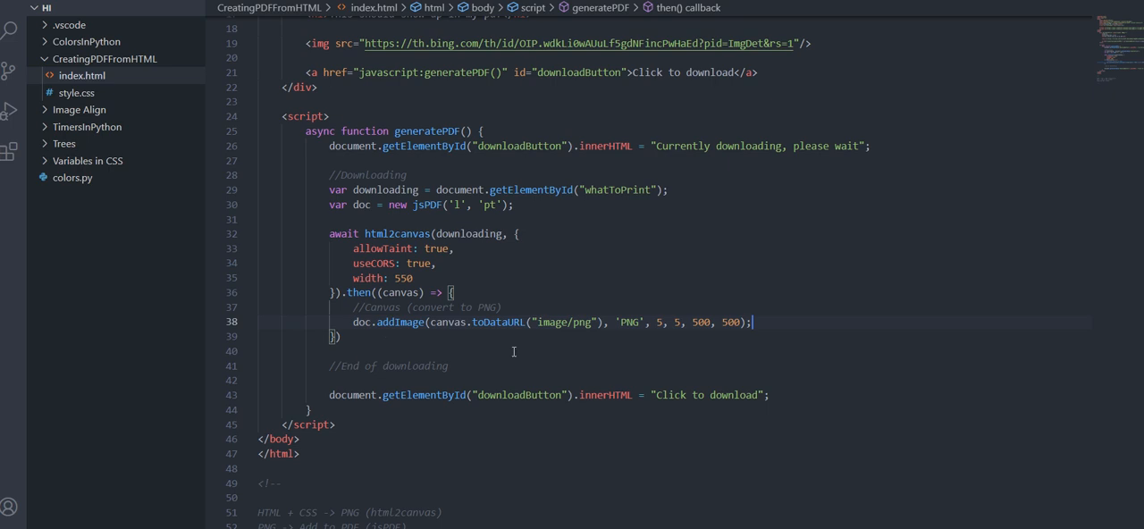
pyautogui.press('Enter')
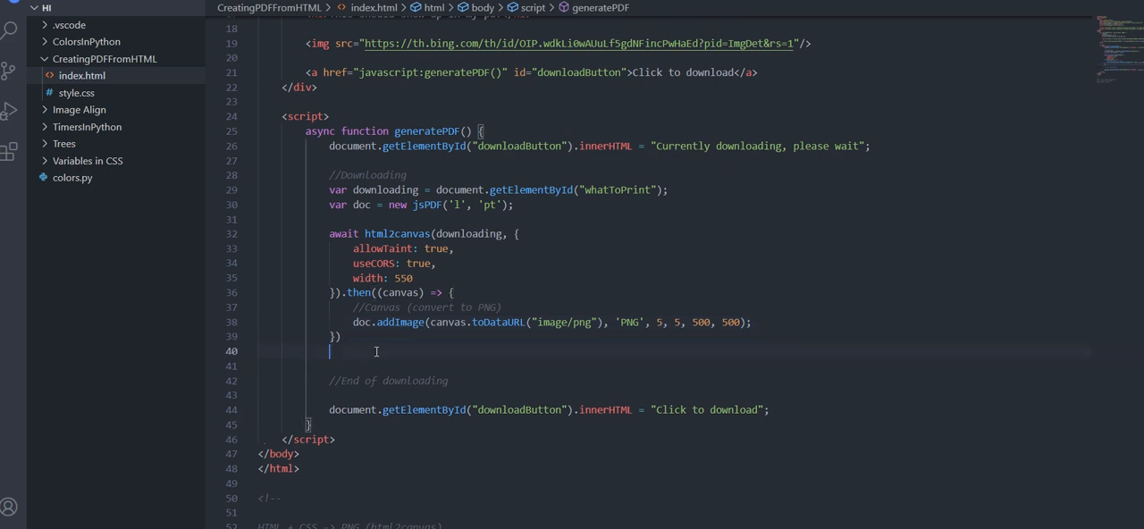
# - Add doc.save("Document.pdf"); below the callback
pyautogui.write('doc.save("")')
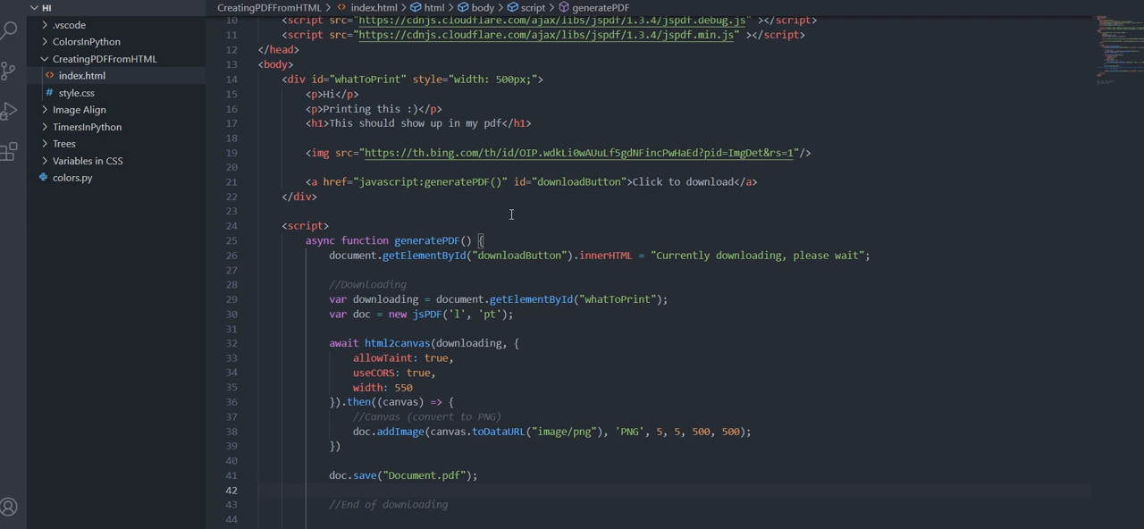
pyautogui.scroll(-3)
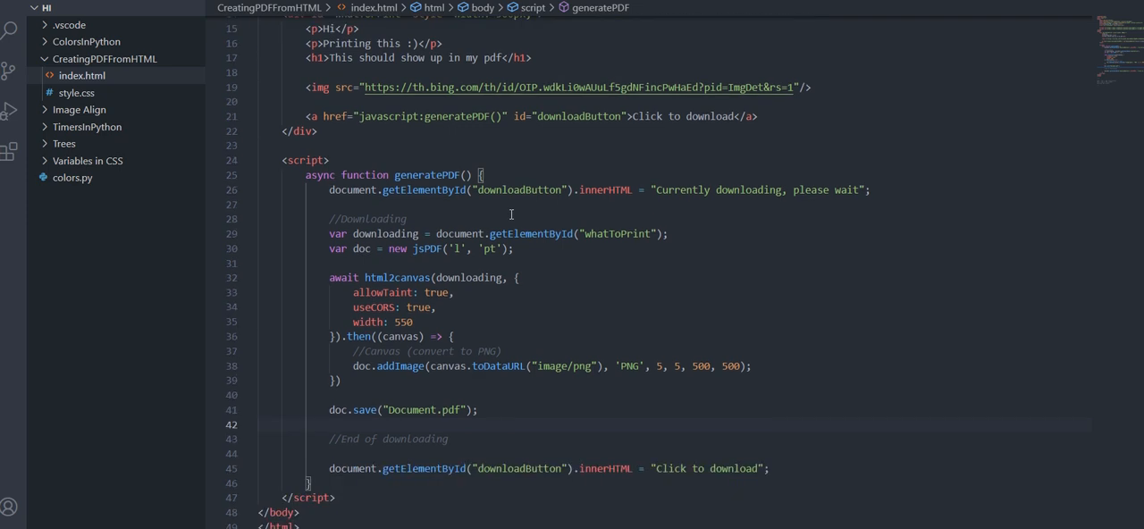
# - Comment out the img tag and the allowTaint/useCORS options
pyautogui.doubleClick(382, 294)
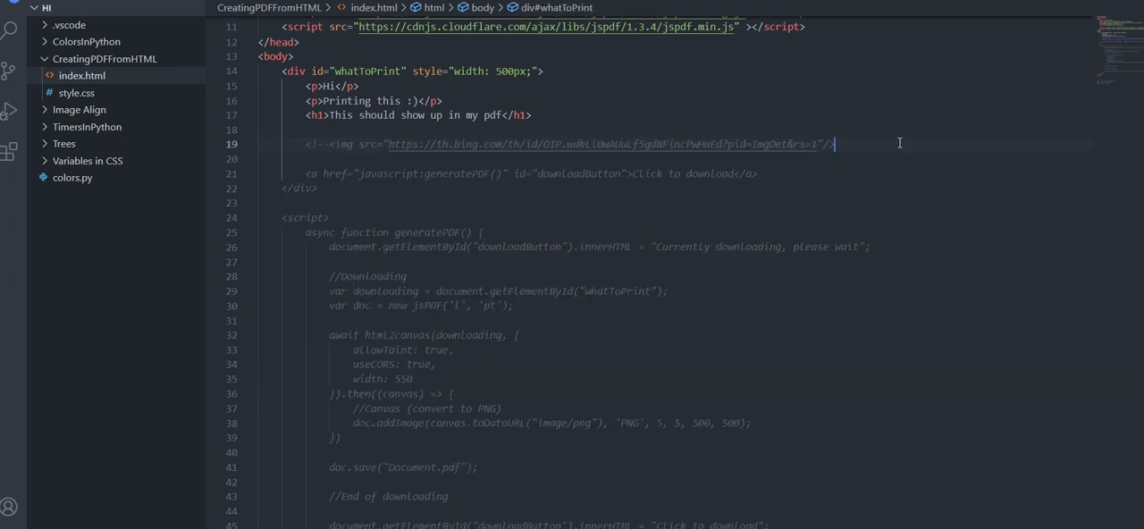
pyautogui.write('-->')
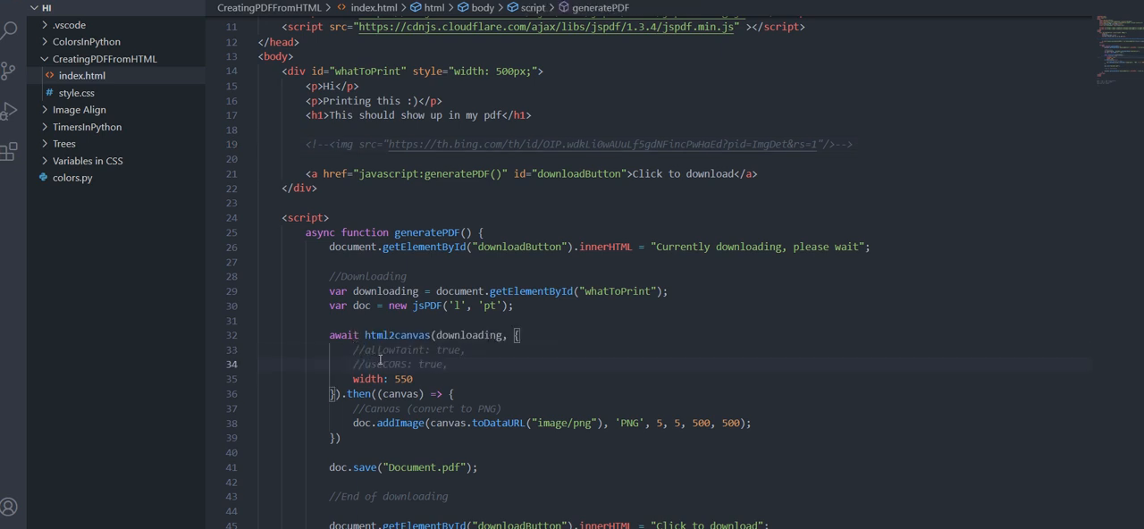
pyautogui.scroll(-3)
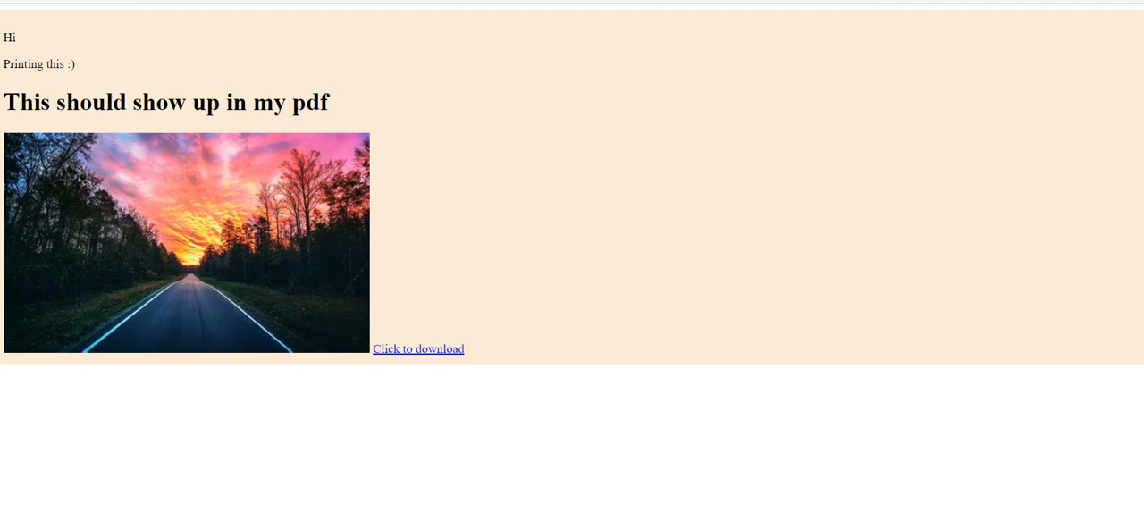
# - Download Document.pdf from the reloaded page via the 'Click to download' link
pyautogui.click(419, 348)
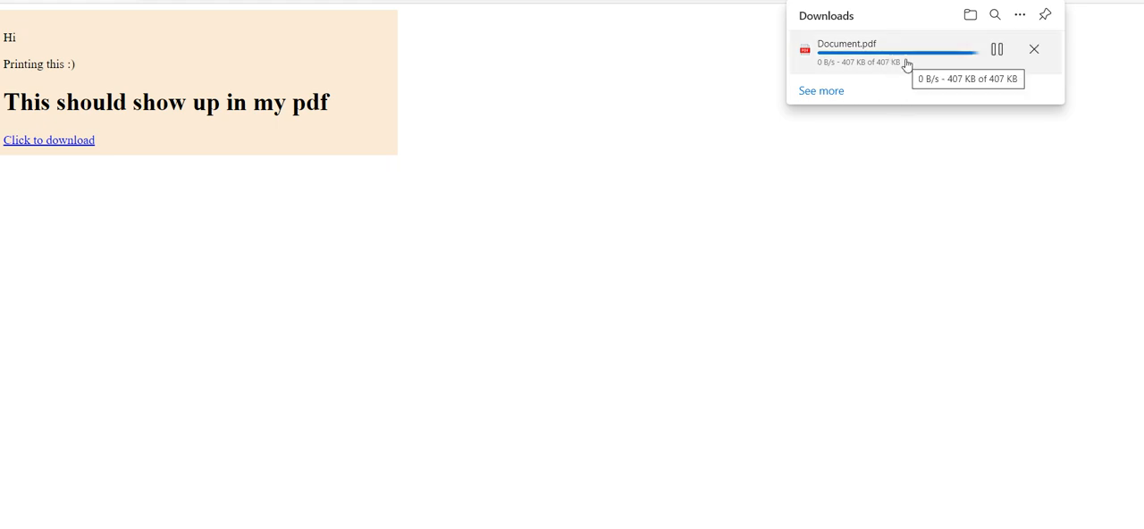
pyautogui.moveTo(933, 118)
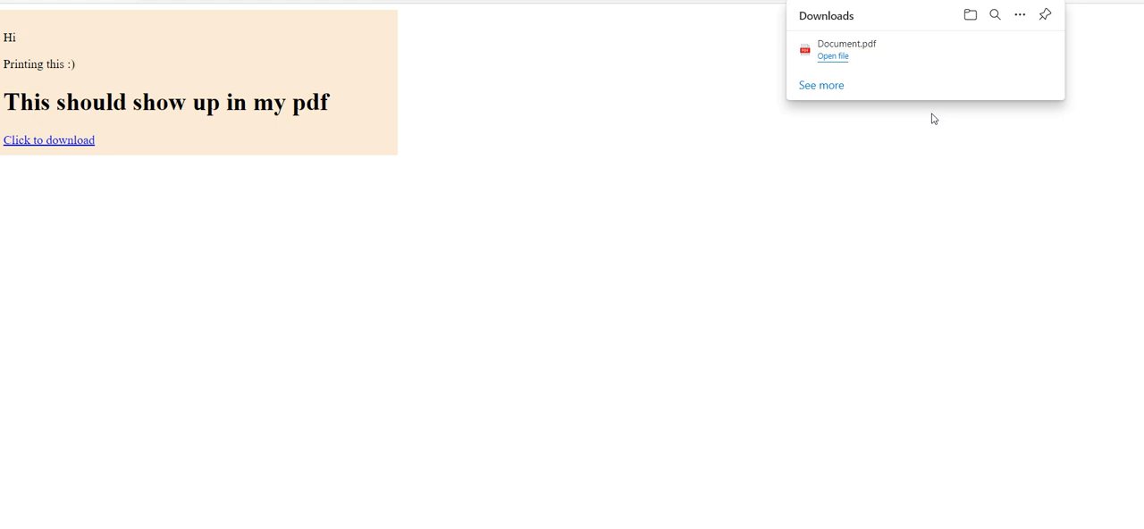
pyautogui.moveTo(841, 50)
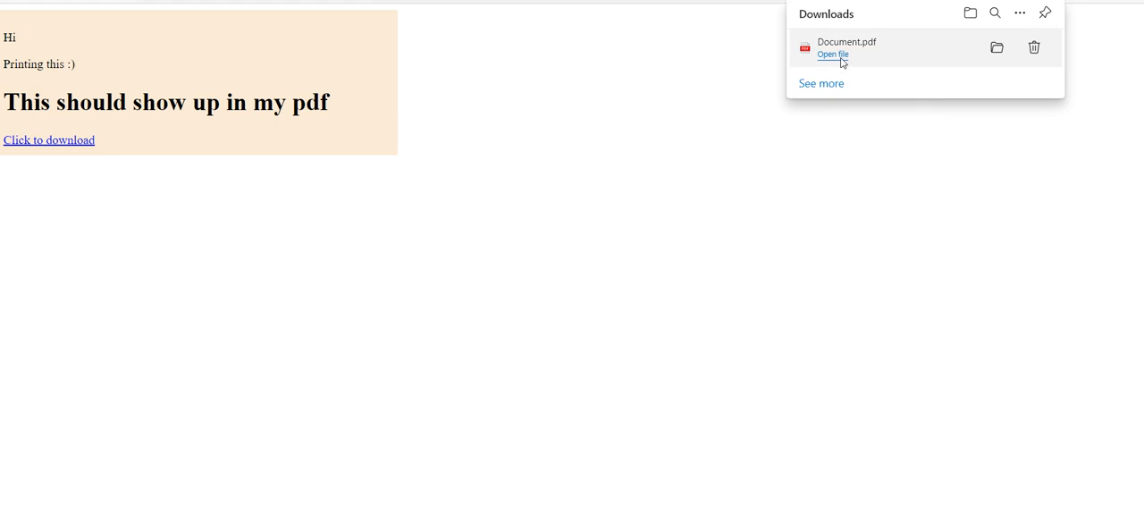
# - View the downloaded Document.pdf in Edge's PDF viewer, then return to the code
pyautogui.click(834, 53)
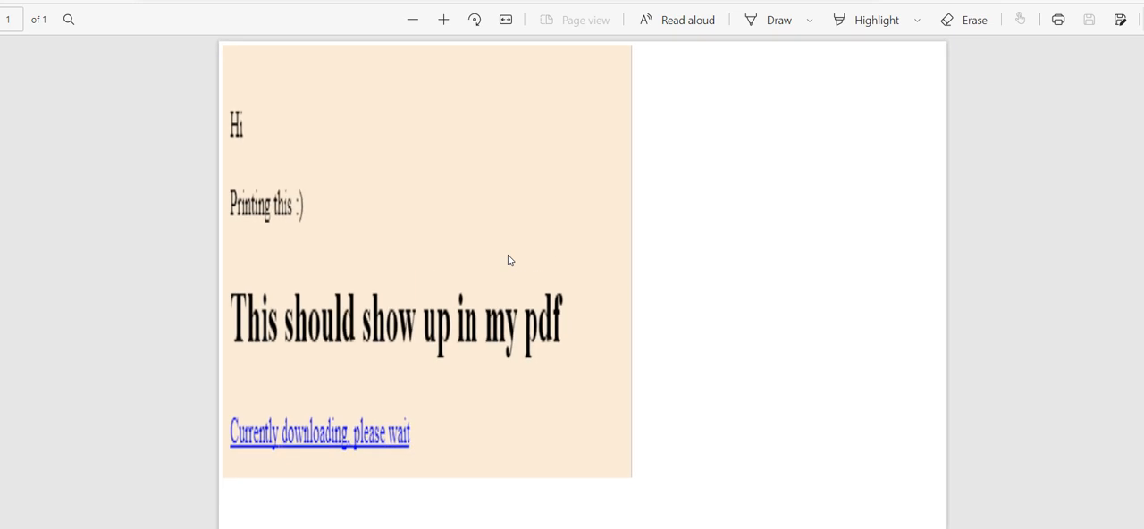
pyautogui.moveTo(275, 102)
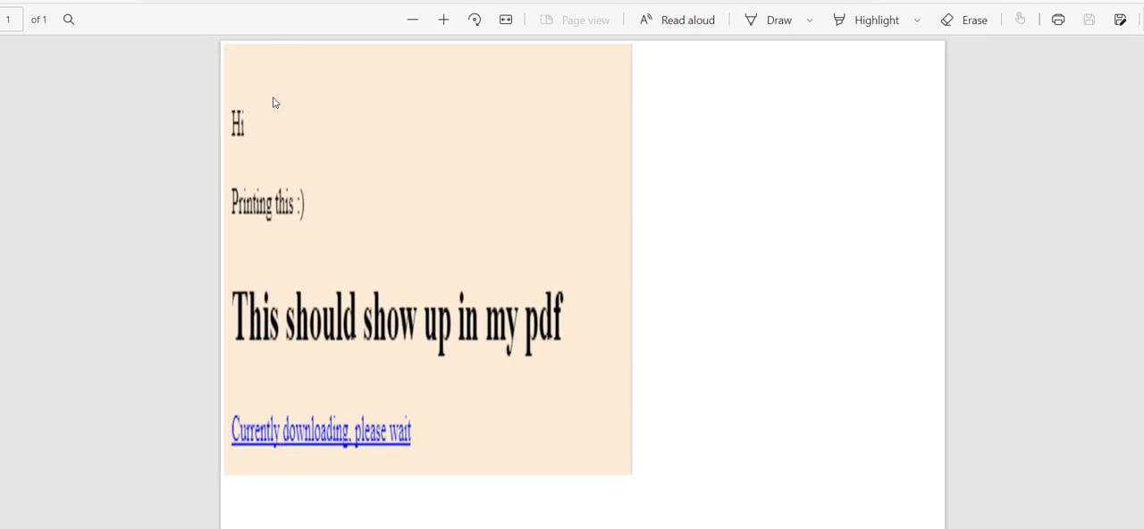
pyautogui.moveTo(451, 144)
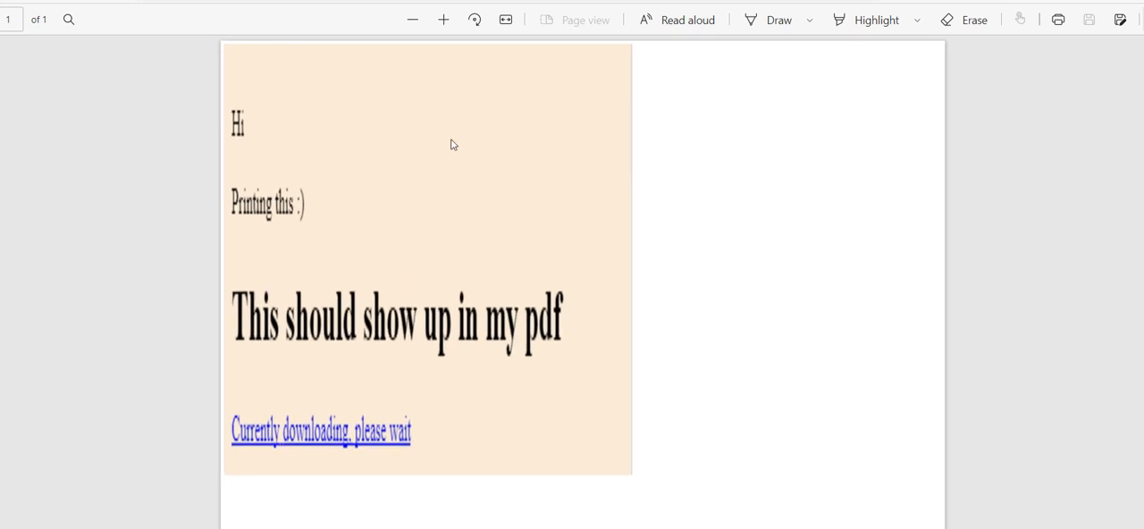
pyautogui.moveTo(529, 338)
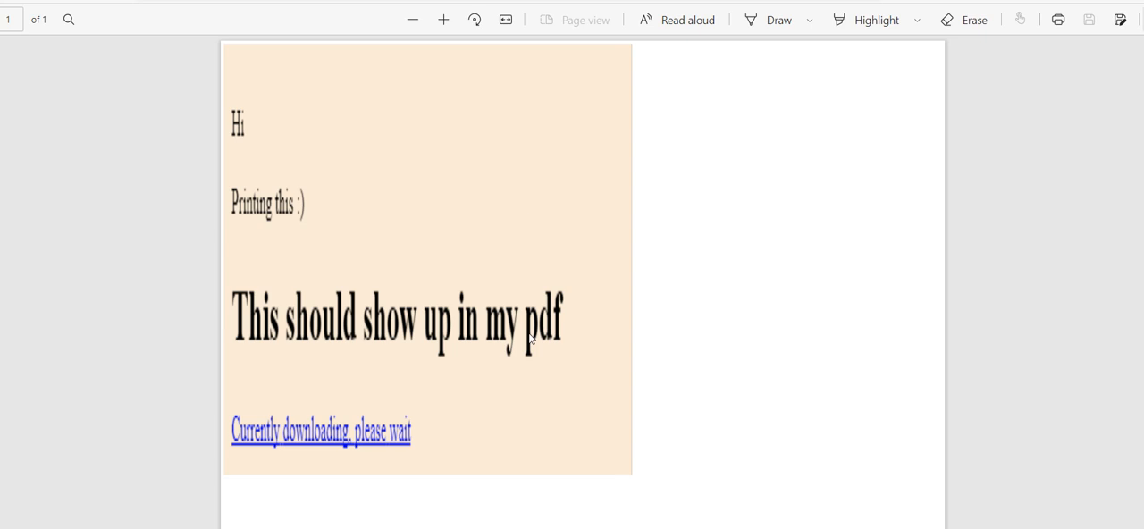
pyautogui.click(412, 20)
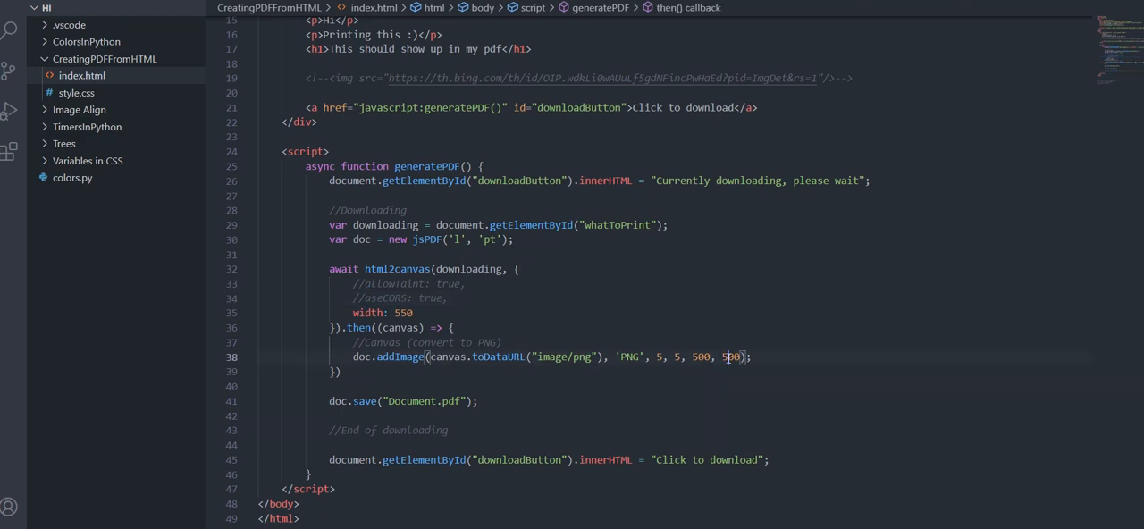
# - Replace the addImage height argument 500 with 200
pyautogui.write('200')
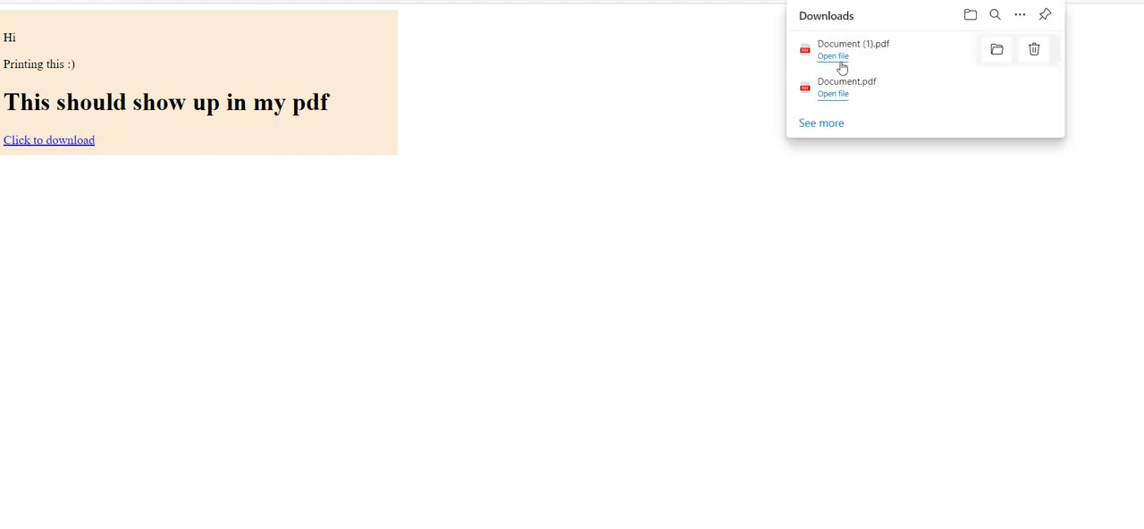
# - View Document (1).pdf in the Edge PDF viewer, now rendered at proper proportions
pyautogui.click(833, 57)
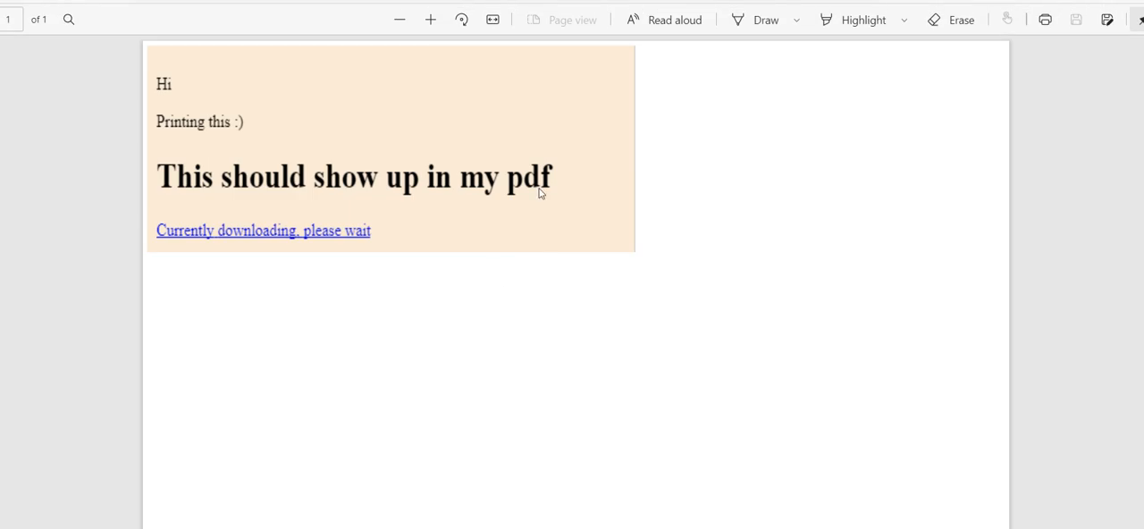
pyautogui.moveTo(683, 96)
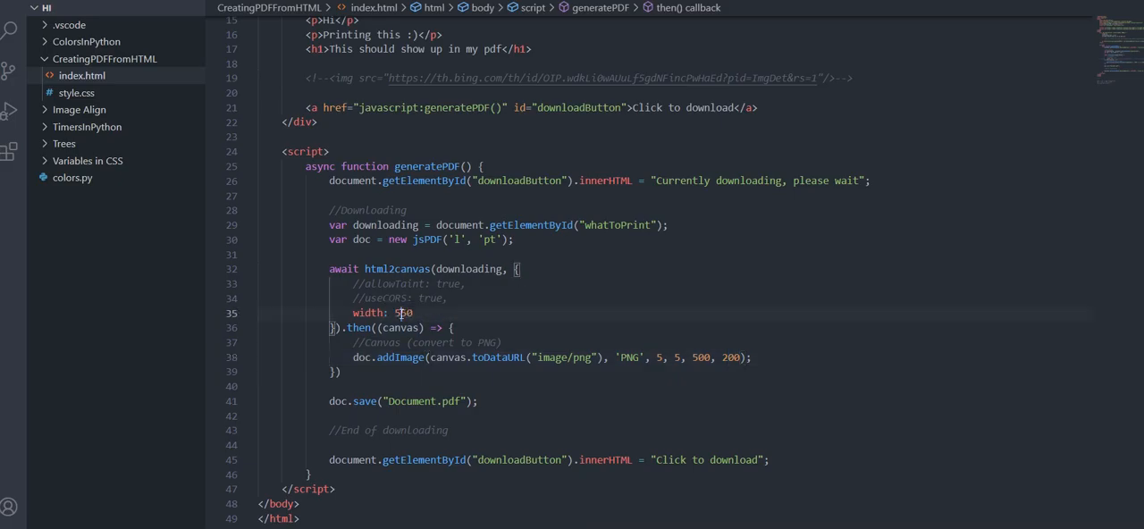
# - Edit the html2canvas width option, entering 30 in place of the 550 value
pyautogui.write('30')
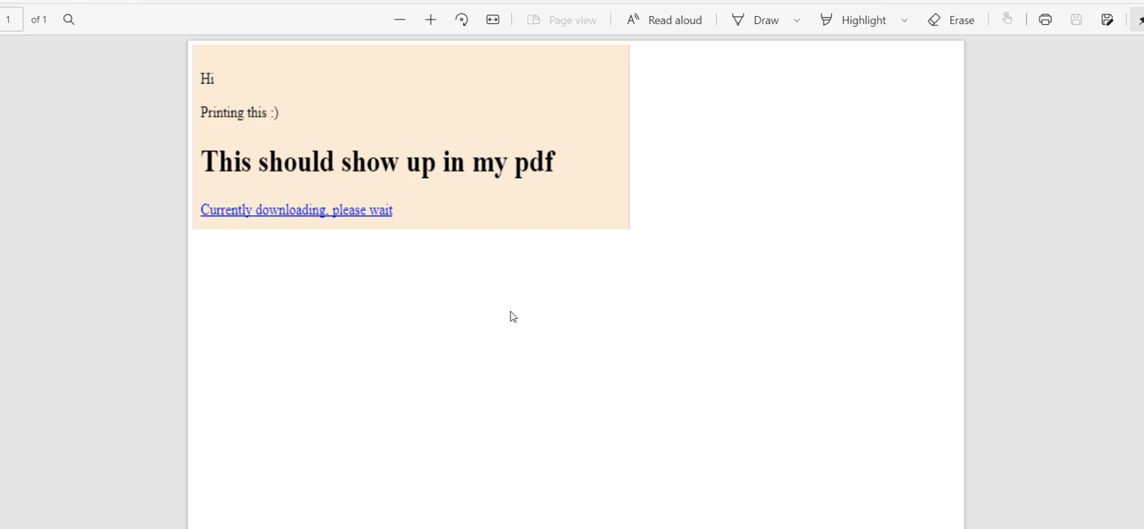
# - Bring up the context menu on the regenerated PDF page in Edge
pyautogui.rightClick(513, 317)
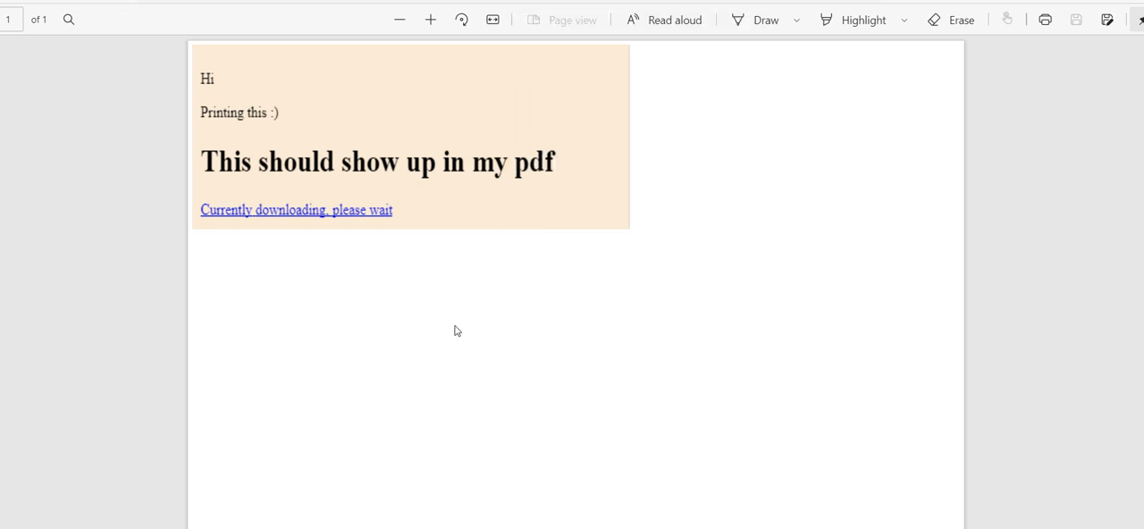
pyautogui.moveTo(457, 426)
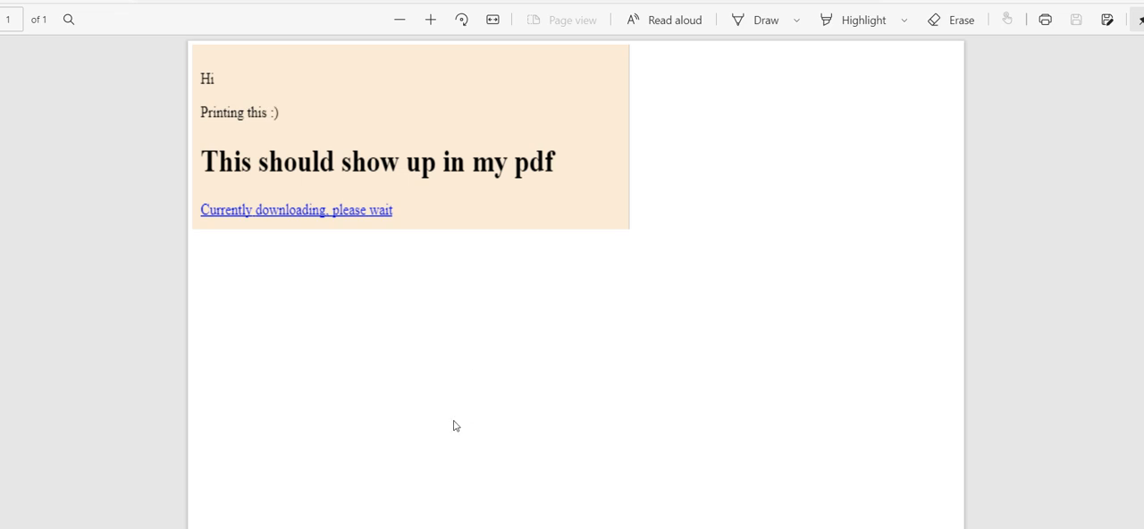